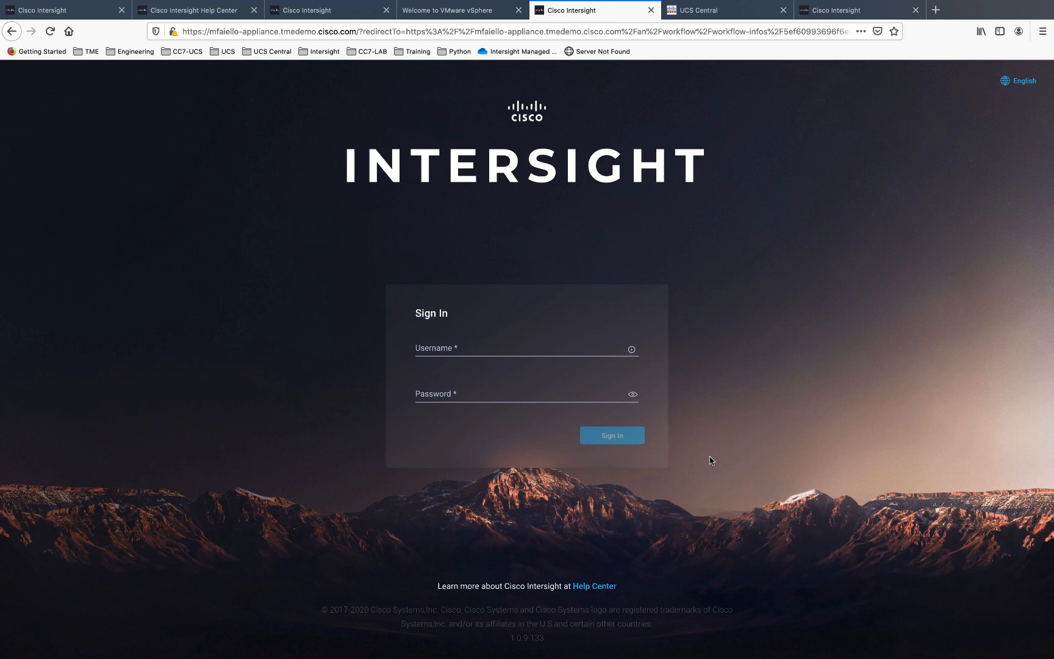
mouse_move(741, 466)
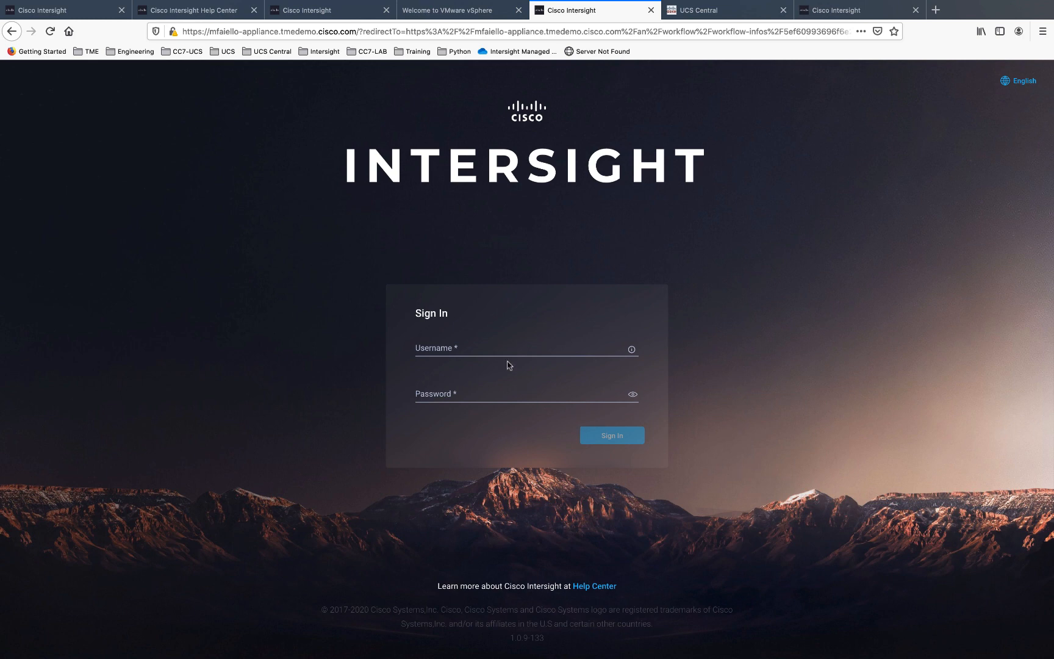
Enter username admin with its password and submit the Intersight sign-in.
left_click(526, 348)
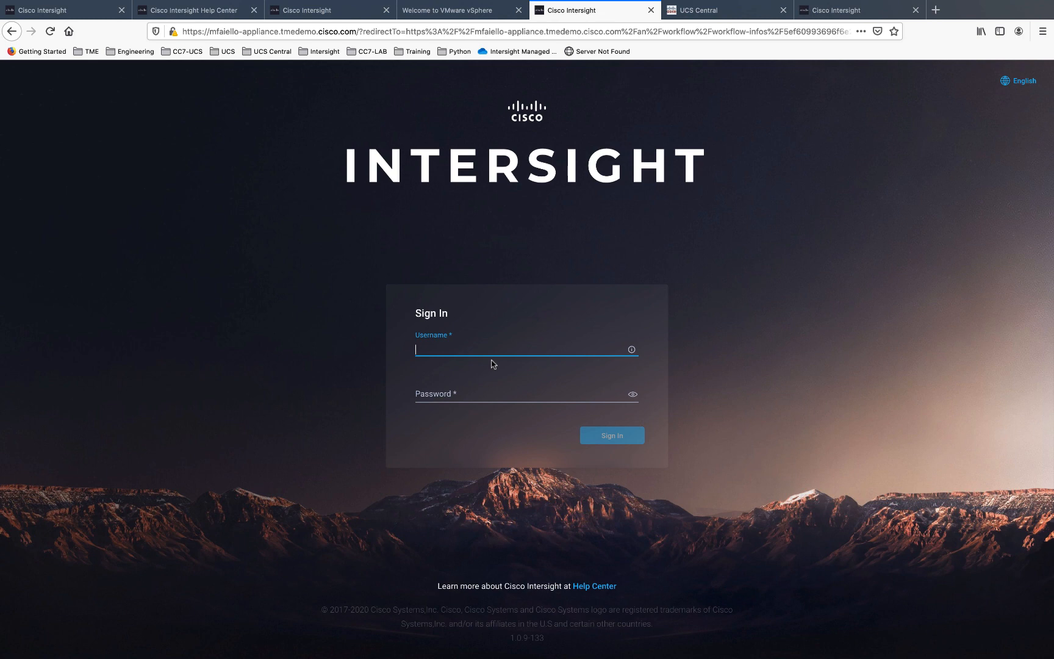
type("admin")
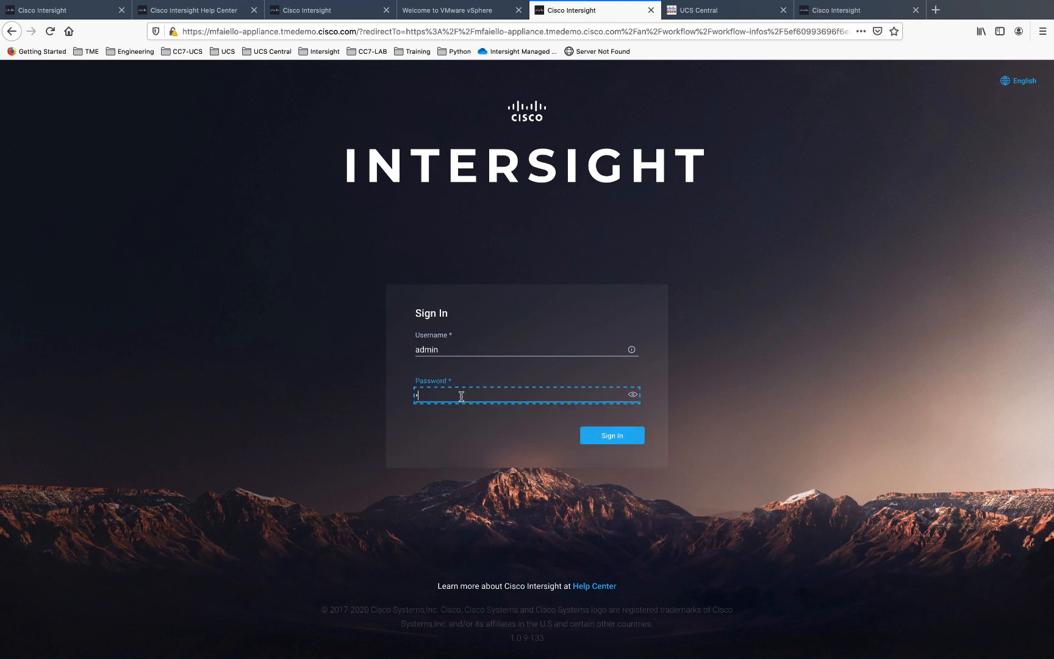
type("password")
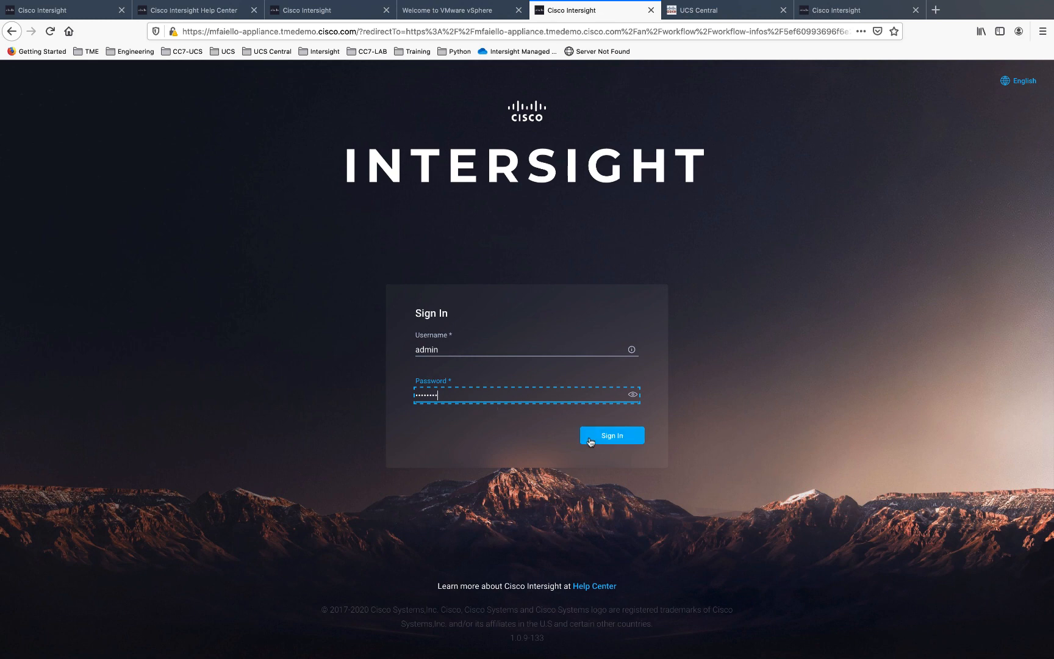
left_click(610, 436)
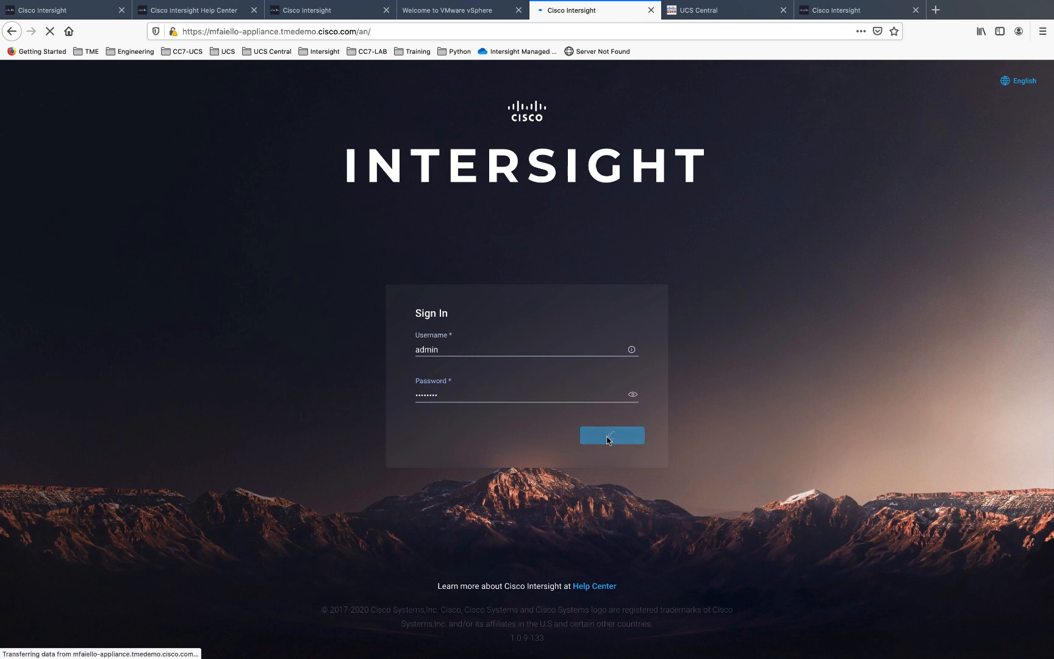
left_click(610, 435)
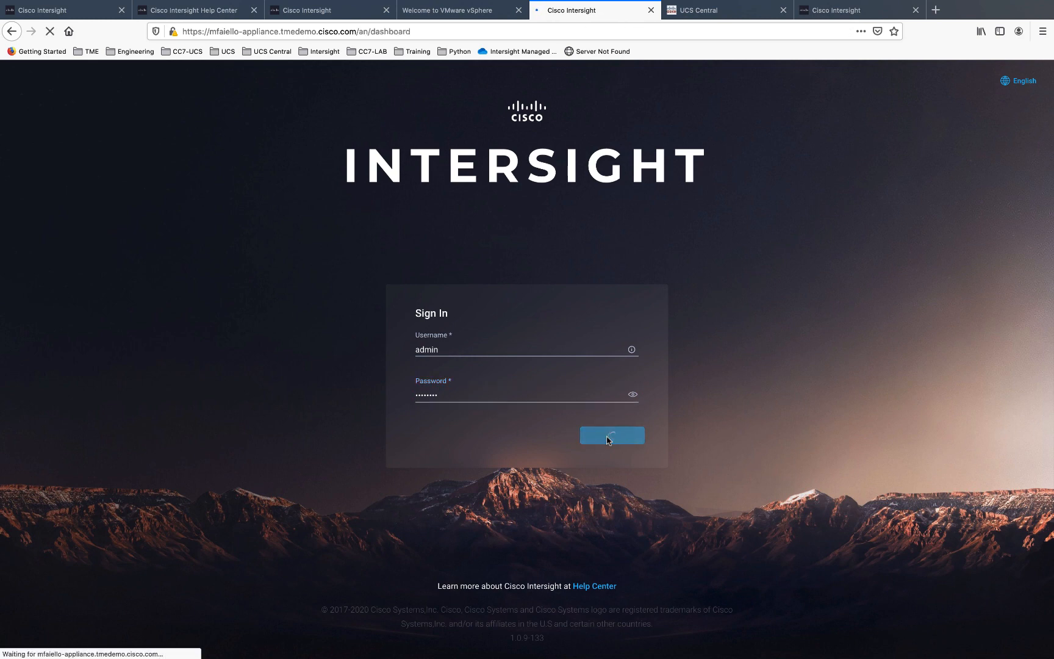
left_click(611, 436)
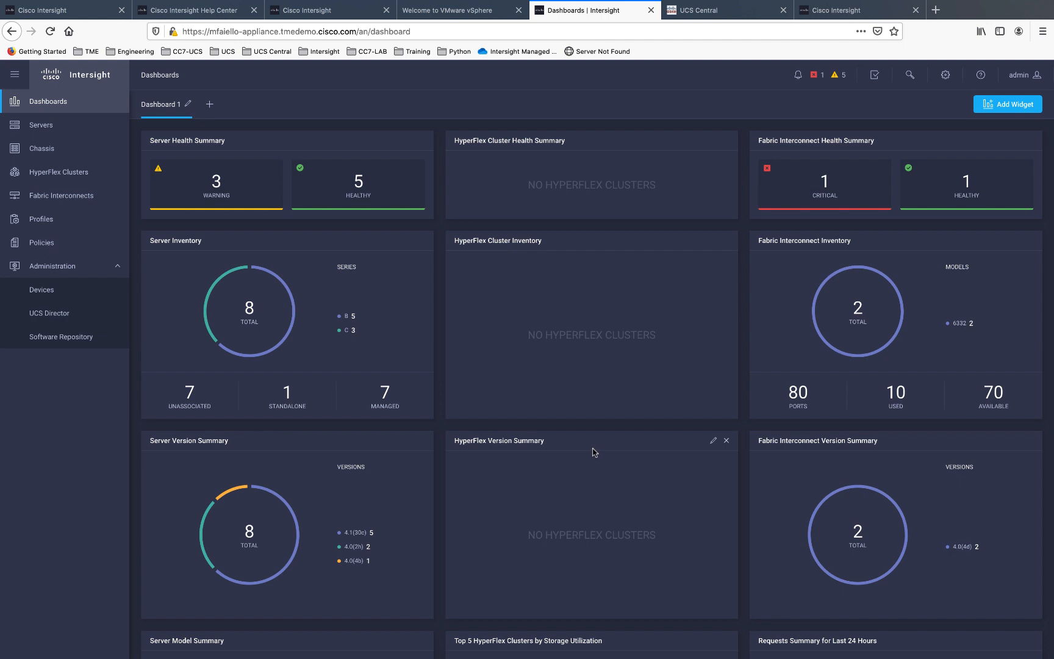
mouse_move(661, 385)
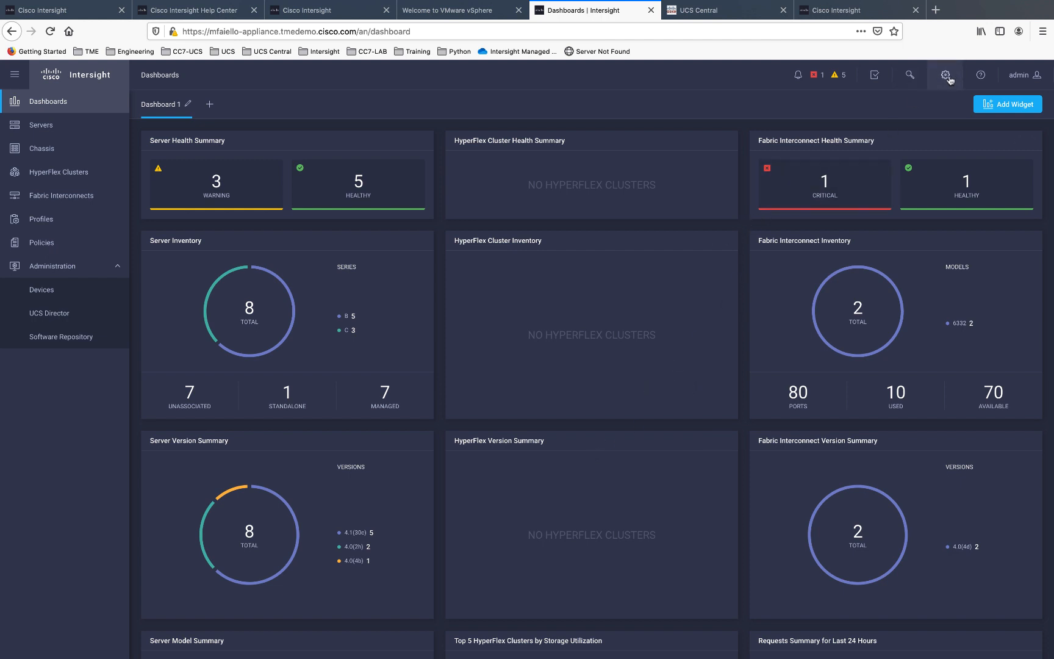
Go from the gear menu to Settings and select LDAP/AD under Authentication.
left_click(947, 75)
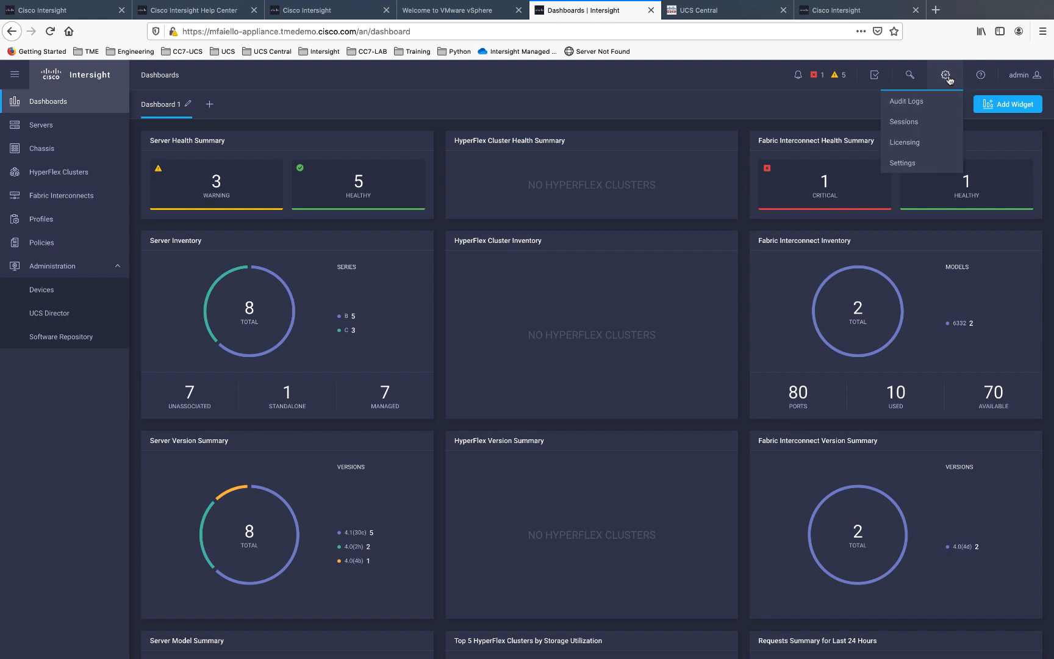
left_click(902, 162)
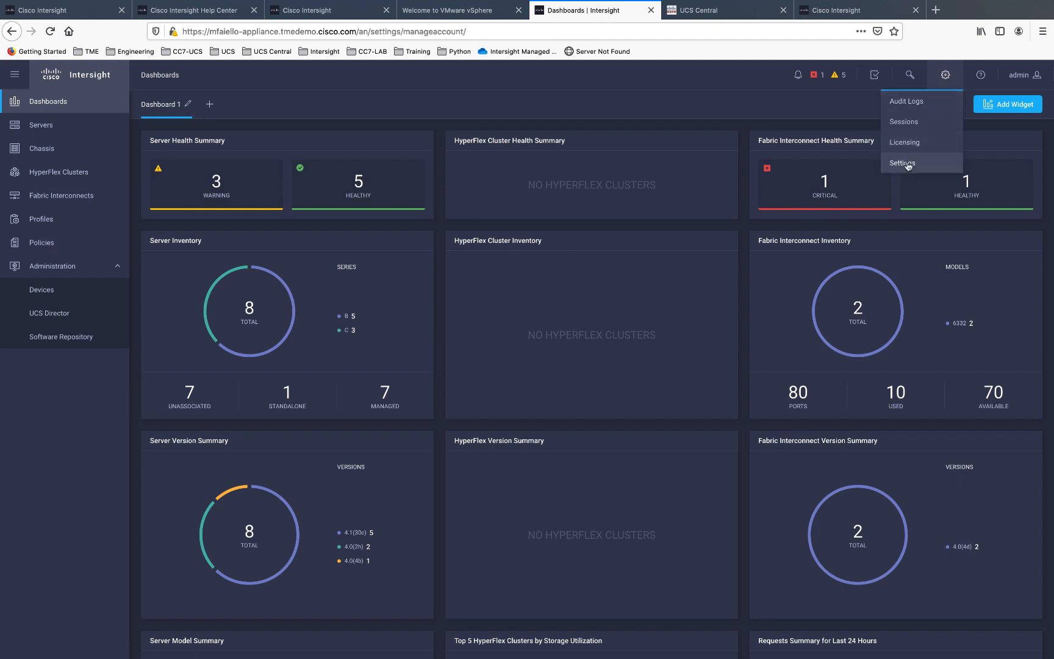
left_click(901, 162)
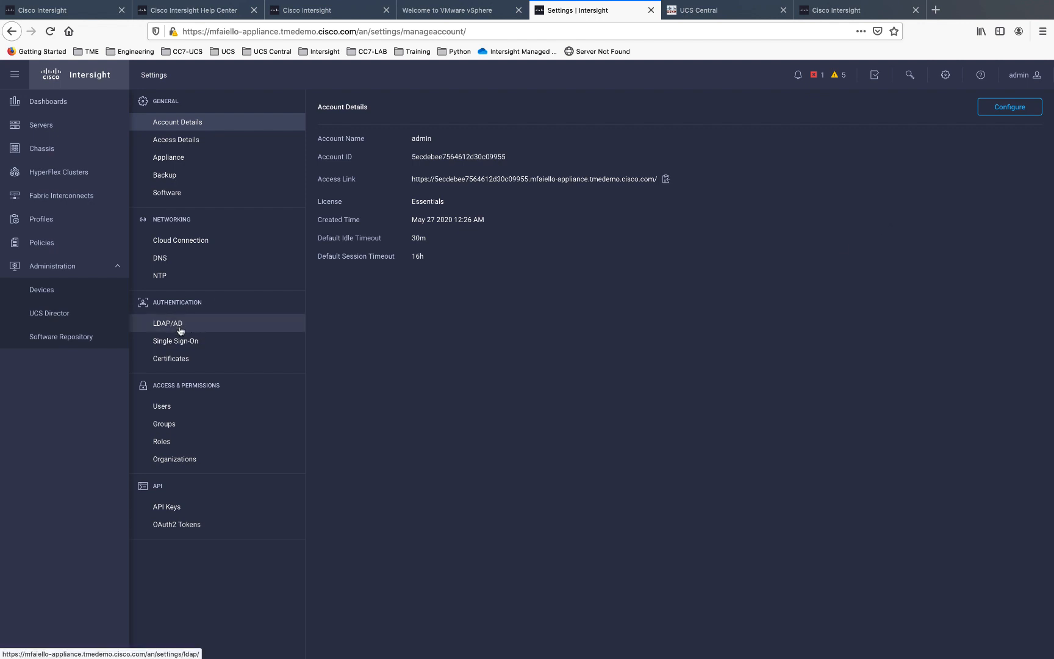
left_click(167, 323)
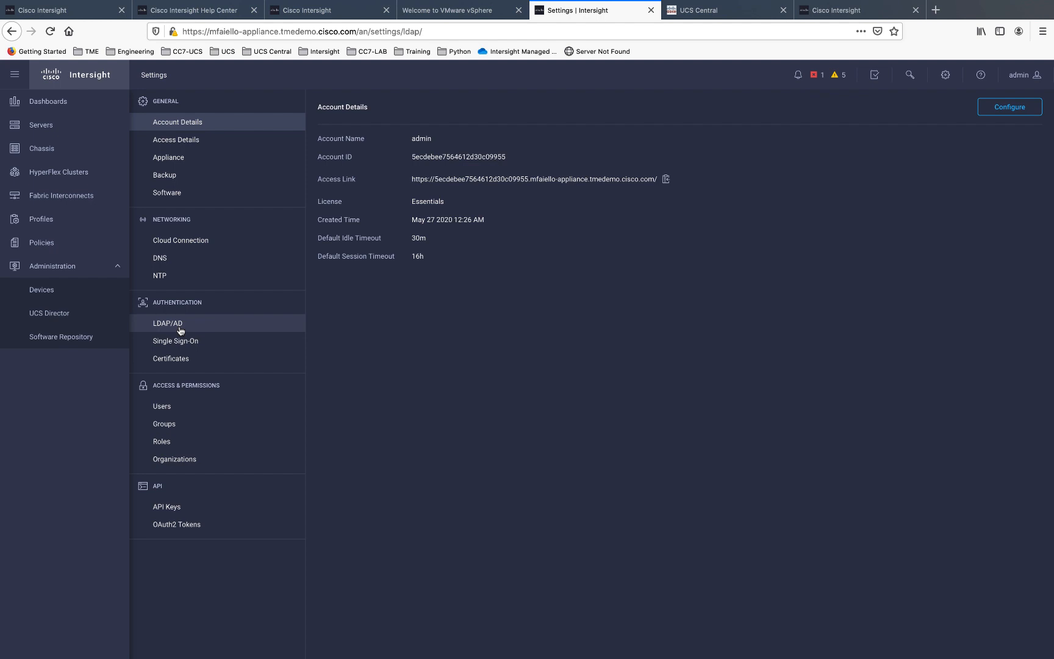
Show the LDAP/AD page with its empty LDAP server table.
left_click(167, 323)
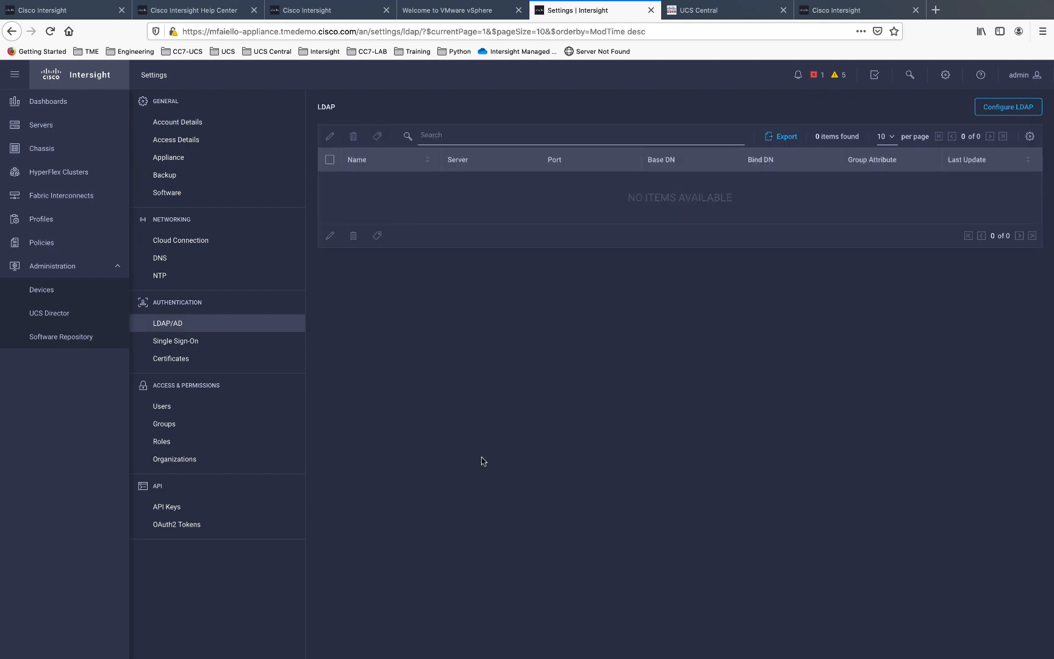
mouse_move(517, 459)
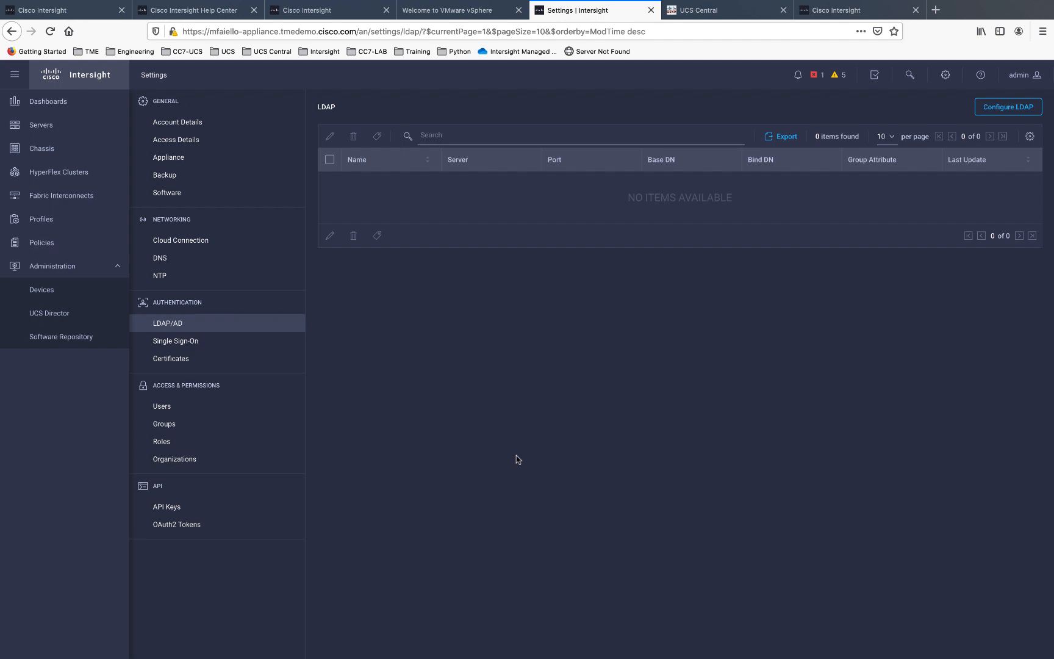
mouse_move(583, 158)
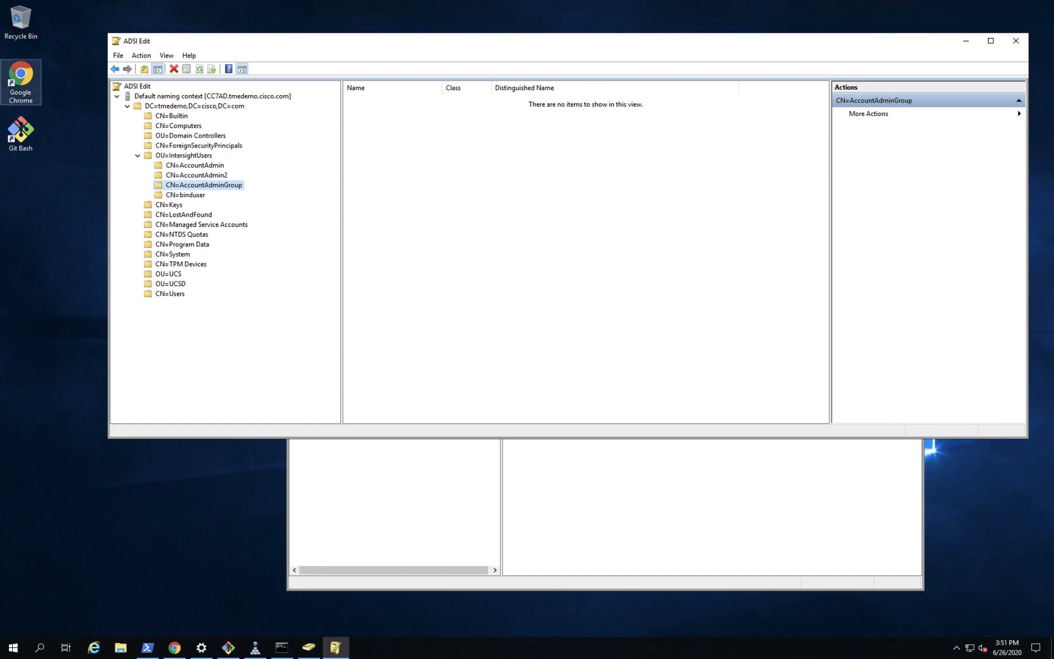
mouse_move(204, 165)
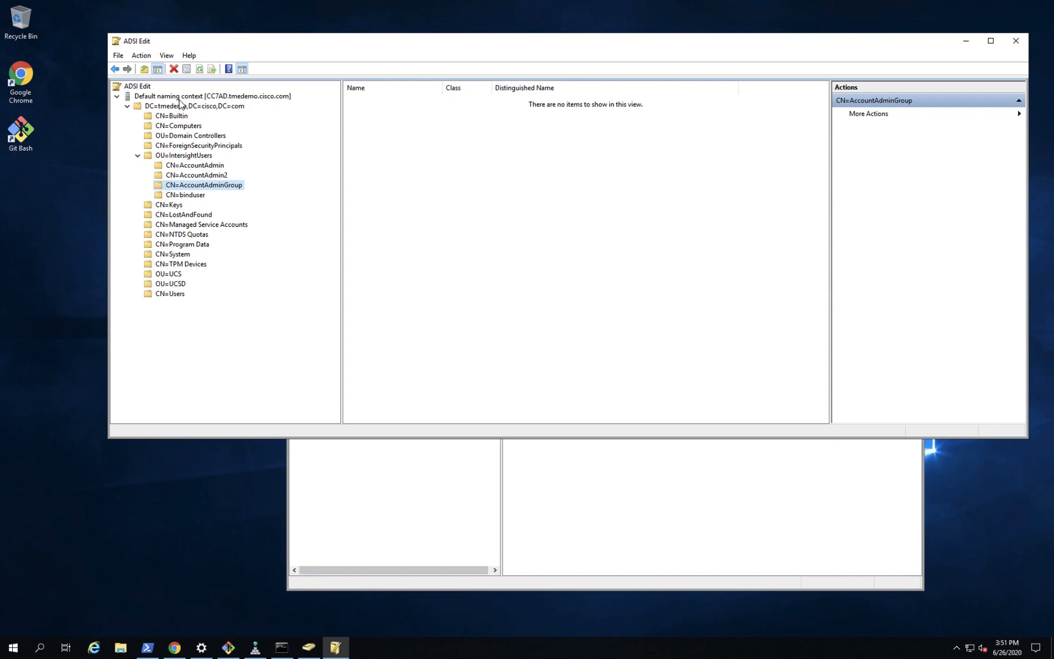
mouse_move(231, 119)
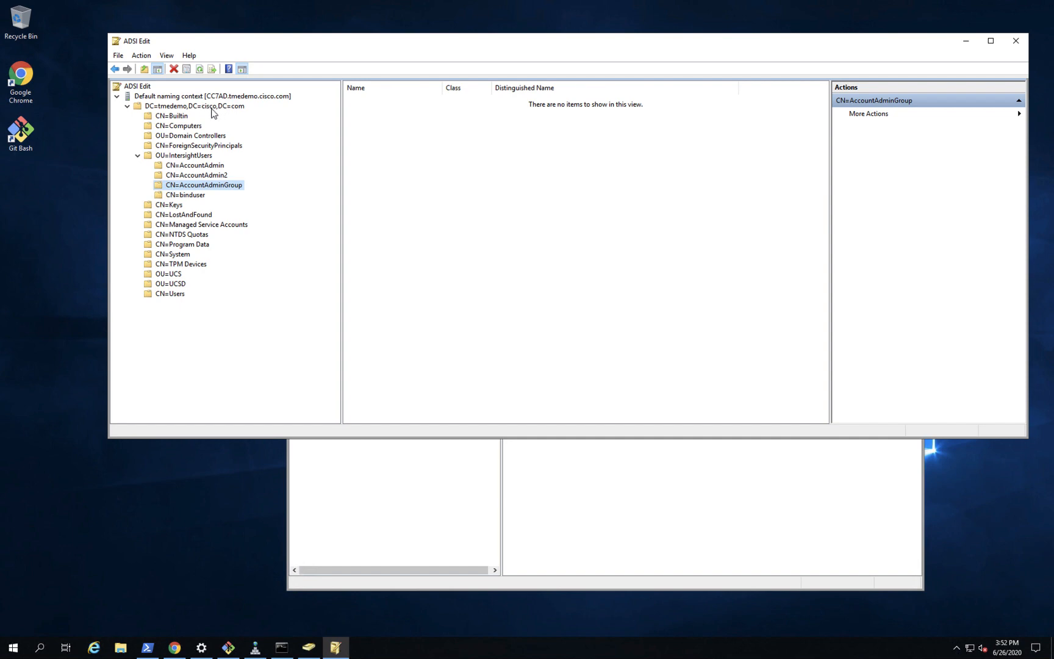
View the domain root's distinguishedName DC=tmedemo,DC=cisco,DC=com in its properties and cancel out.
left_click(195, 106)
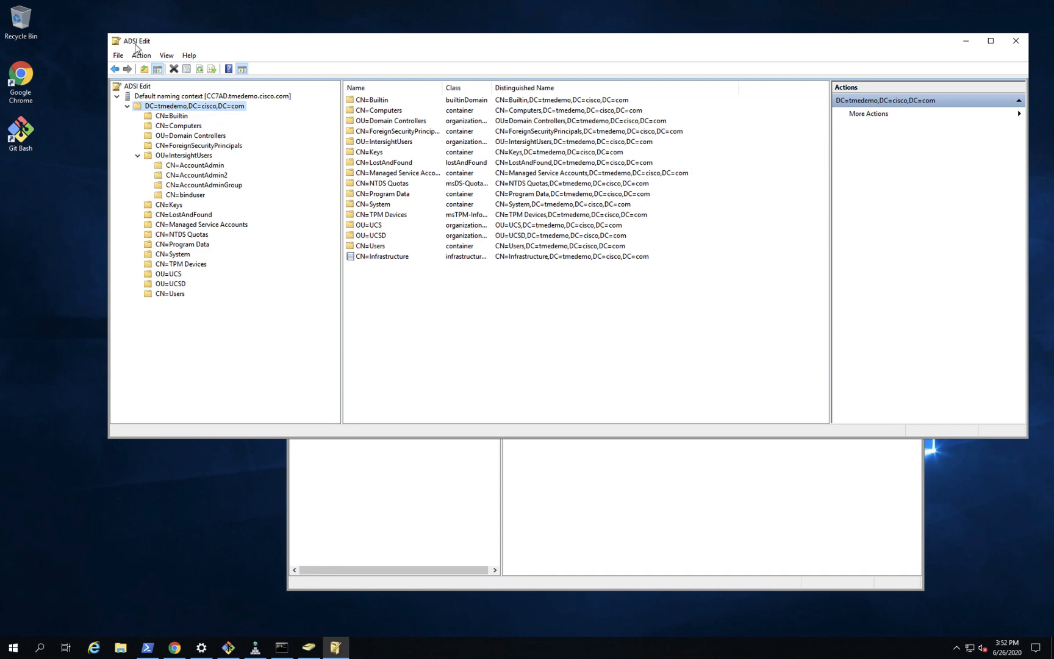
mouse_move(138, 51)
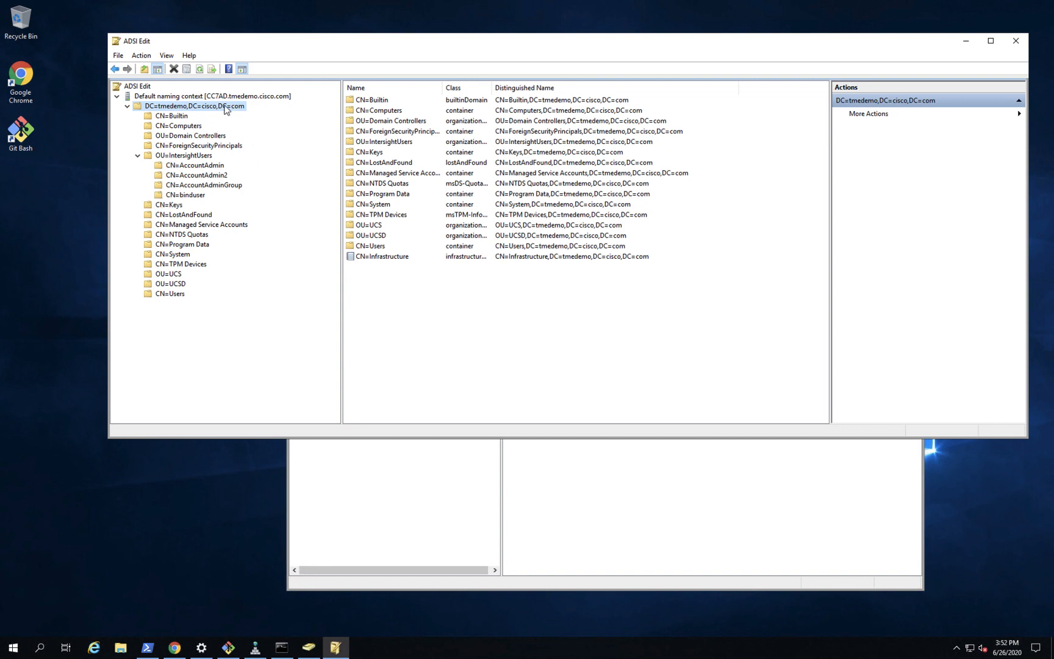
right_click(194, 106)
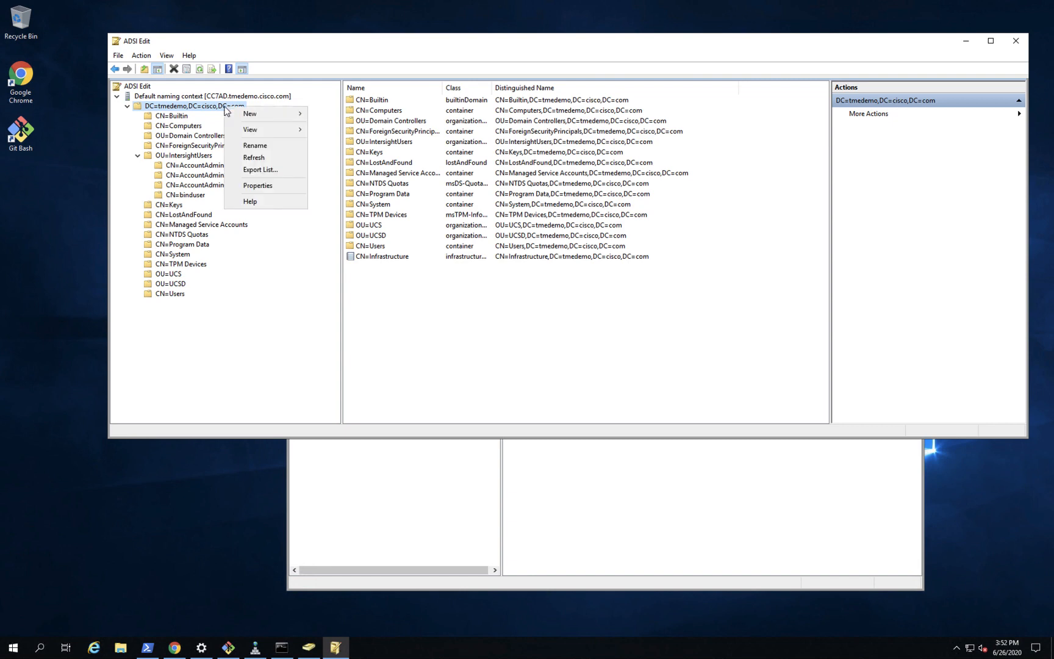
left_click(256, 185)
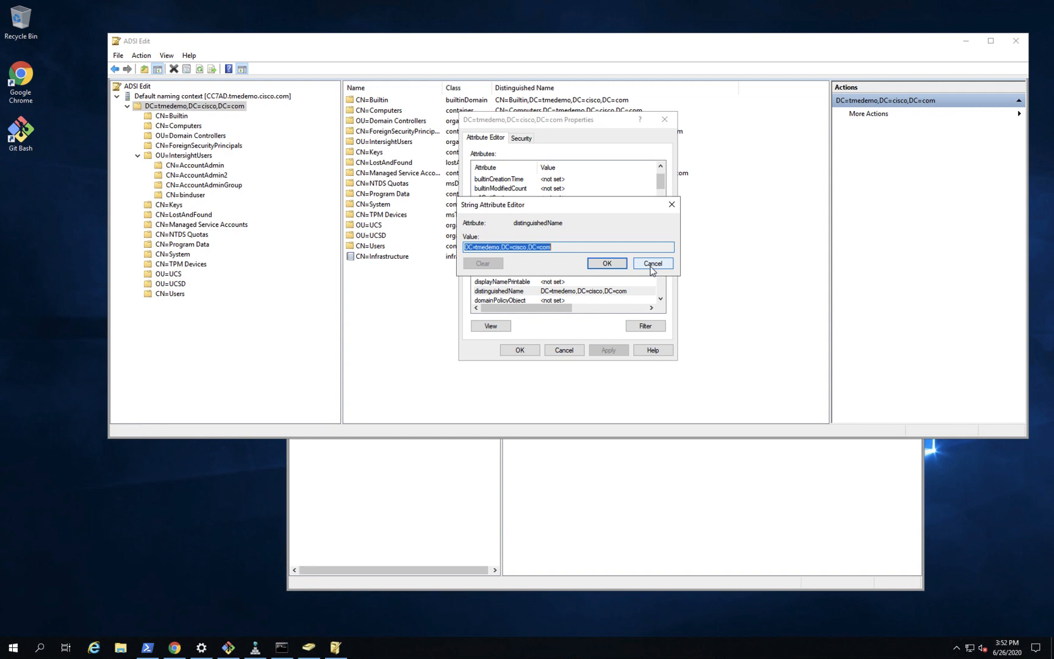
left_click(652, 263)
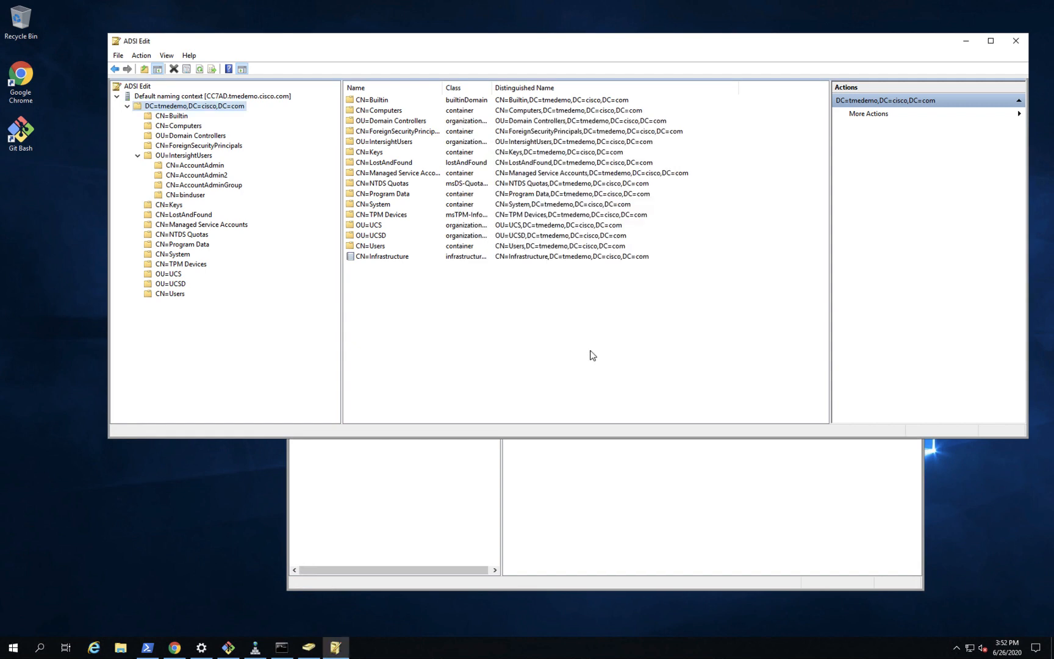
mouse_move(195, 160)
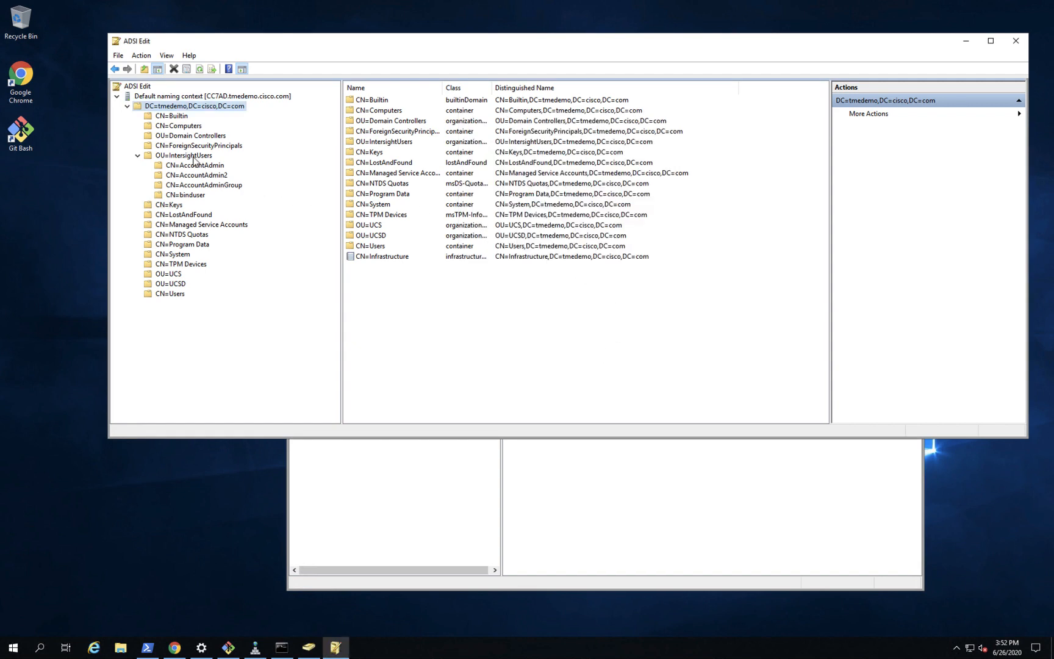
Expand OU=IntersightUsers and select CN=AccountAdminGroup.
left_click(183, 155)
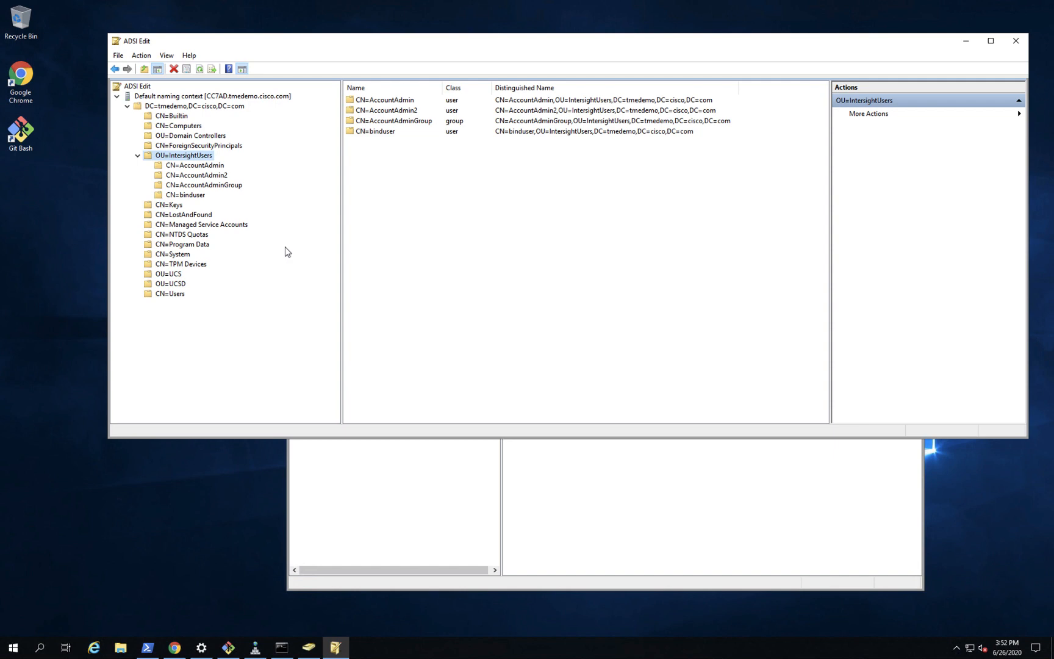
mouse_move(266, 182)
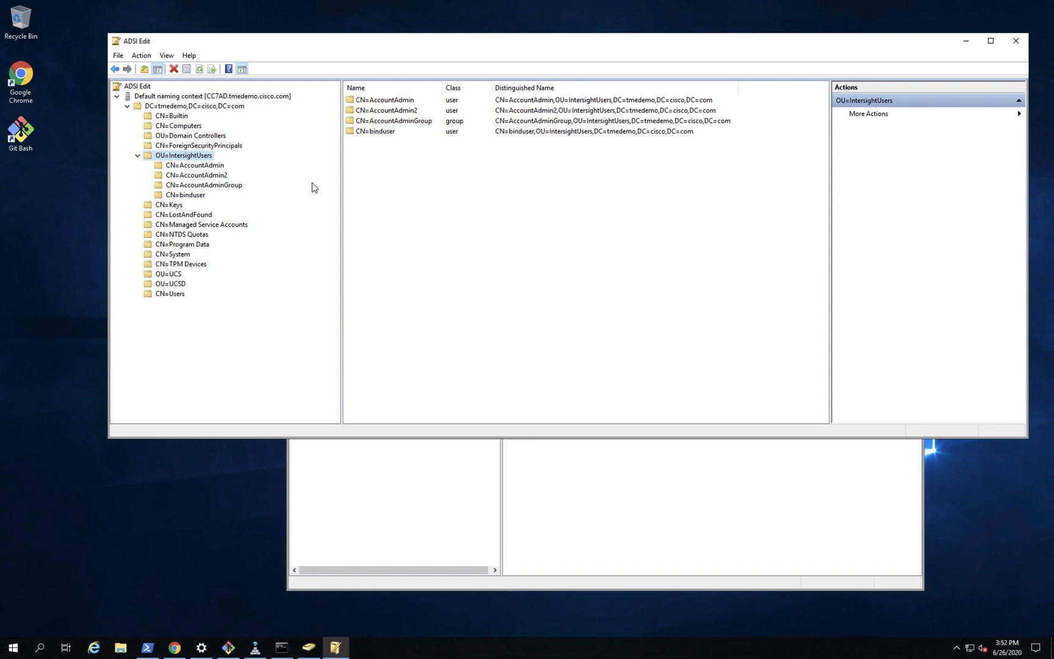
mouse_move(188, 164)
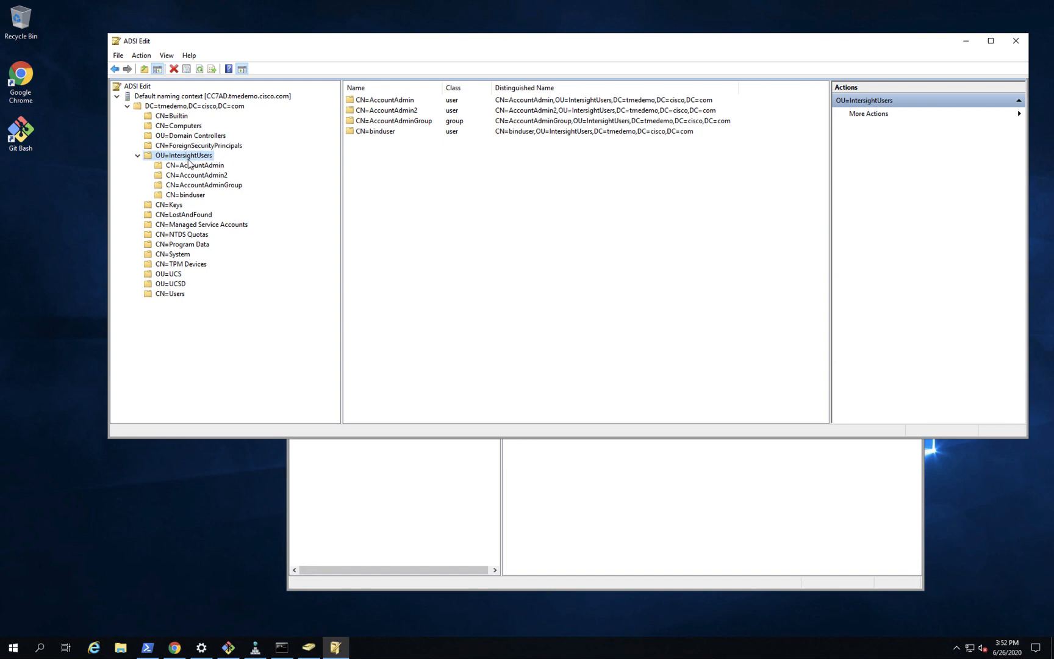
mouse_move(211, 165)
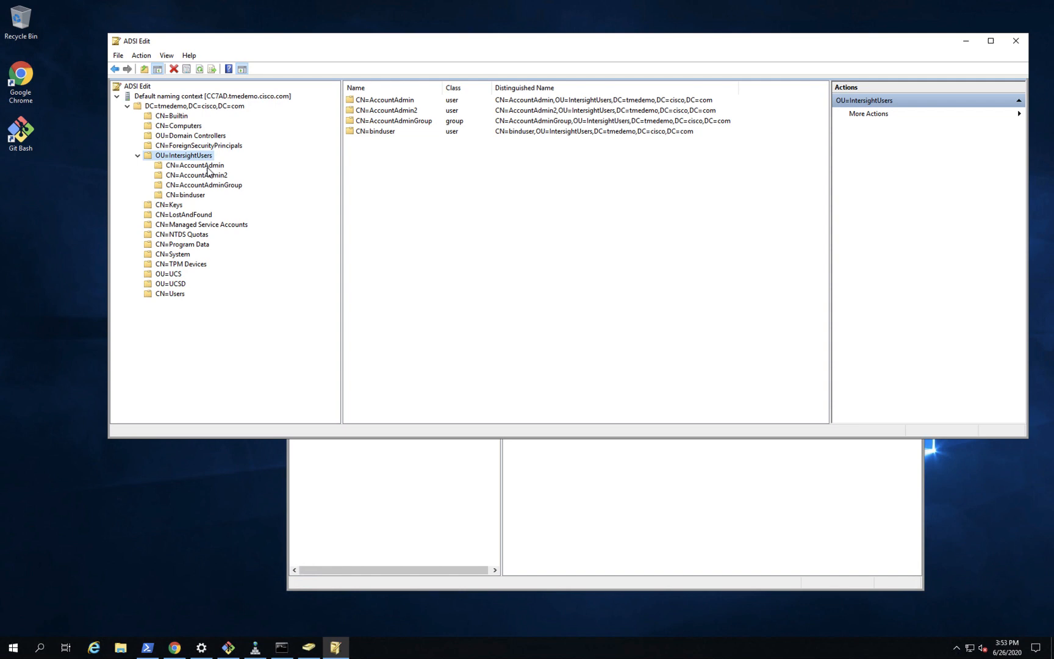
mouse_move(206, 175)
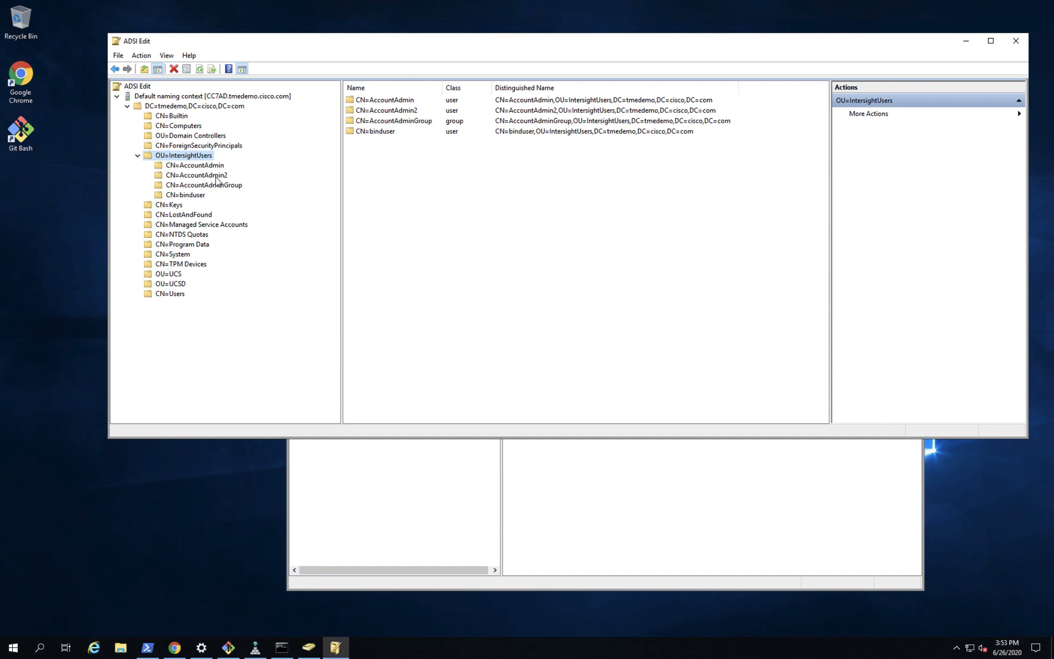
mouse_move(210, 195)
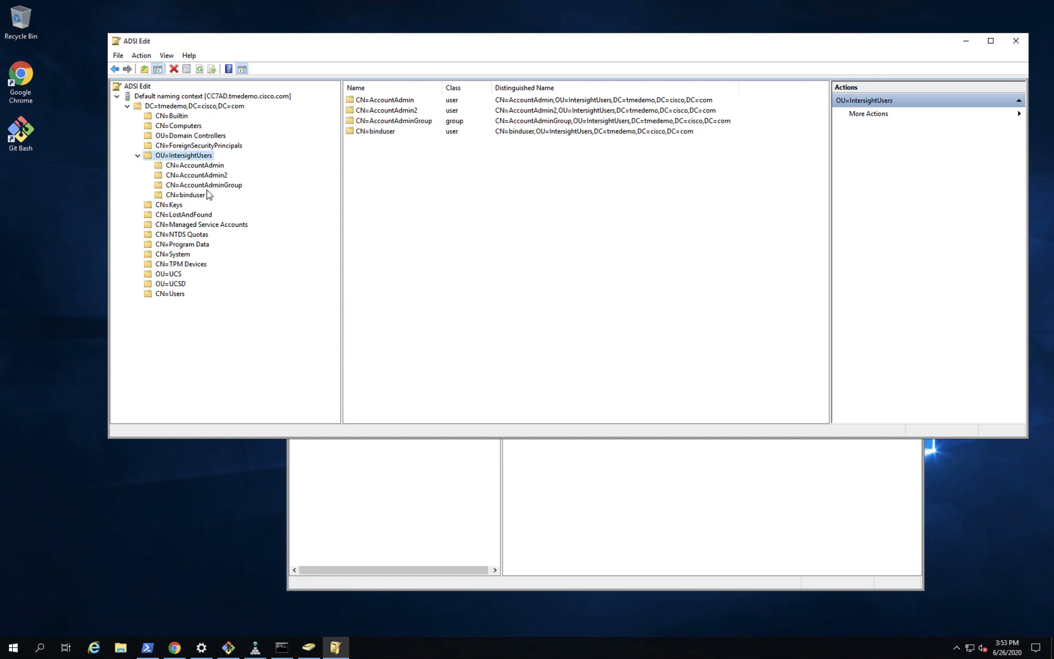
left_click(204, 185)
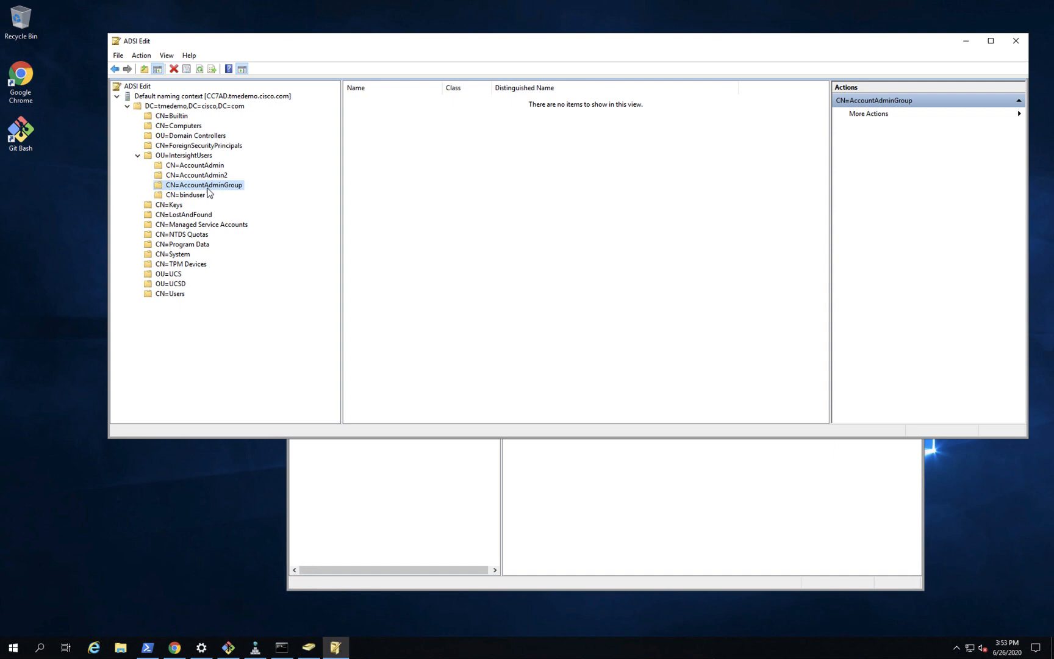
mouse_move(213, 179)
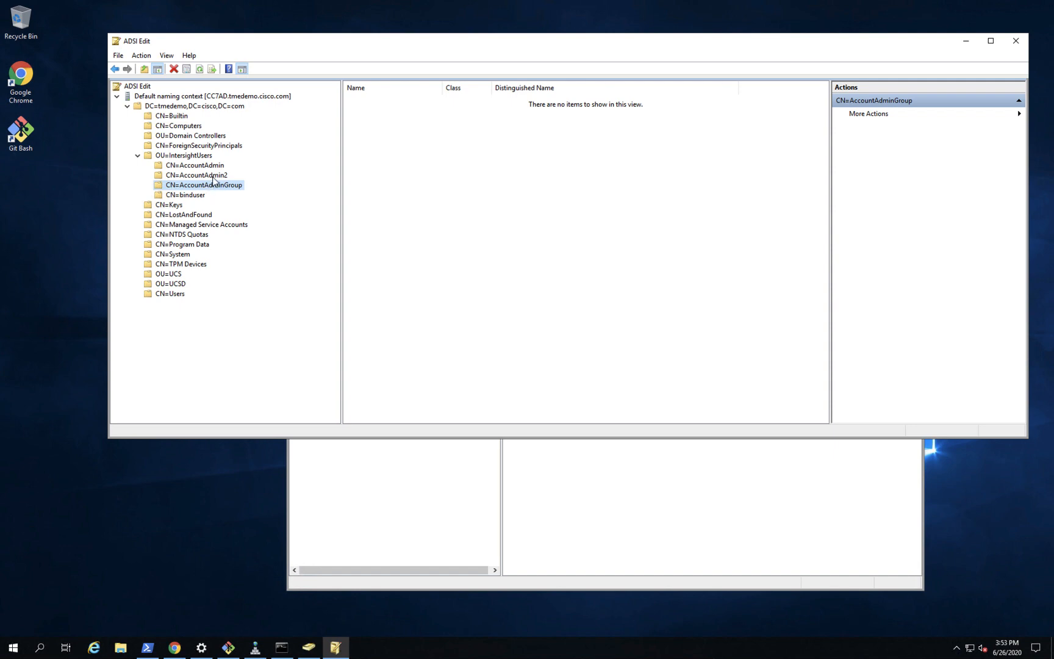
mouse_move(207, 193)
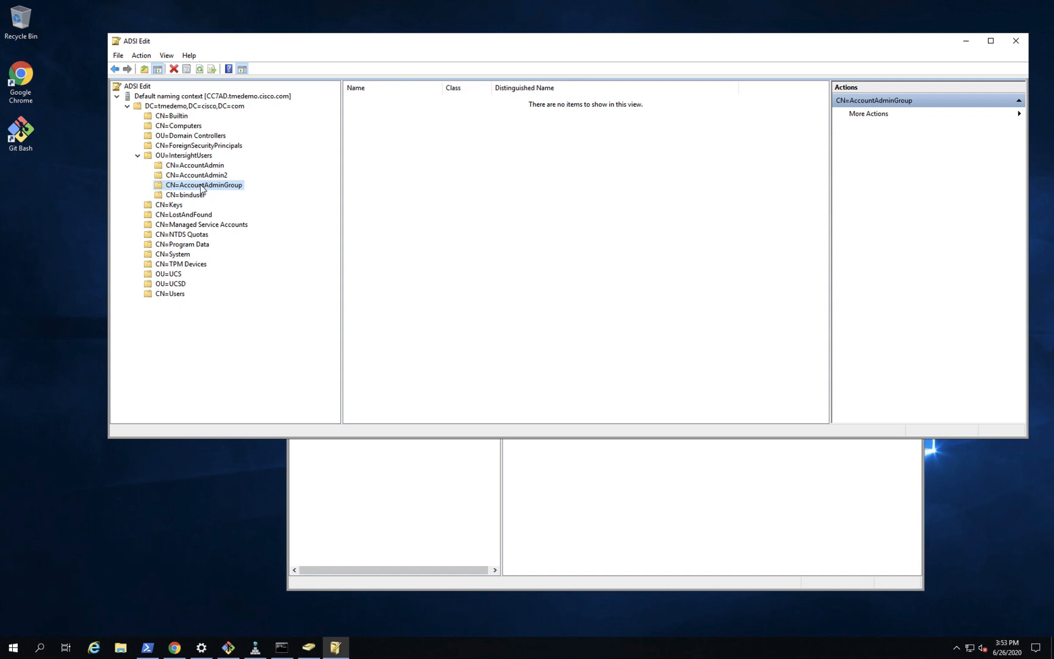
Check AccountAdminGroup's Members list shows AccountAdmin and AccountAdmin2, then cancel its properties.
right_click(204, 186)
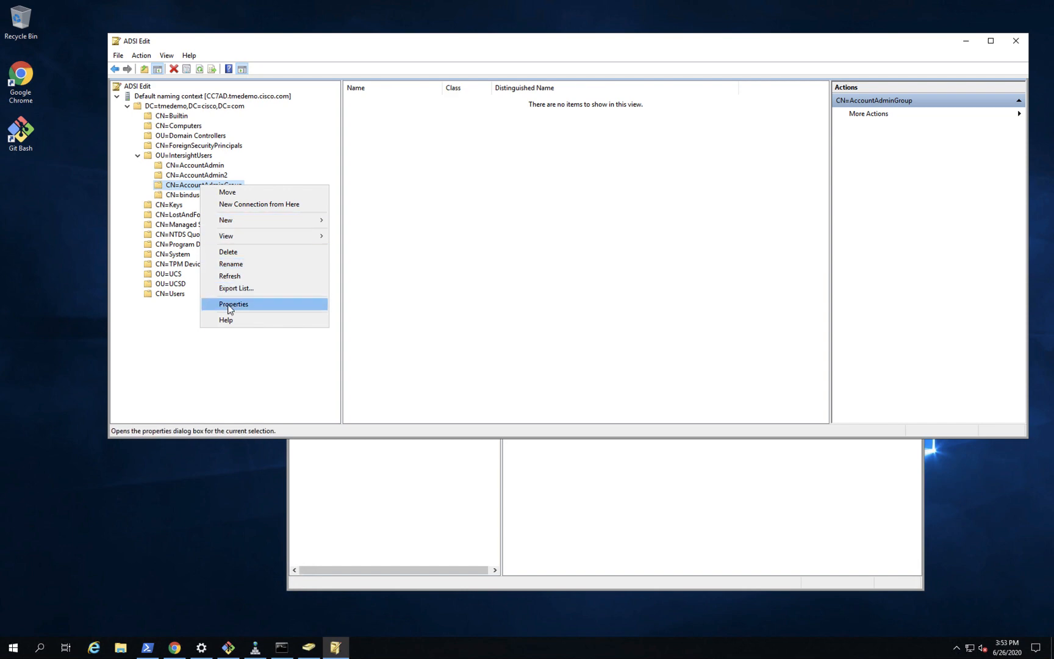
left_click(233, 304)
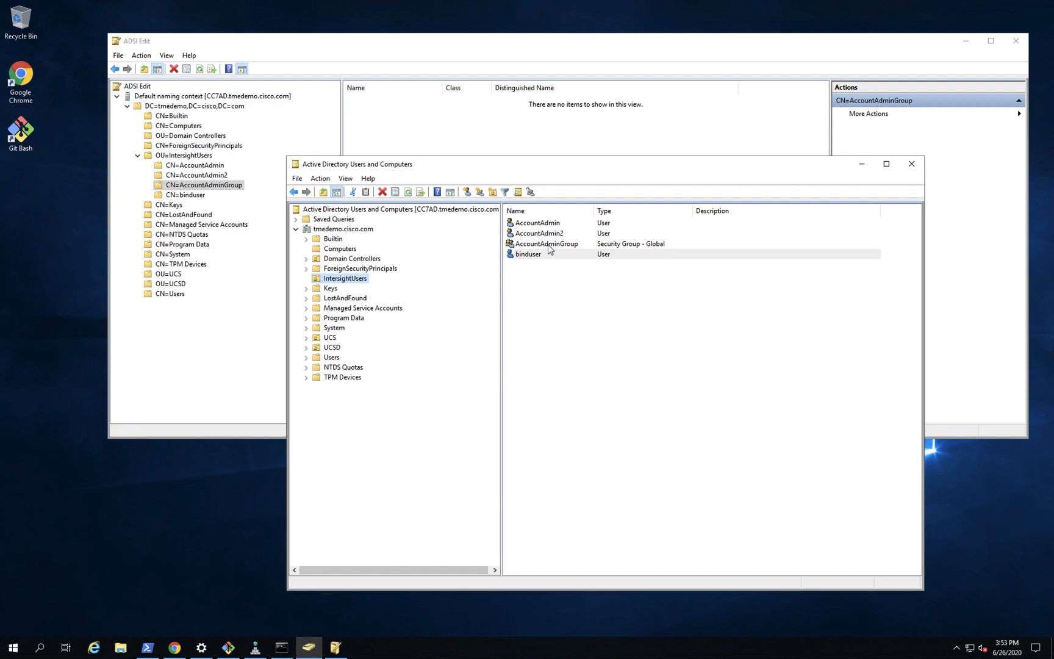
double_click(546, 243)
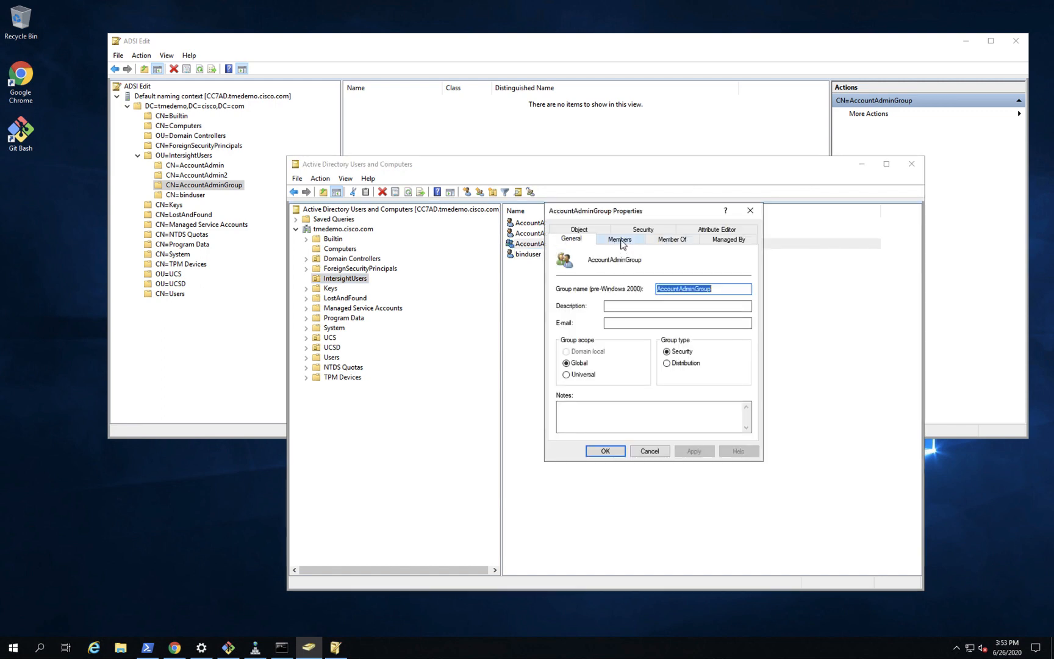
left_click(618, 239)
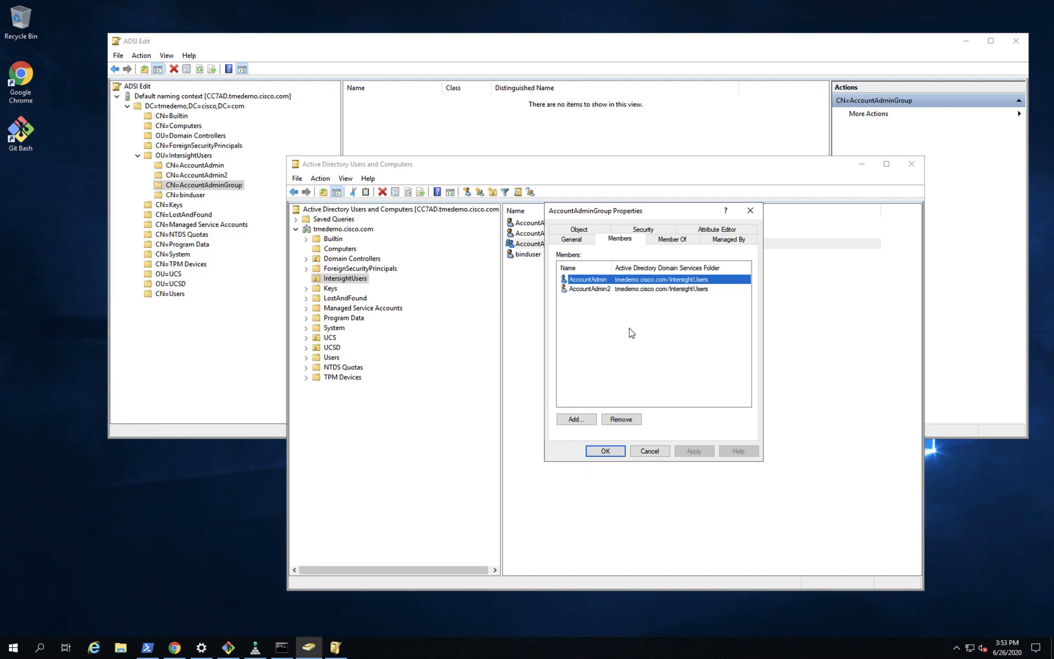
mouse_move(612, 230)
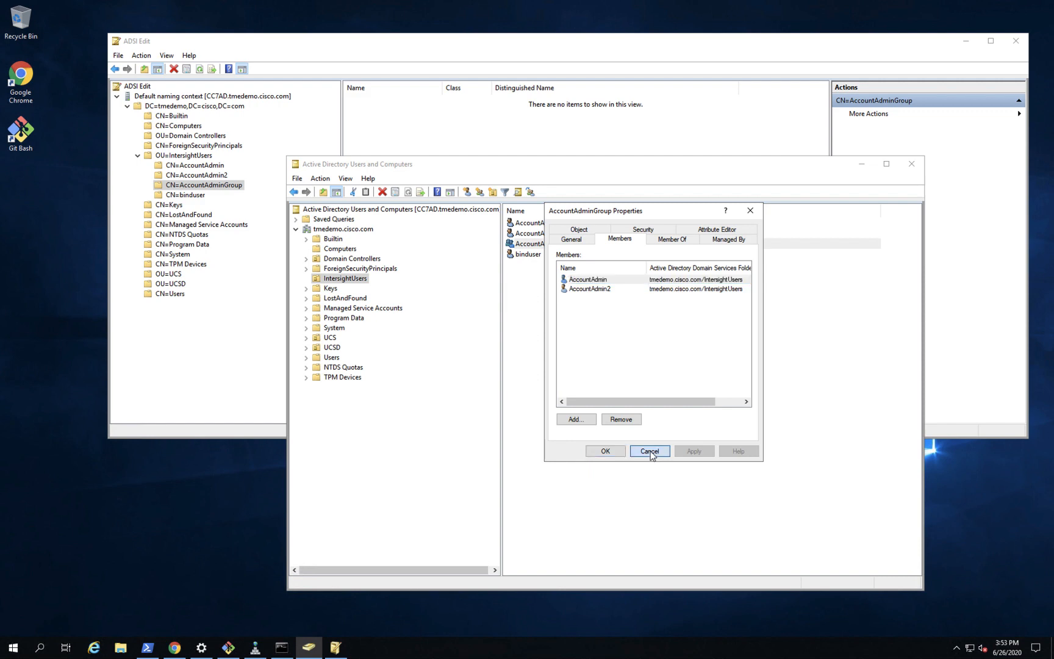
left_click(649, 450)
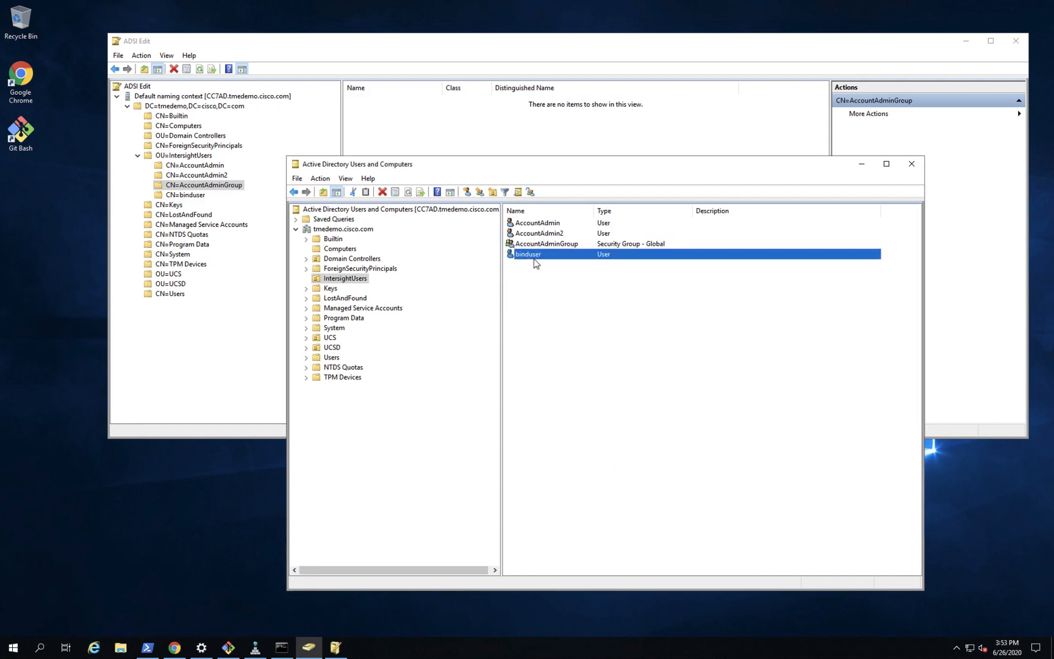
left_click(529, 254)
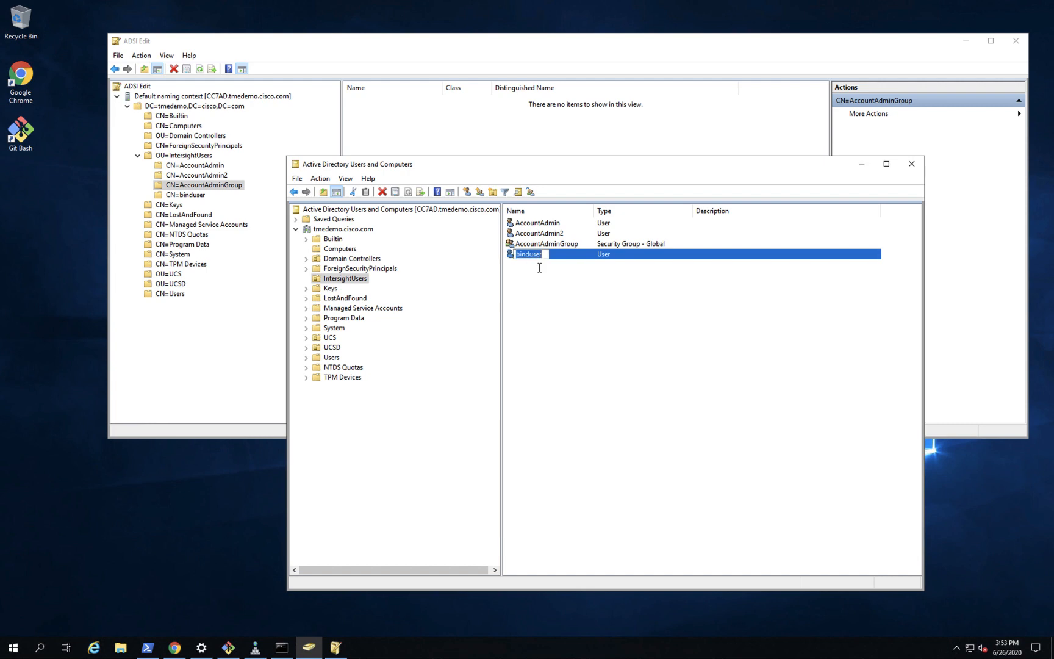
right_click(529, 253)
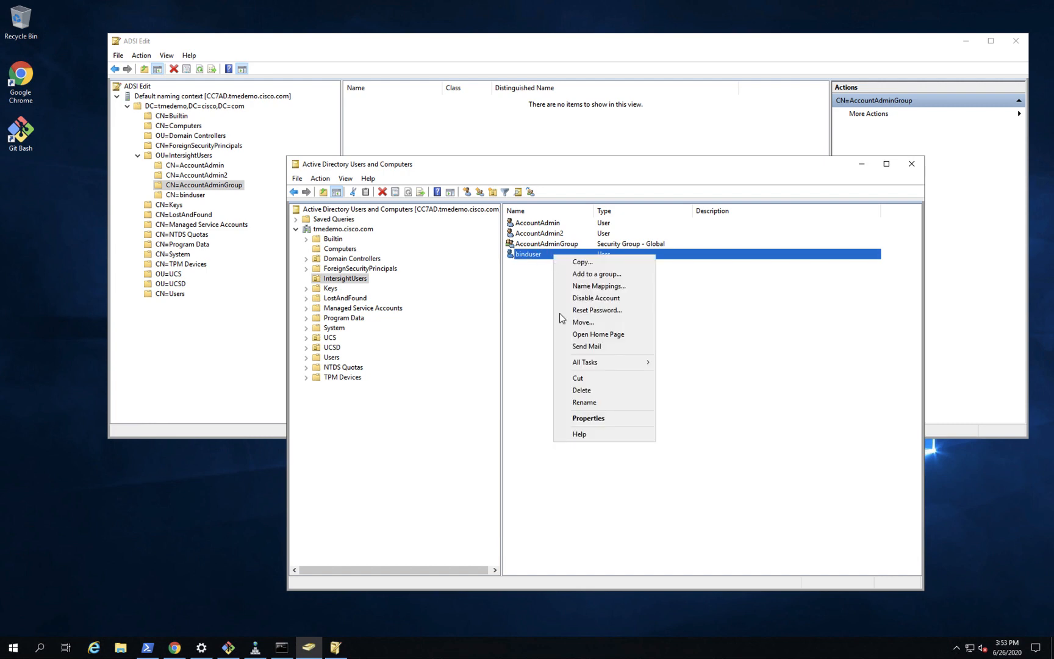
left_click(588, 419)
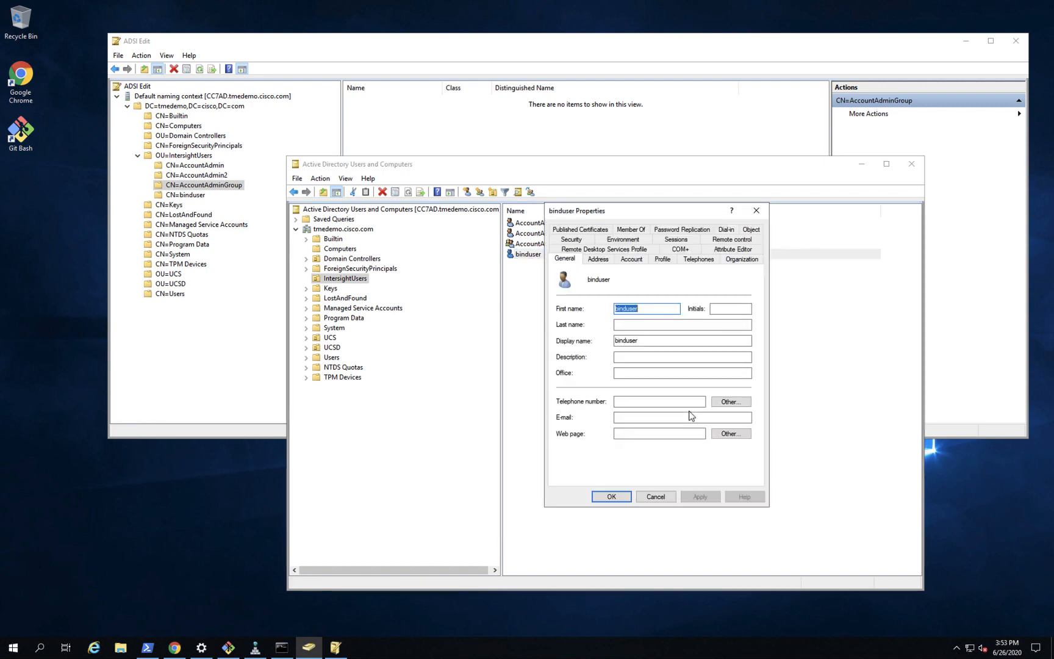
mouse_move(676, 527)
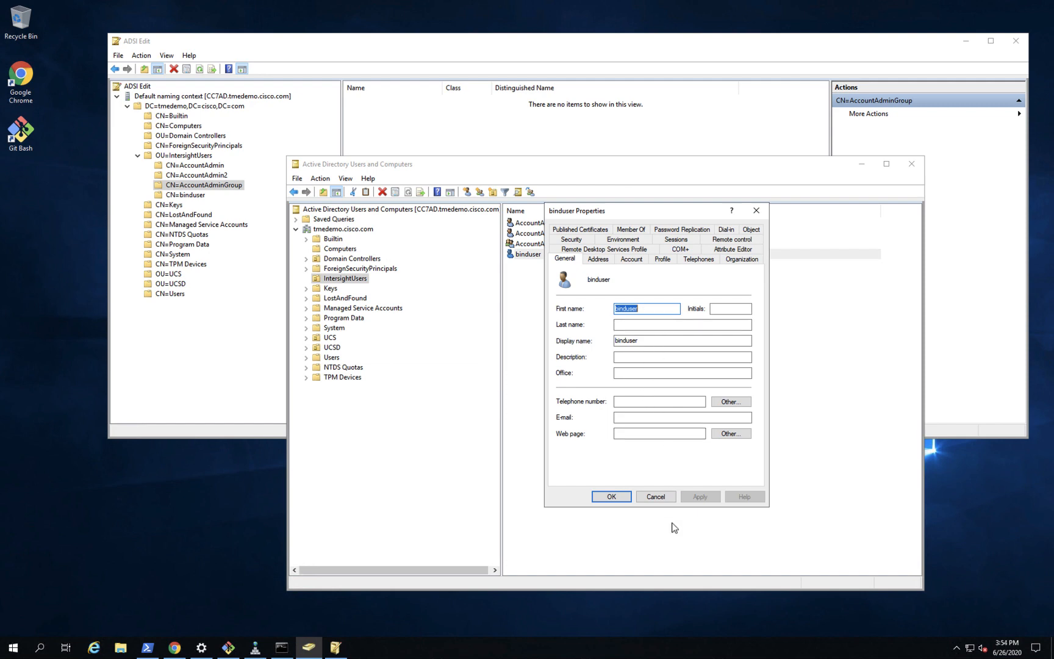
left_click(654, 497)
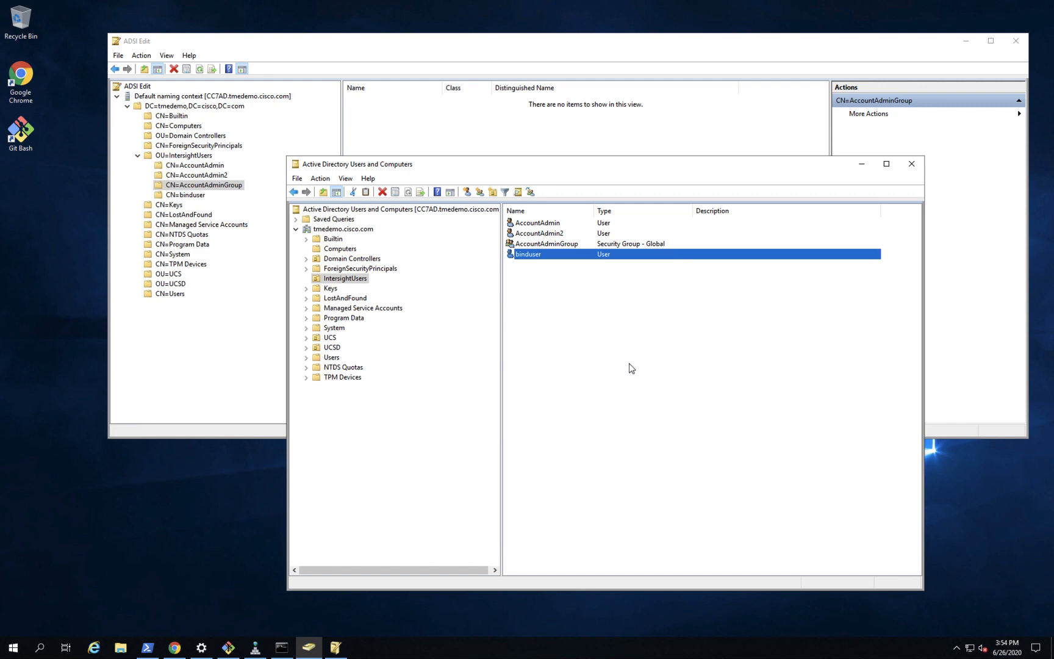
mouse_move(561, 277)
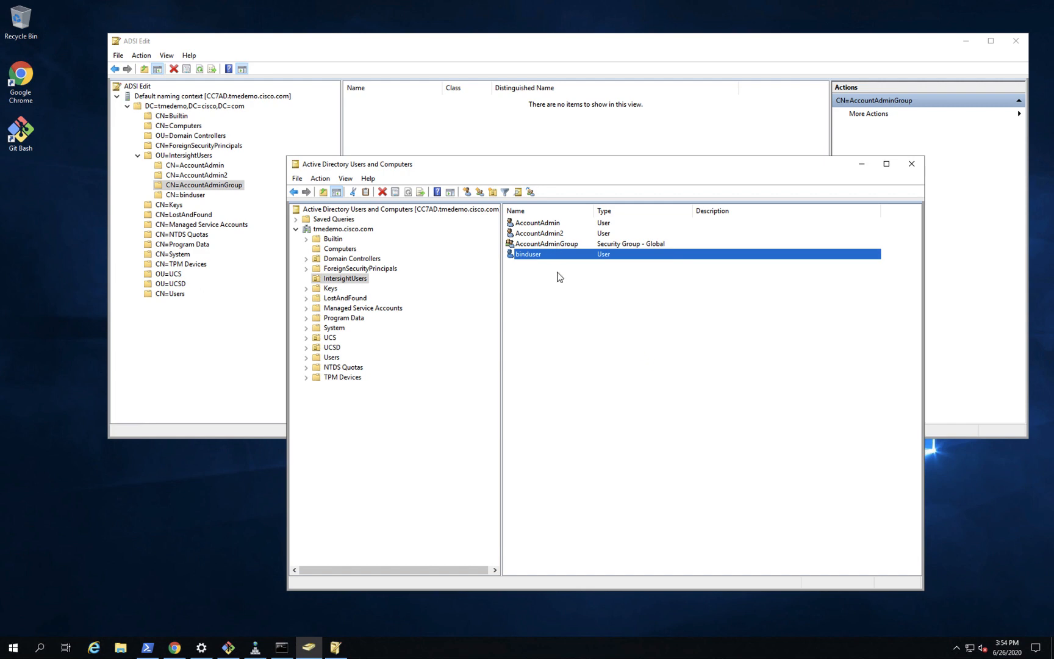
mouse_move(546, 259)
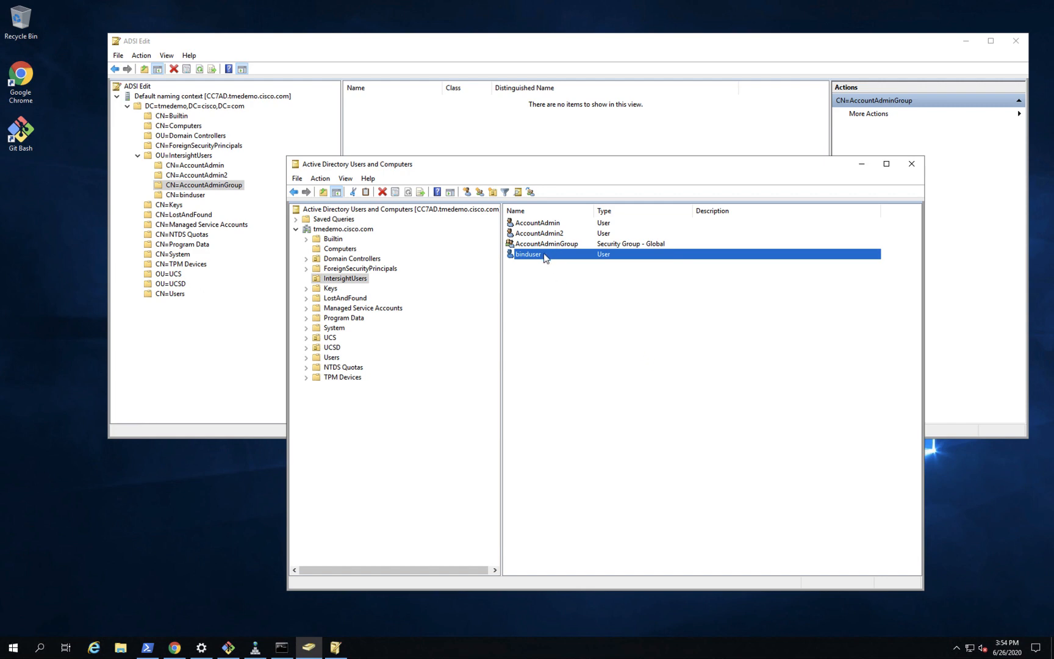
Read binduser's distinguishedName CN=binduser,OU=IntersightUsers,DC=tmedemo,DC=cisco,DC=com and cancel both dialogs.
right_click(529, 254)
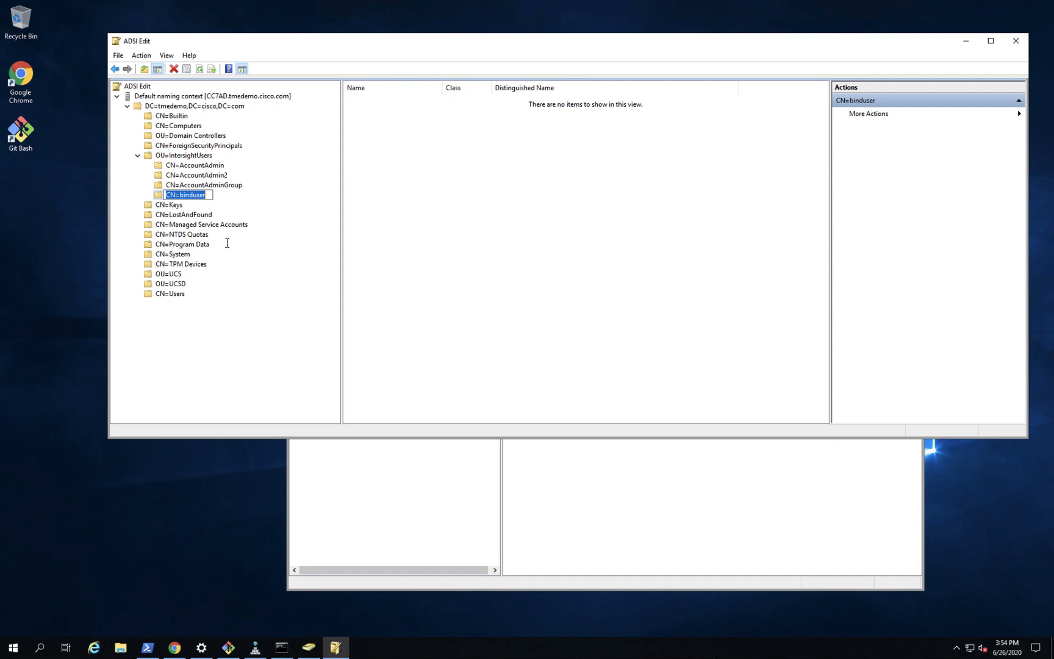
left_click(185, 194)
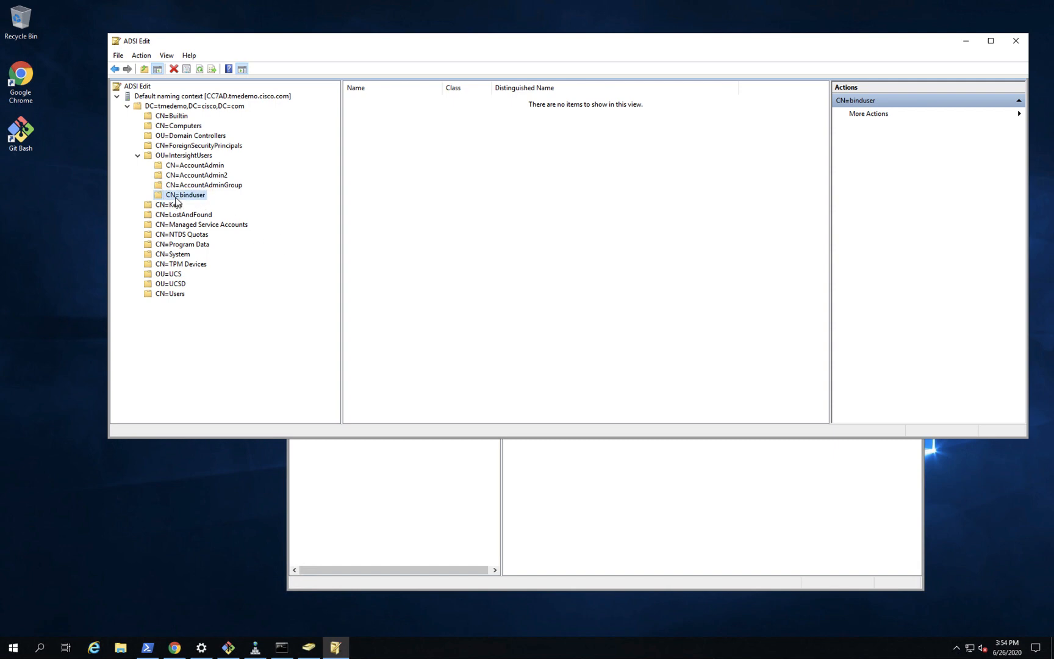
right_click(186, 194)
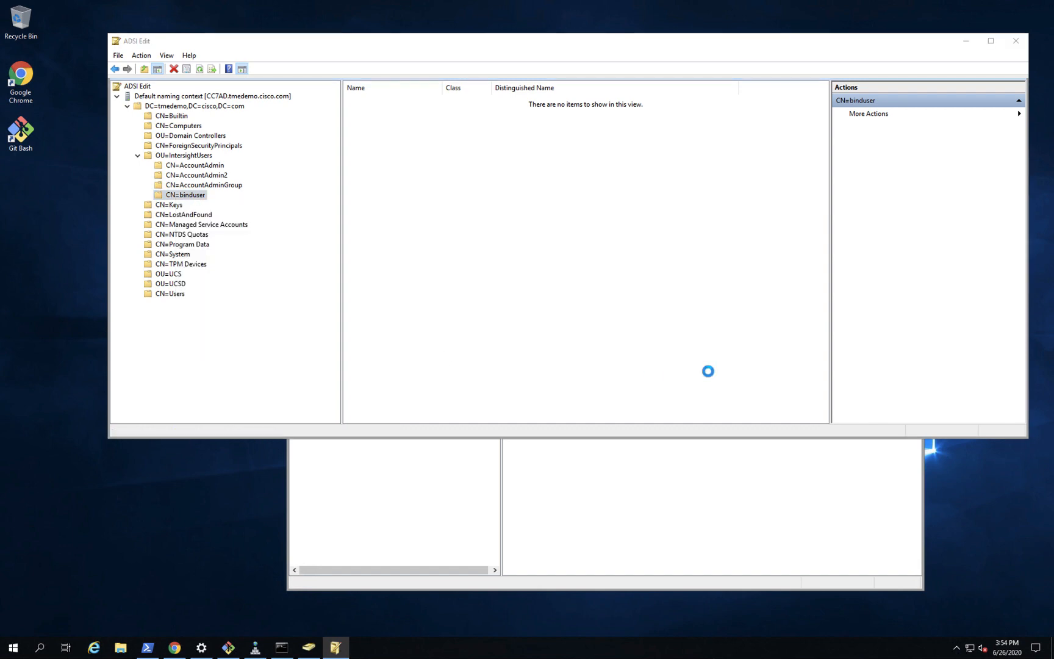
left_click(185, 194)
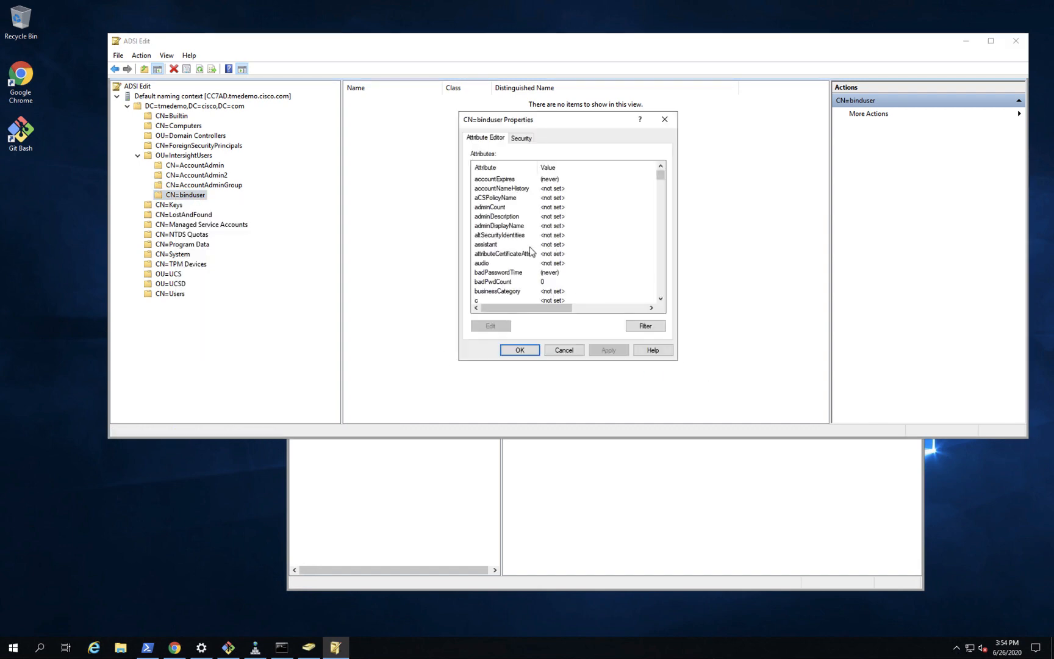
scroll("down", 3)
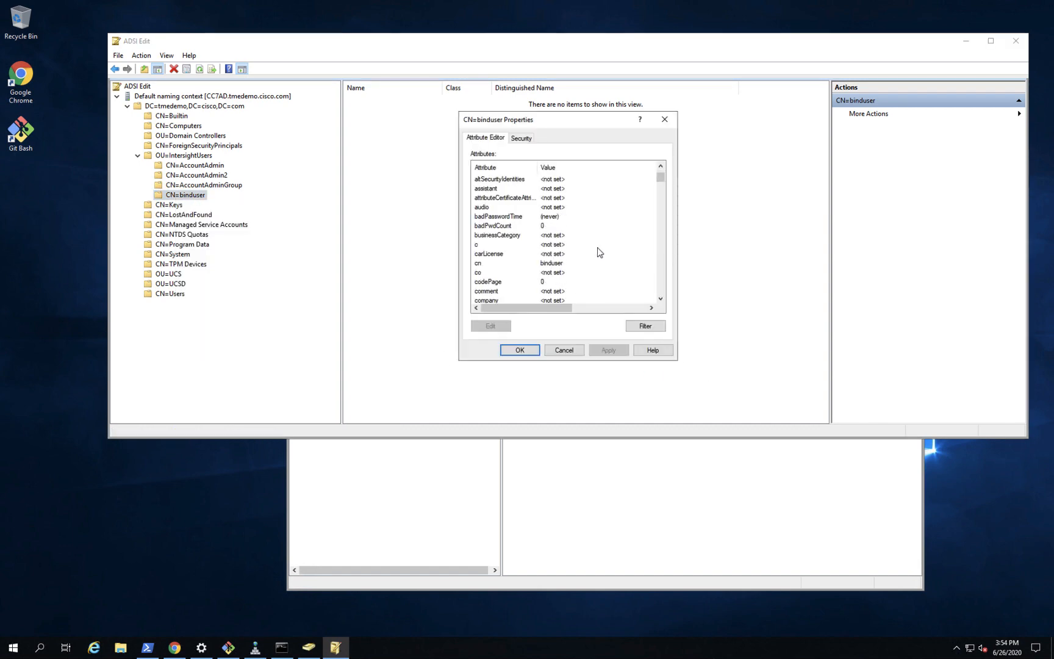
scroll("down", 3)
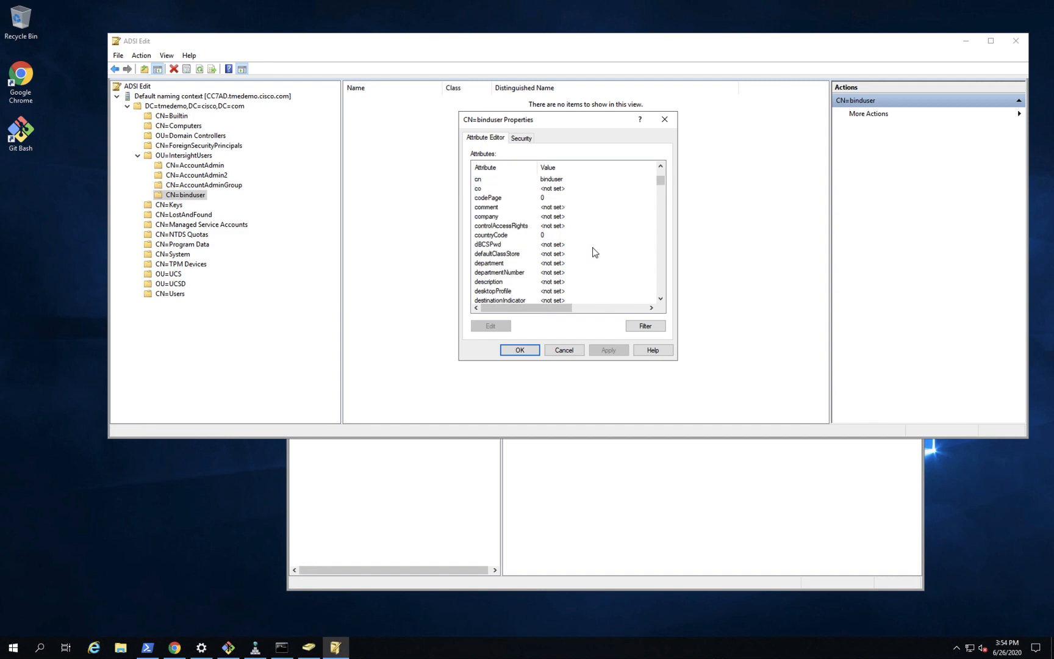
scroll("down", 3)
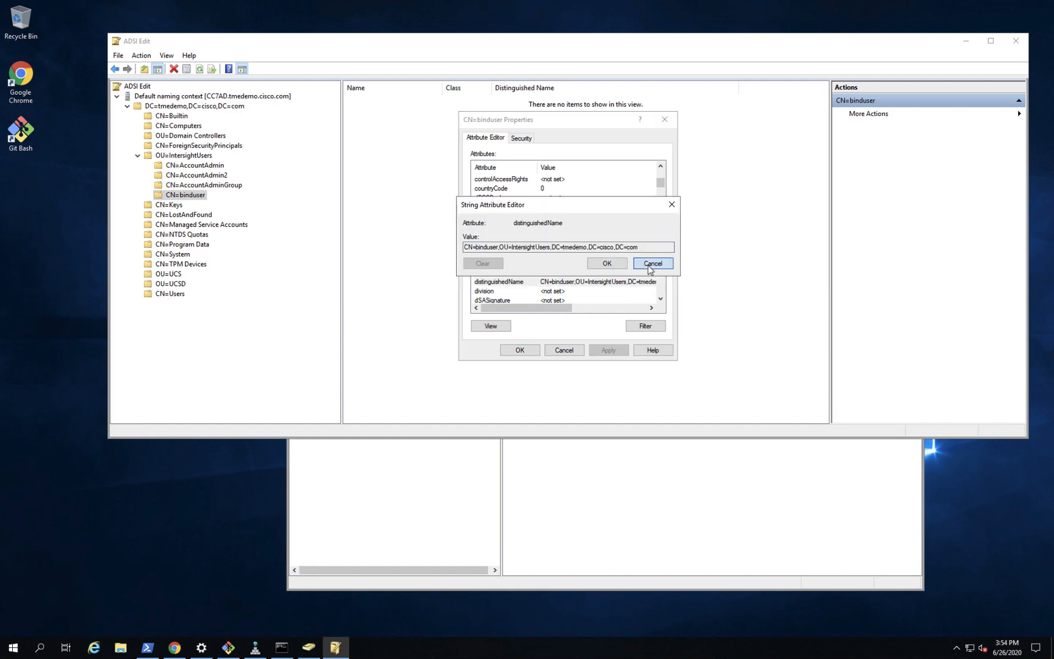
left_click(652, 262)
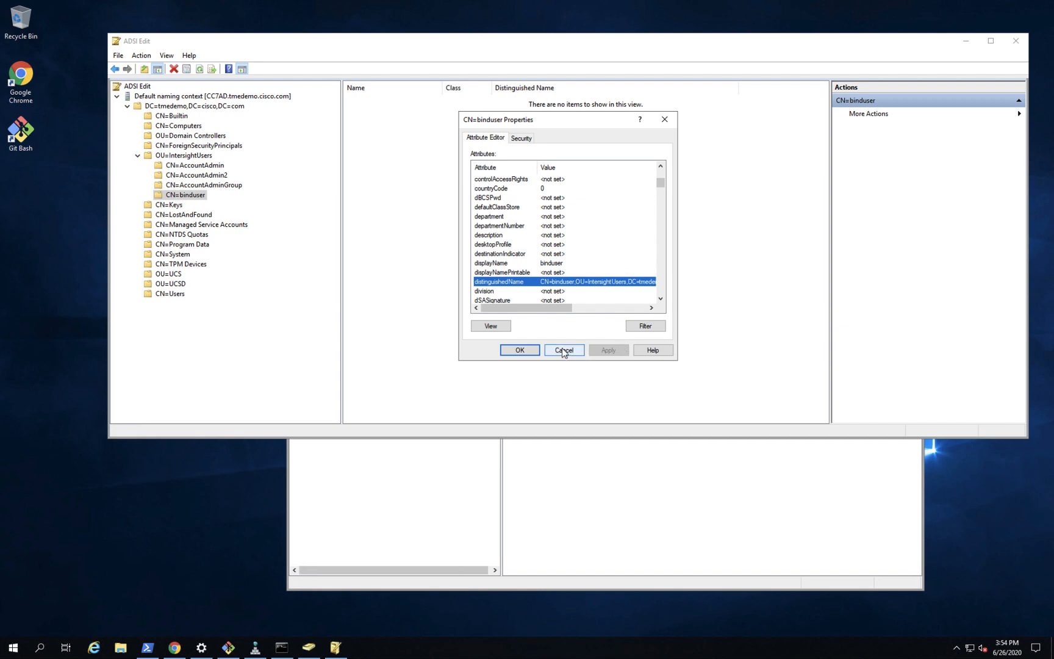
left_click(564, 350)
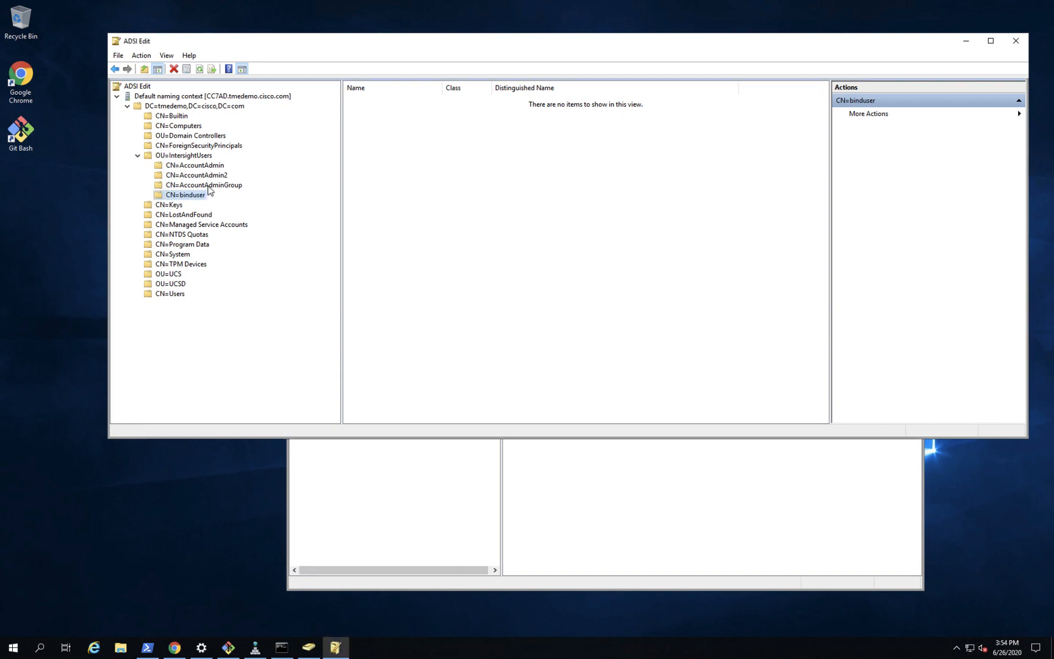
right_click(204, 184)
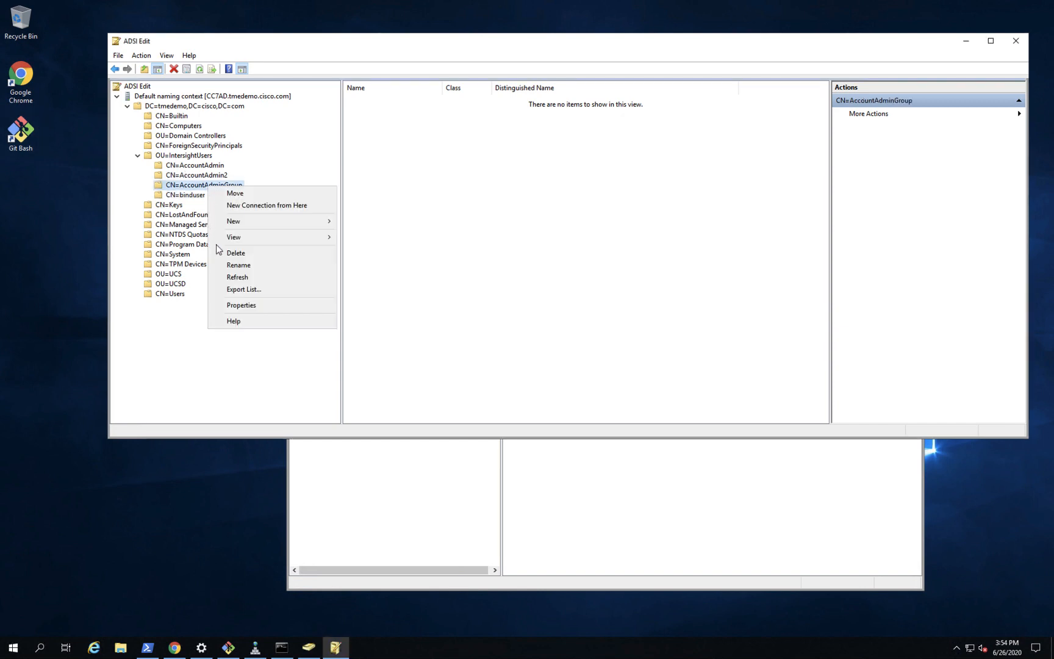
left_click(240, 305)
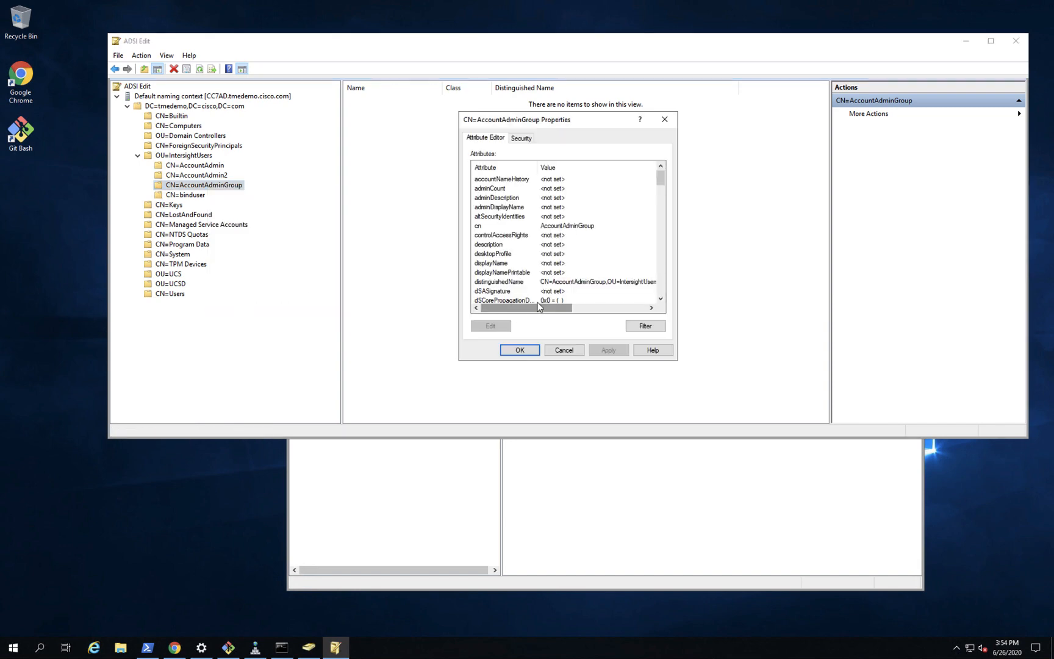
left_click(499, 281)
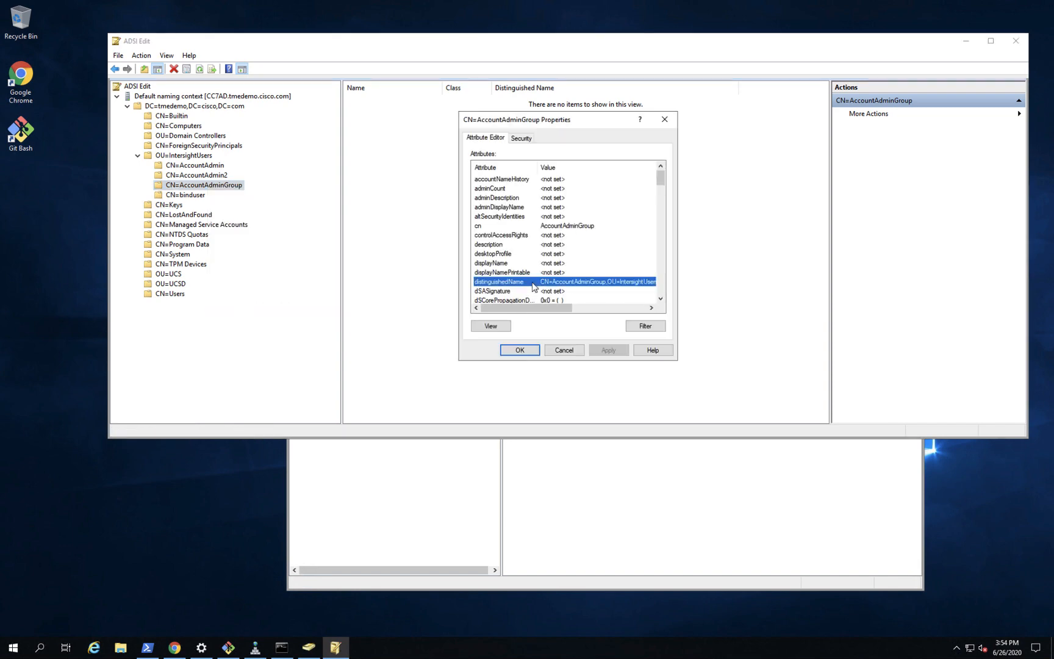
double_click(498, 280)
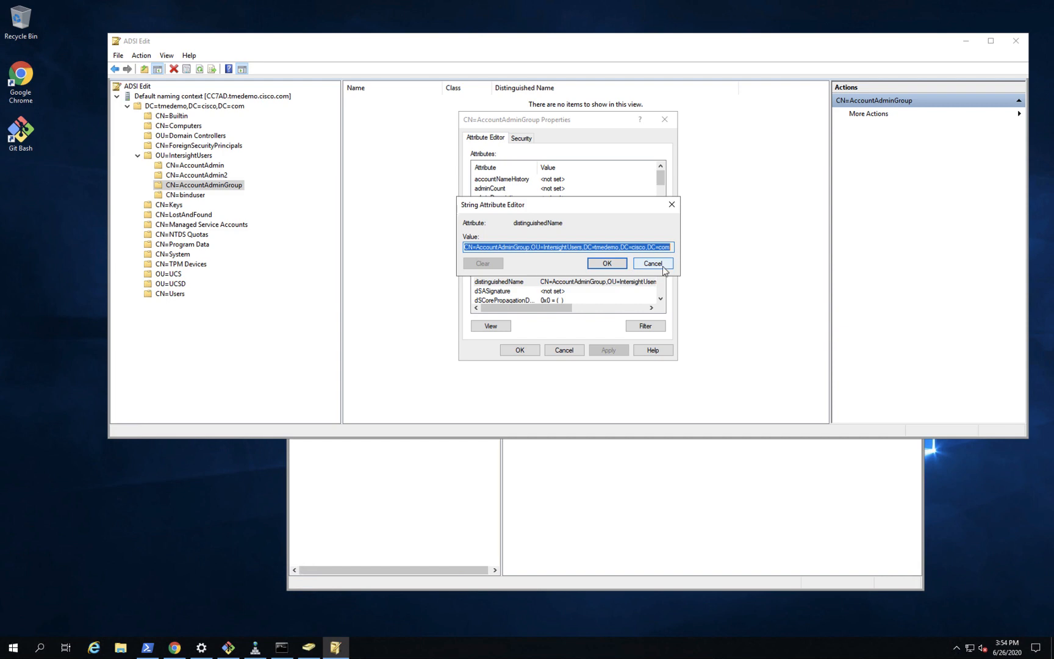
mouse_move(663, 265)
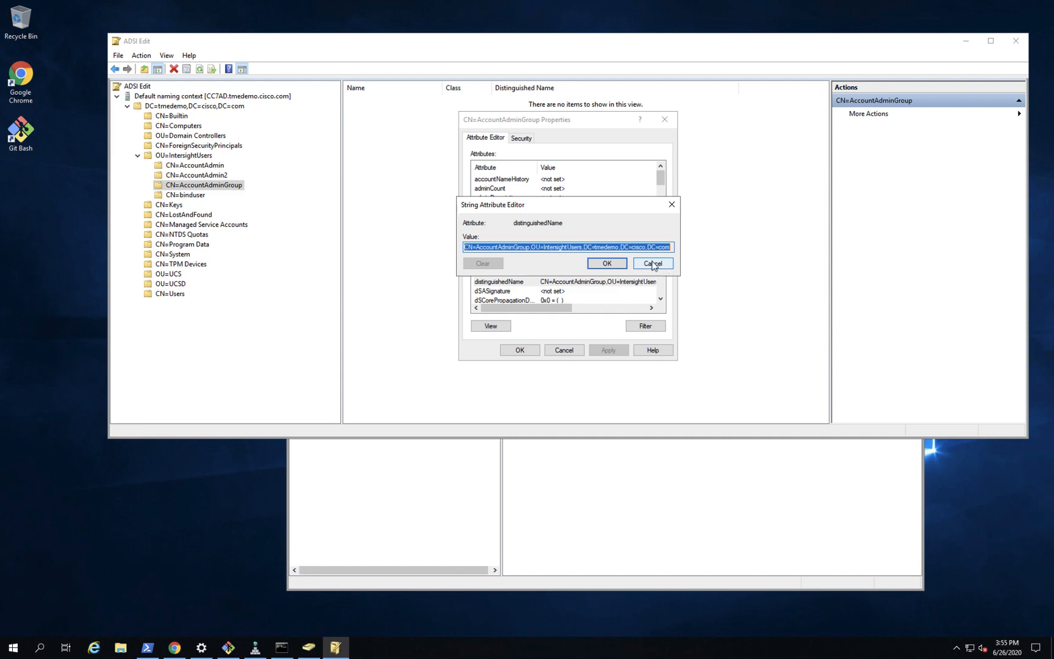
left_click(652, 263)
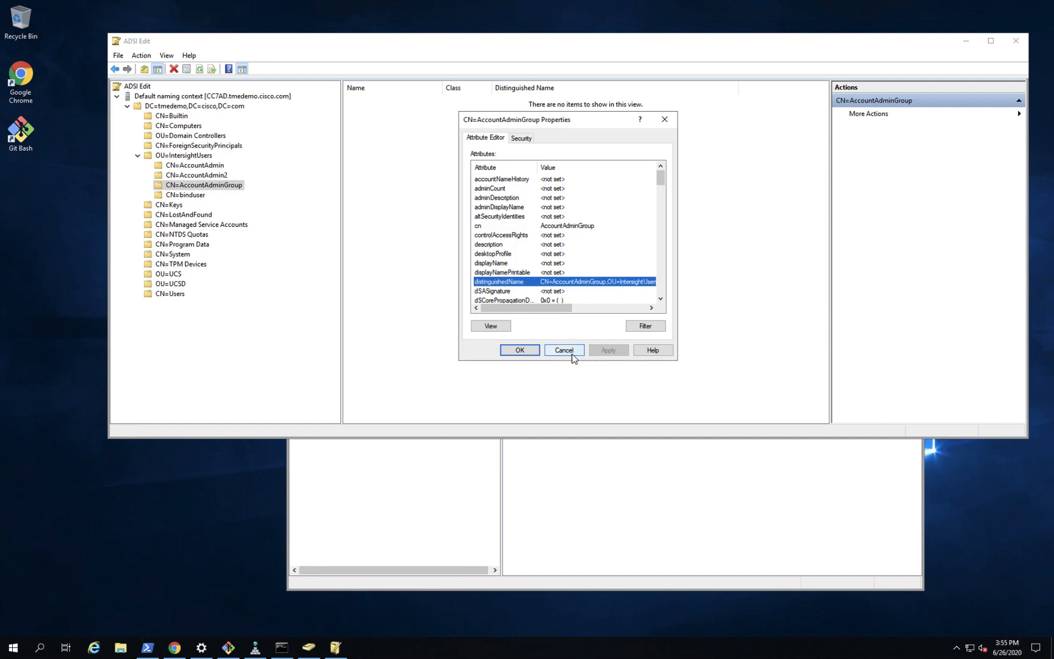
left_click(564, 350)
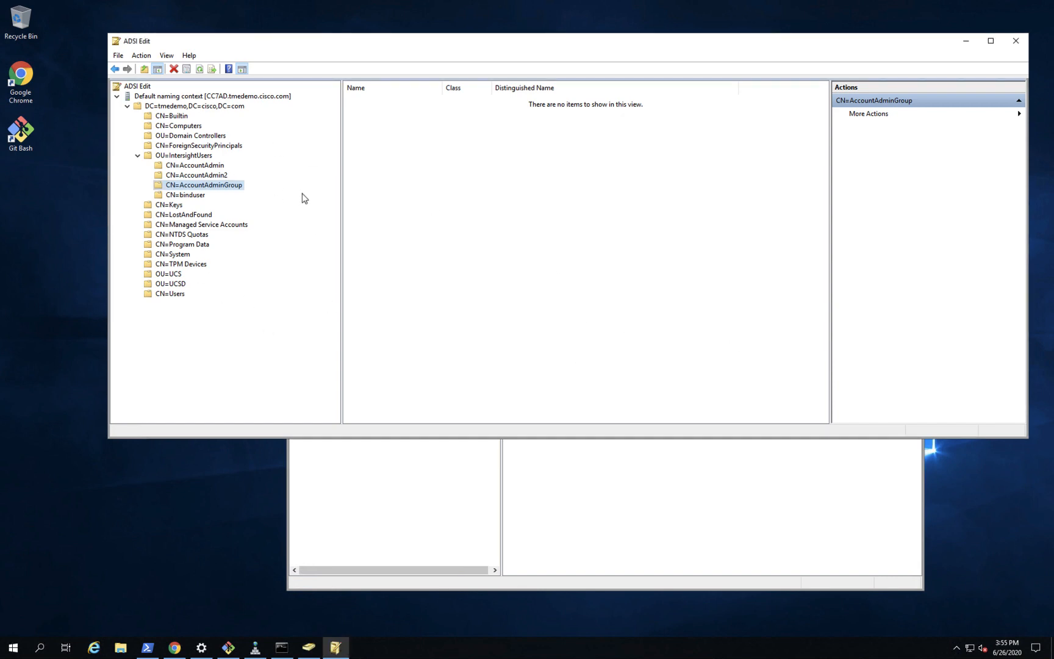
mouse_move(307, 200)
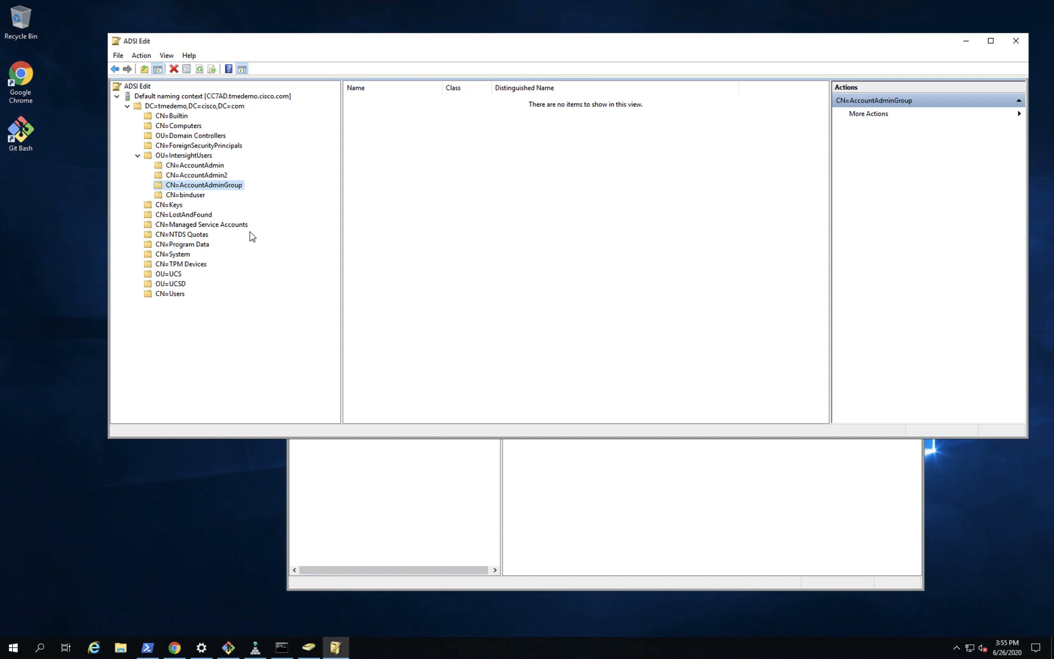
mouse_move(286, 294)
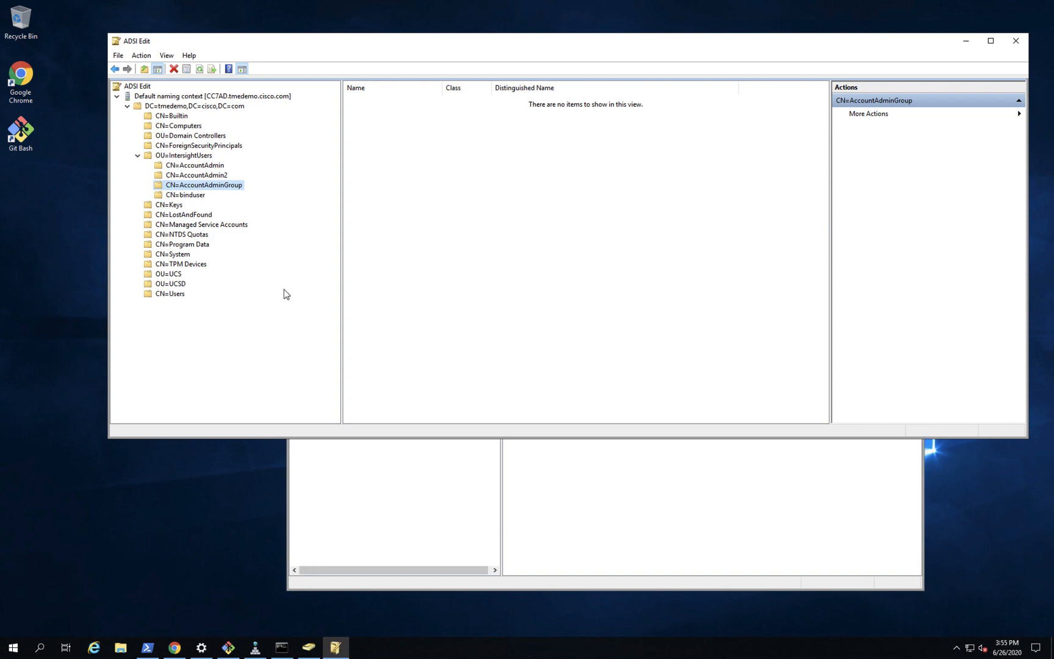
Bring the Active Directory Users and Computers window showing IntersightUsers to the front.
left_click(309, 648)
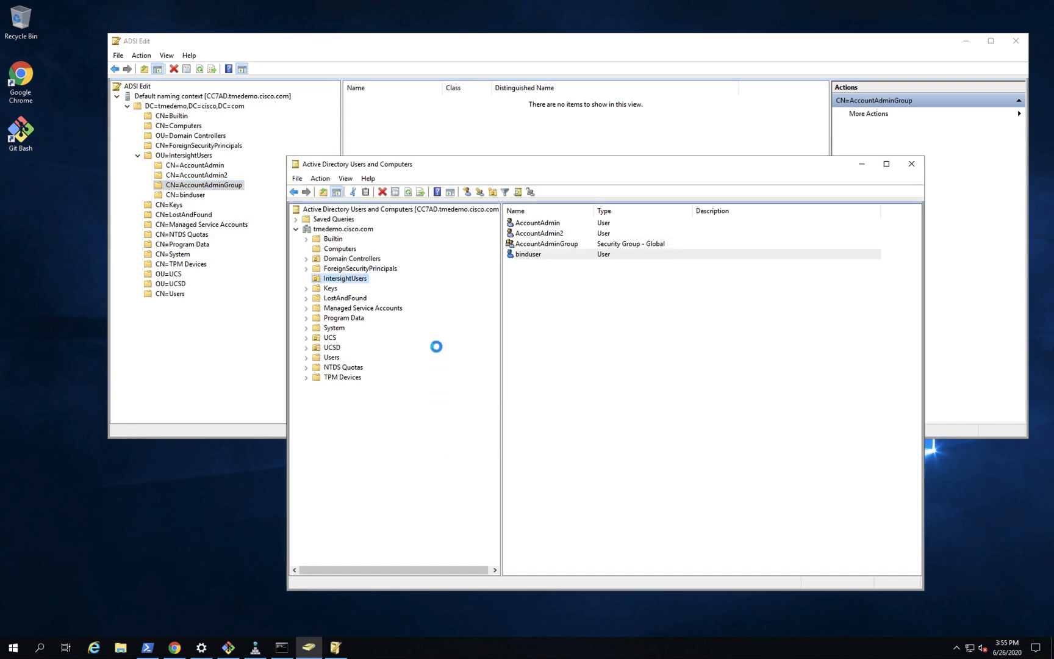
mouse_move(457, 381)
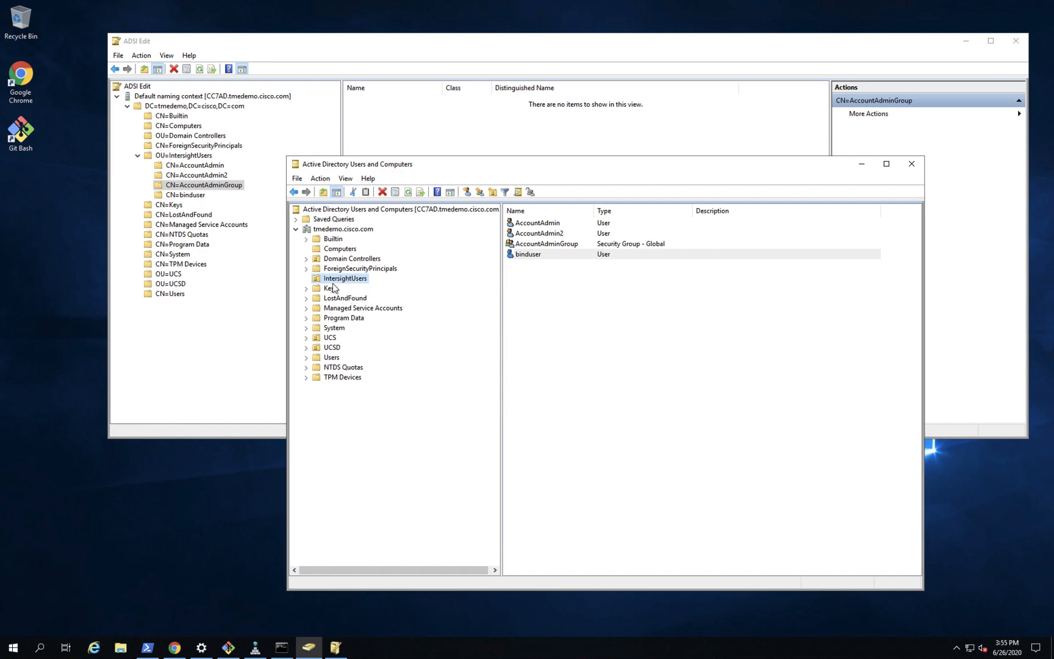
mouse_move(403, 175)
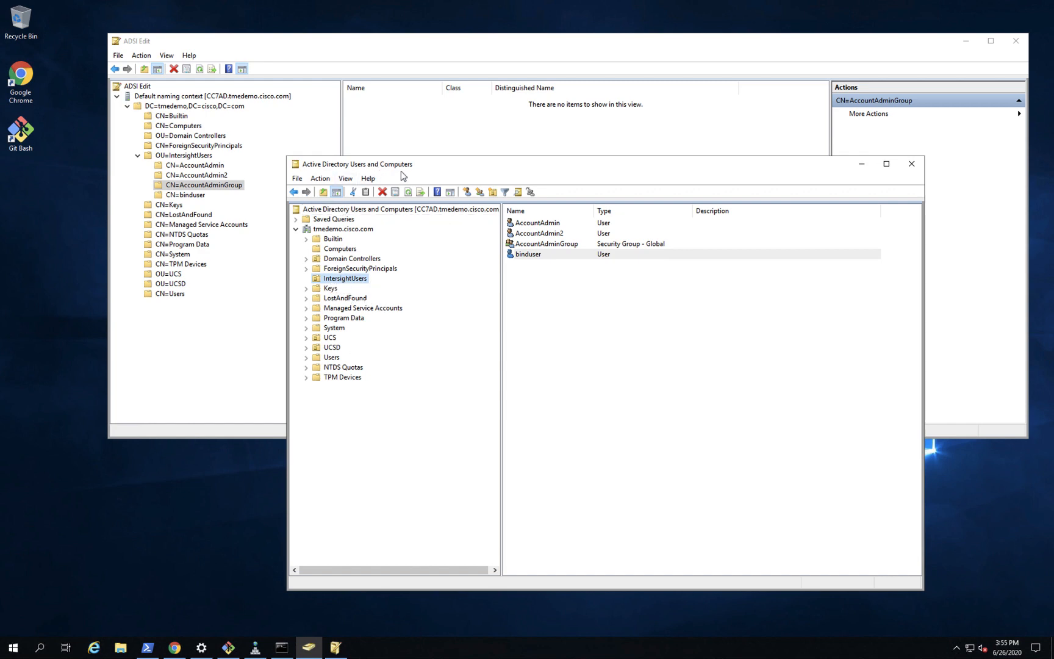
mouse_move(471, 429)
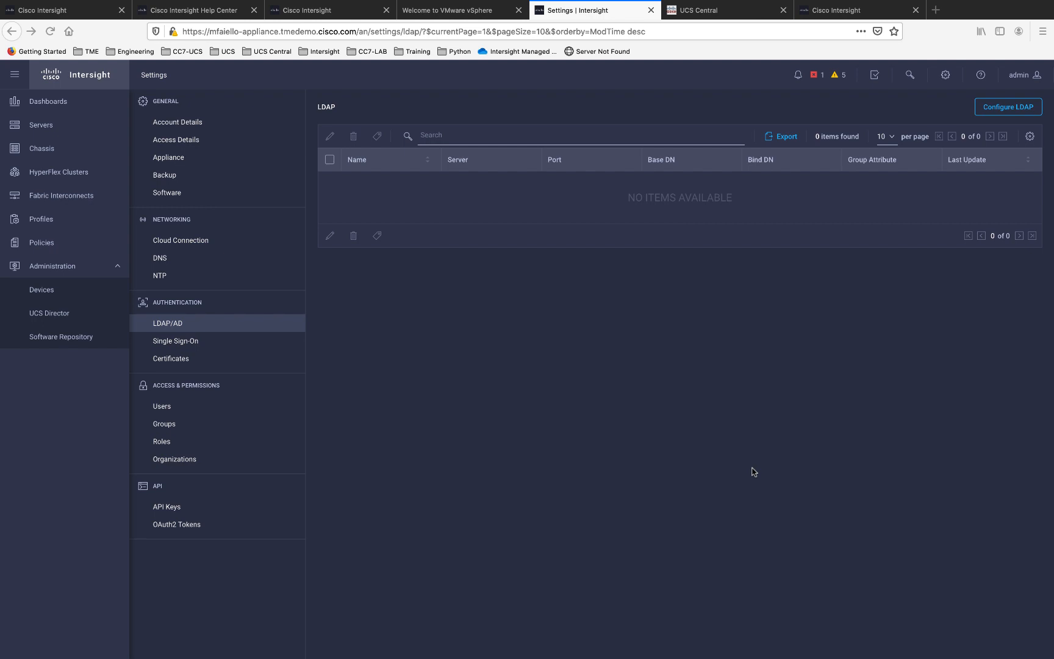
mouse_move(946, 75)
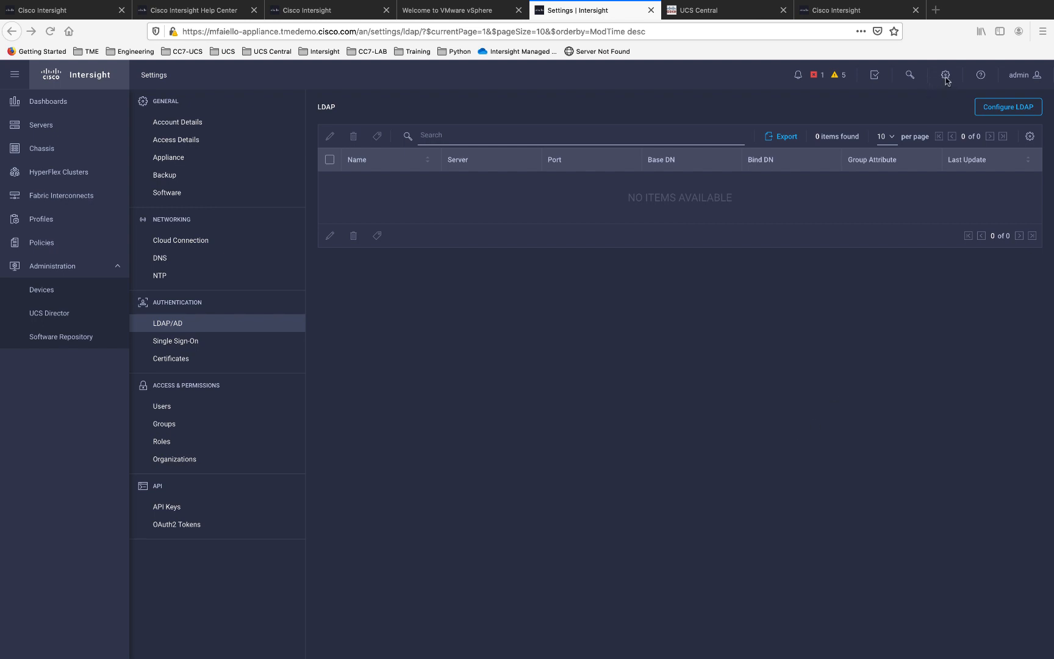
Start Configure LDAP and name the new configuration TMEDemo.
left_click(945, 75)
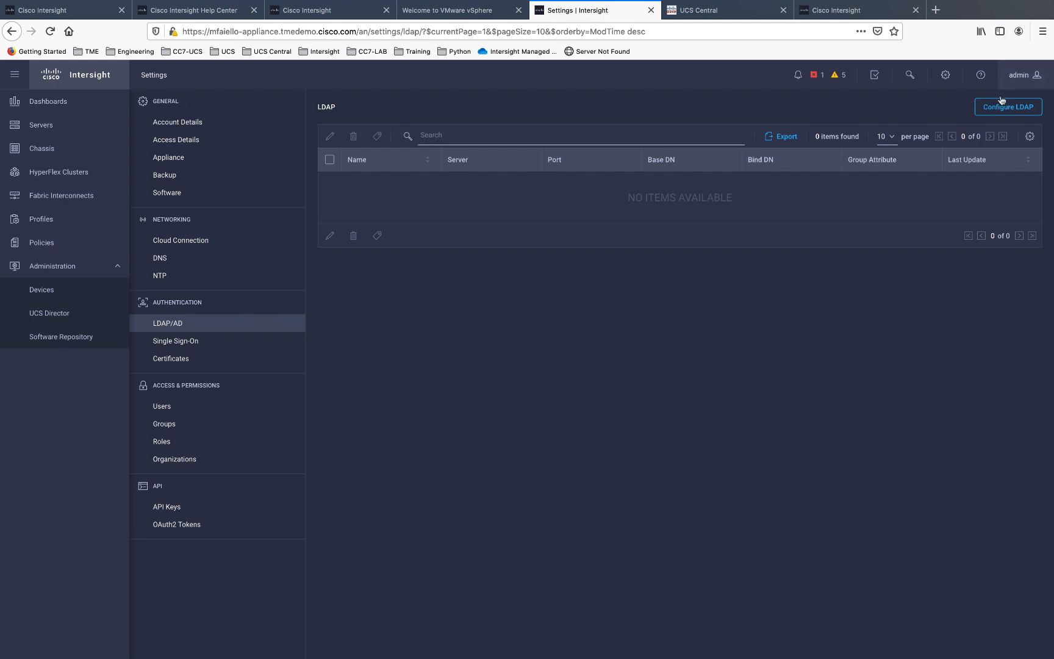
mouse_move(1010, 115)
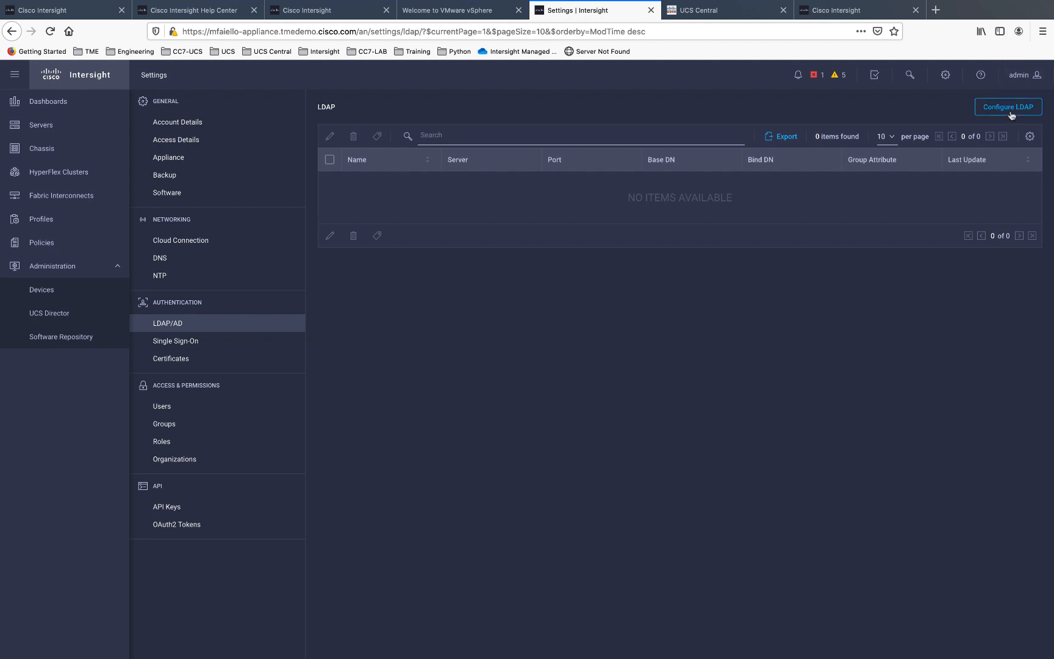
left_click(1007, 106)
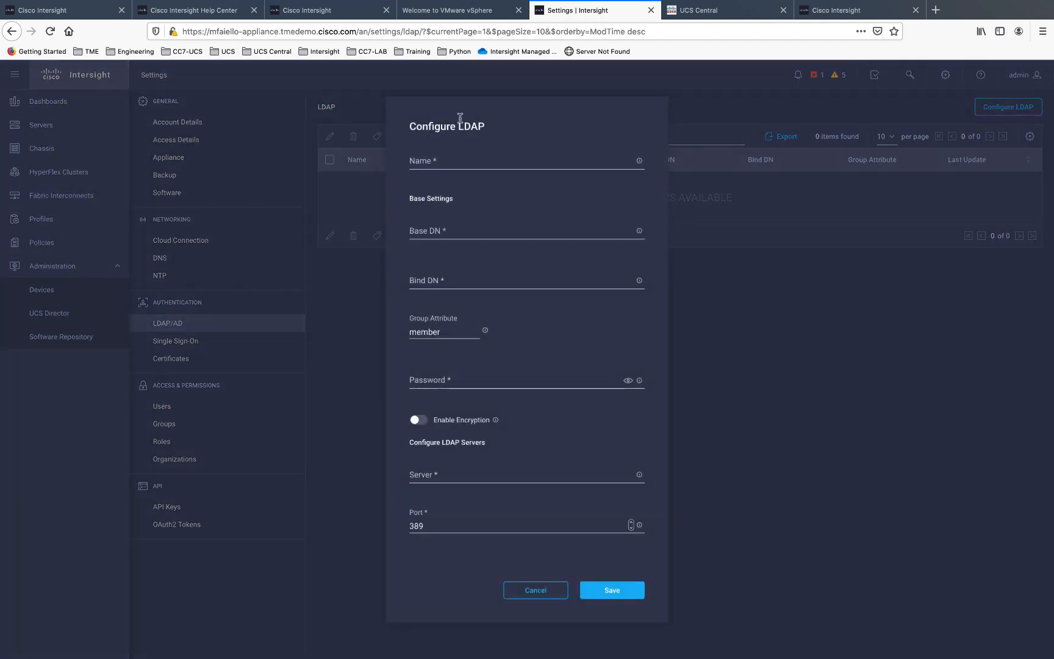
left_click(525, 160)
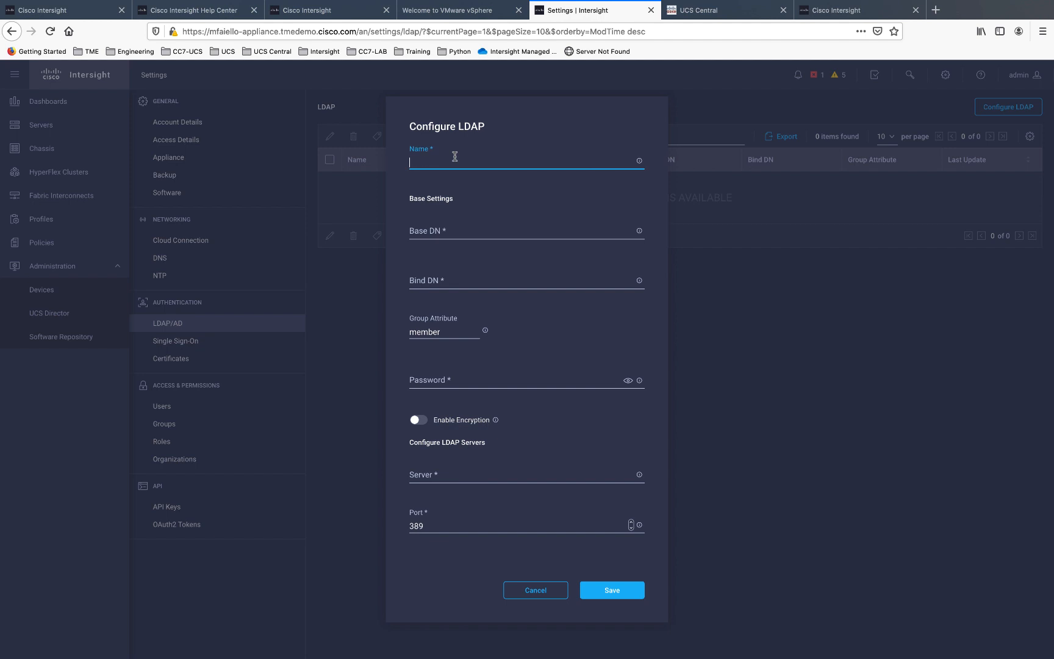
type("TMEDemo")
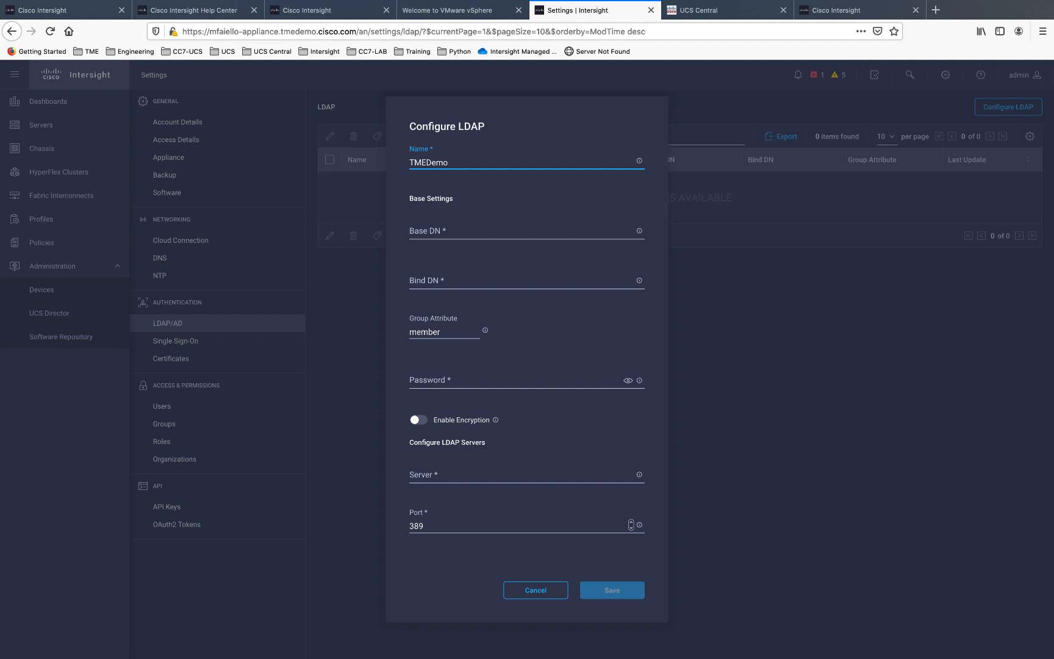
mouse_move(458, 215)
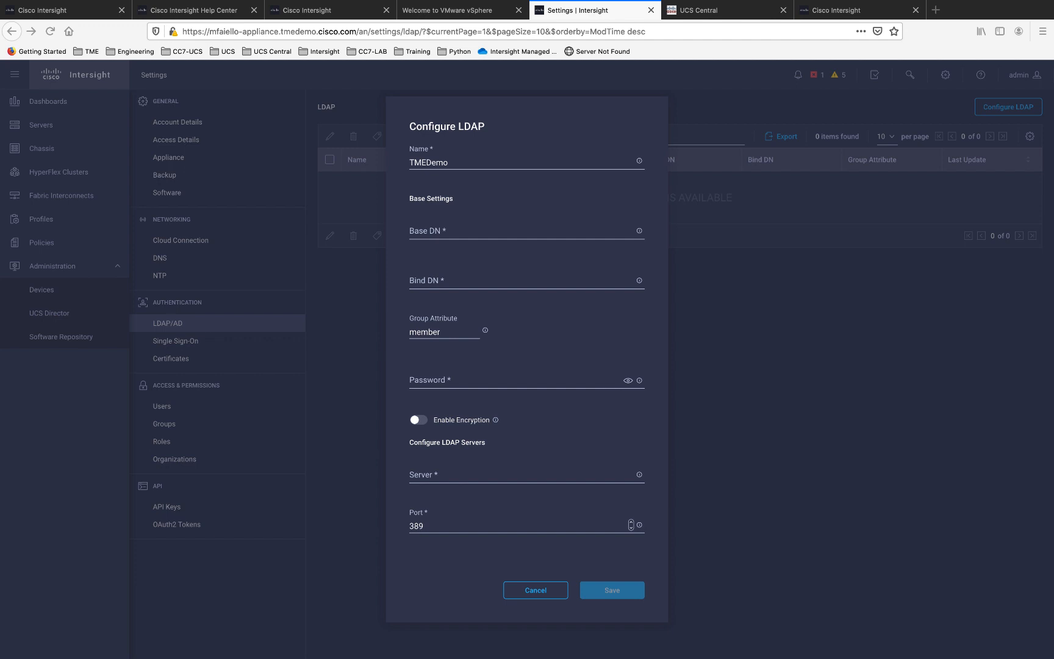
left_click(526, 232)
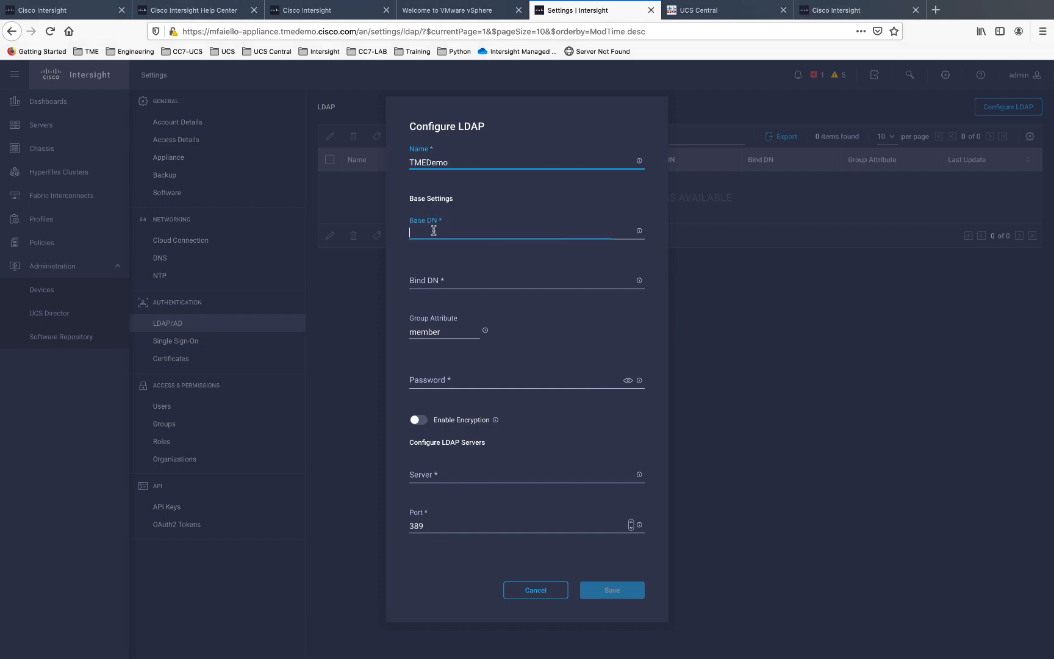
Set Base DN to DC=tmedemo,DC=cisco,DC=com and move to the Bind DN field.
type("DC=tmedemo,DC=cisco,DC=com")
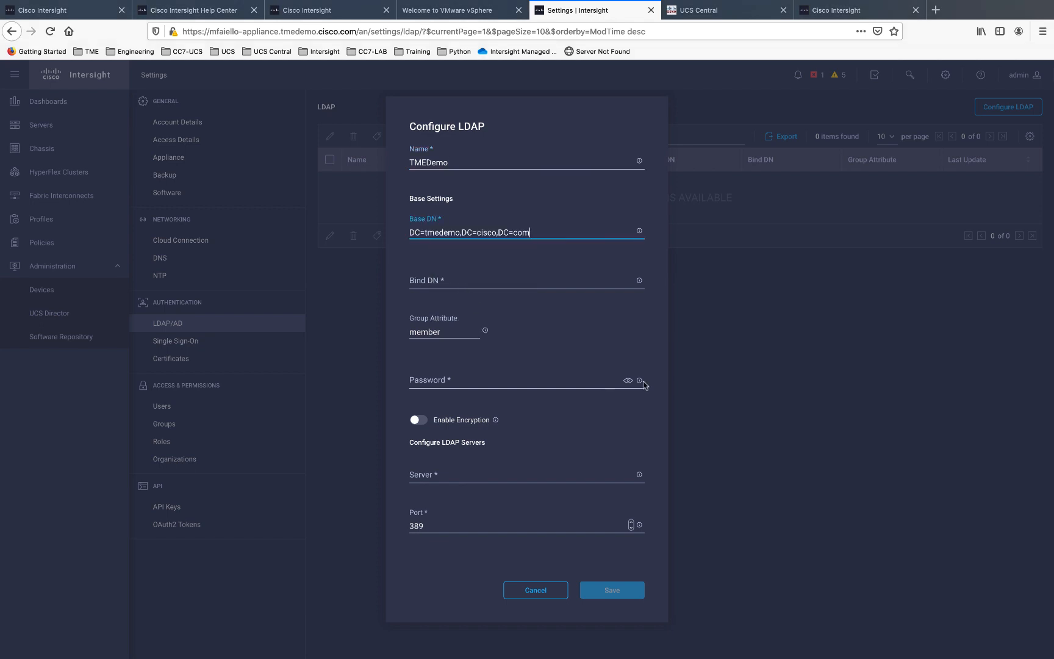
mouse_move(639, 381)
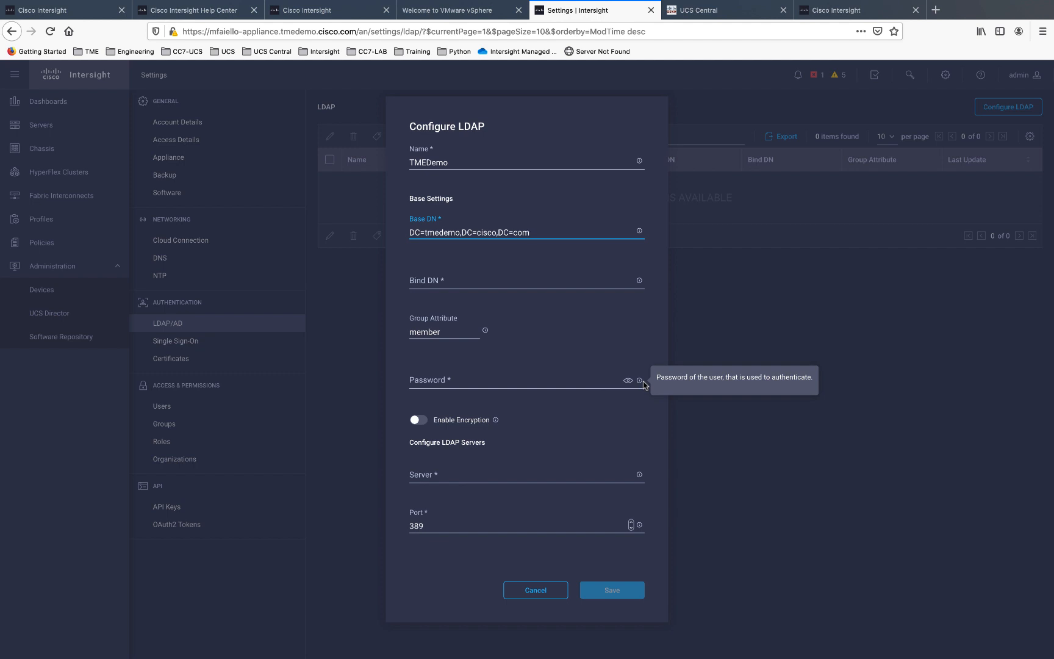
left_click(526, 232)
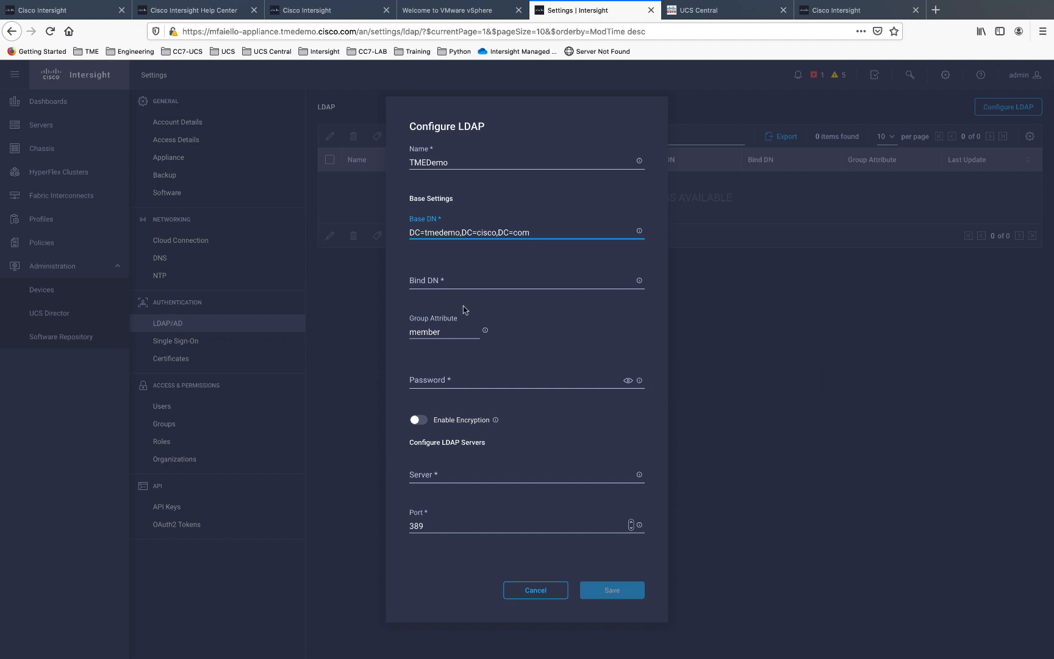
left_click(530, 232)
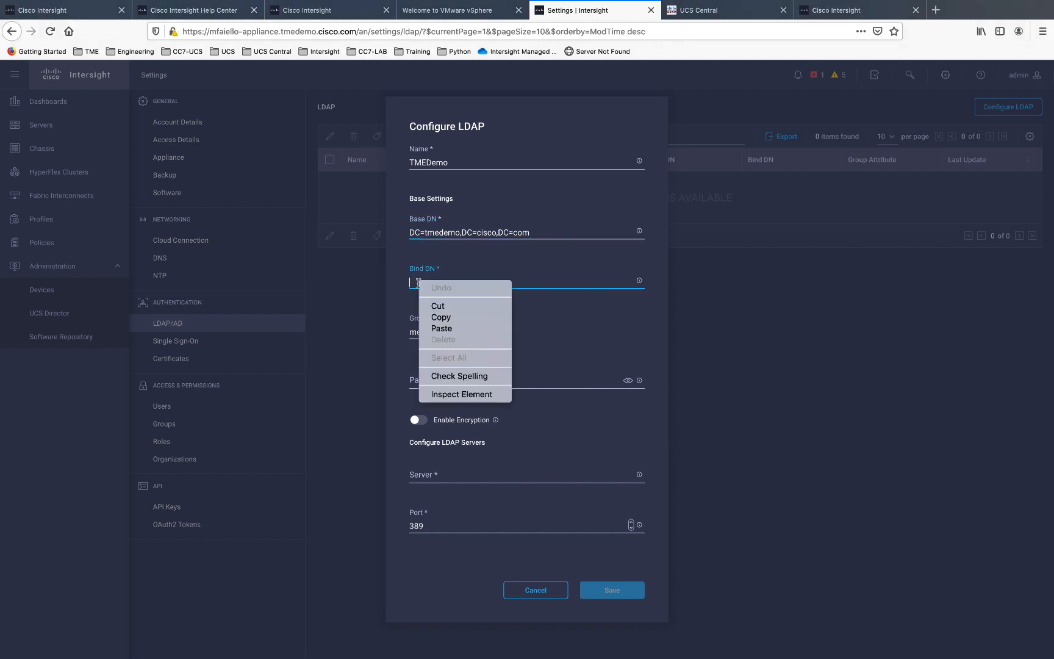
Enter the binduser Bind DN, its password, and server cc7ad.tmedemo.cisco.com in the TMEDemo LDAP form.
left_click(442, 328)
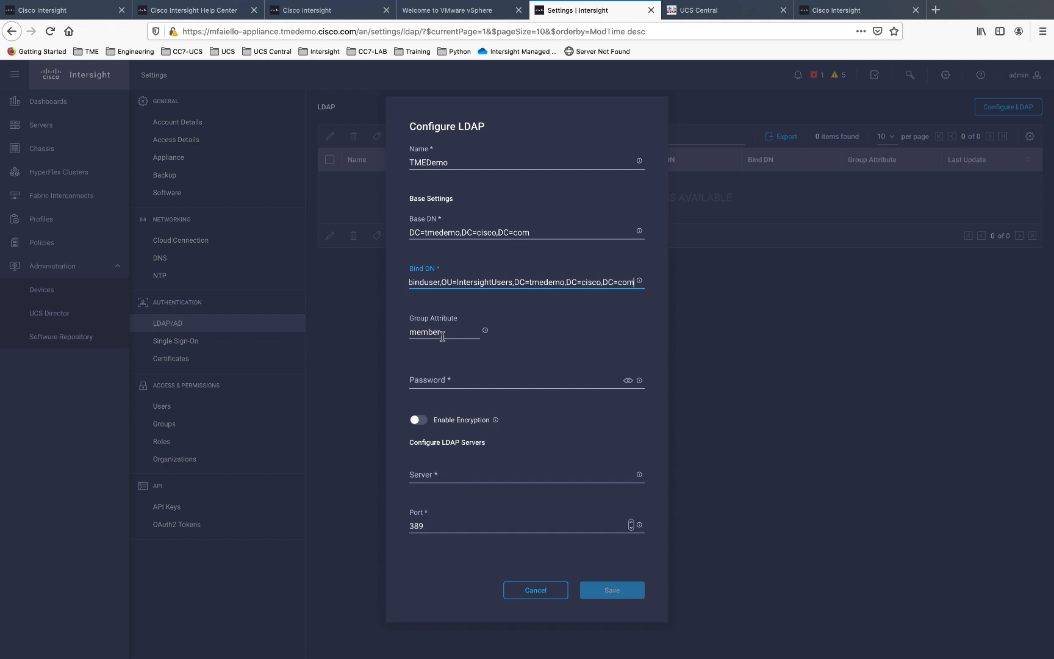
mouse_move(458, 353)
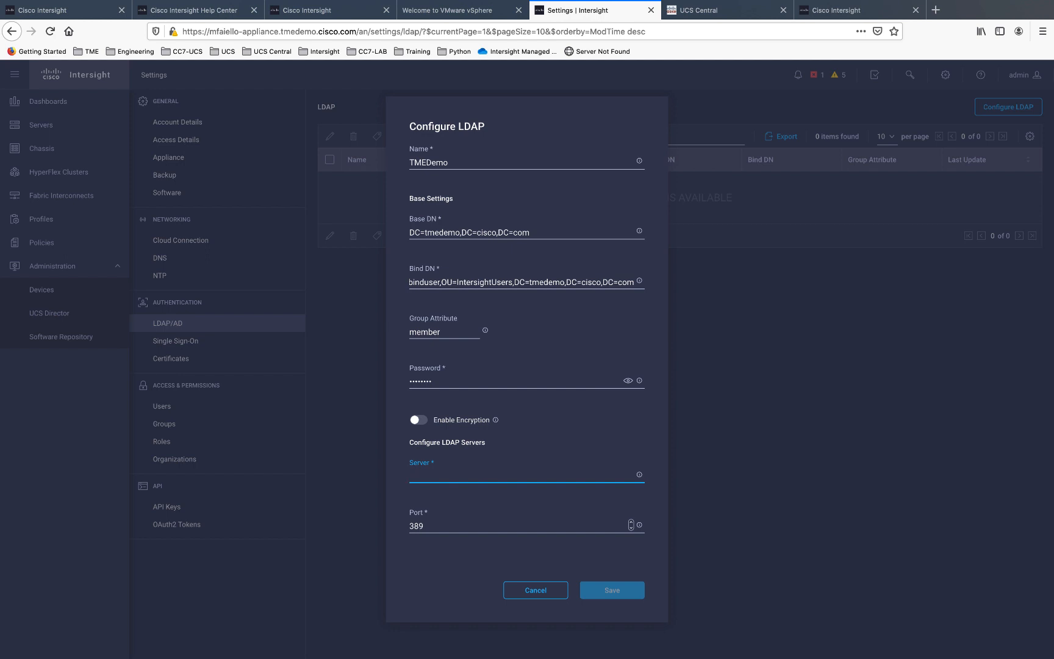
left_click(526, 472)
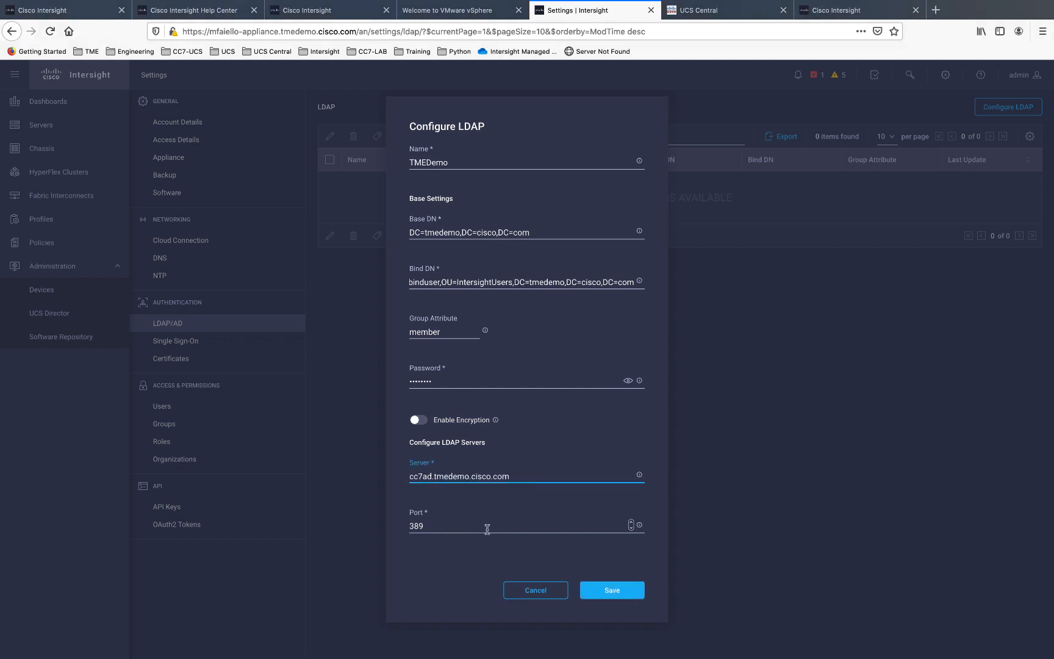
mouse_move(450, 545)
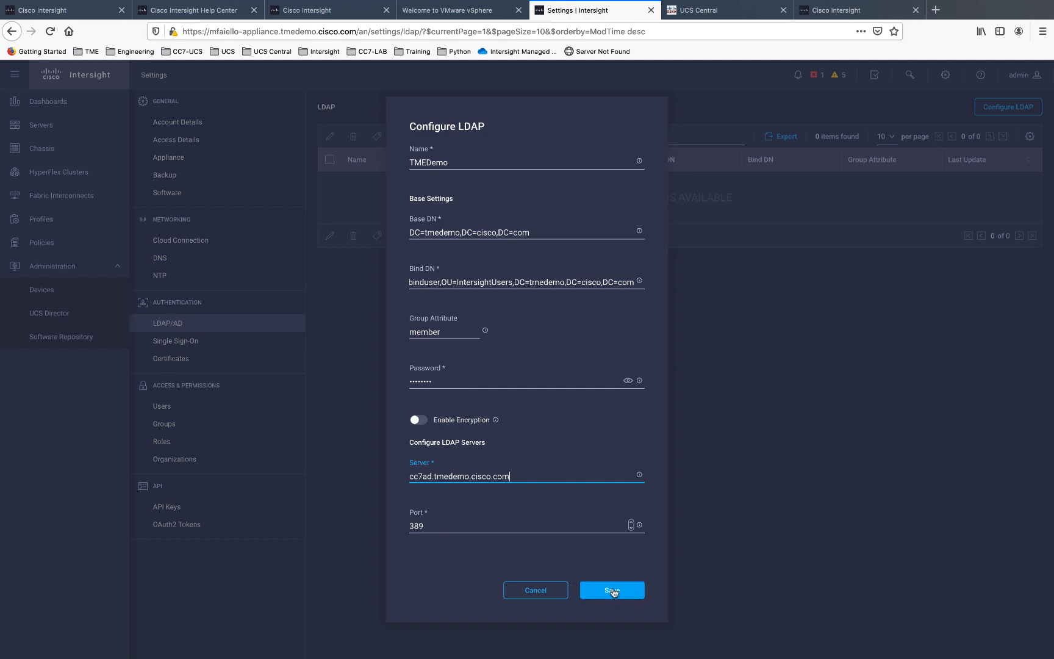
Save the TMEDemo LDAP configuration and check the DeployApplianceLDAP request details.
left_click(610, 589)
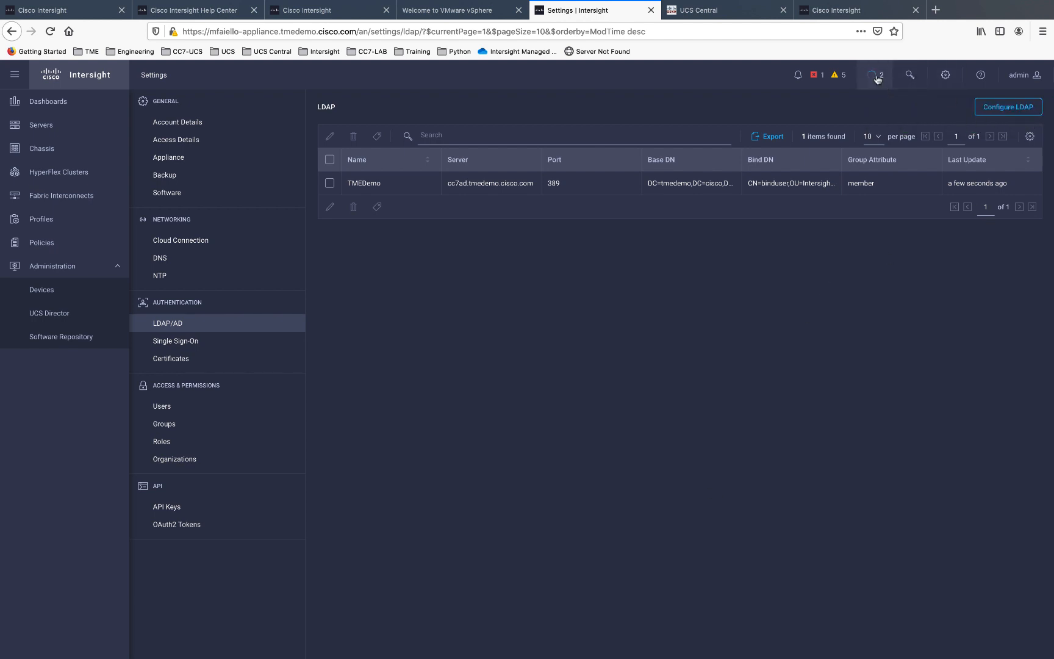
left_click(874, 75)
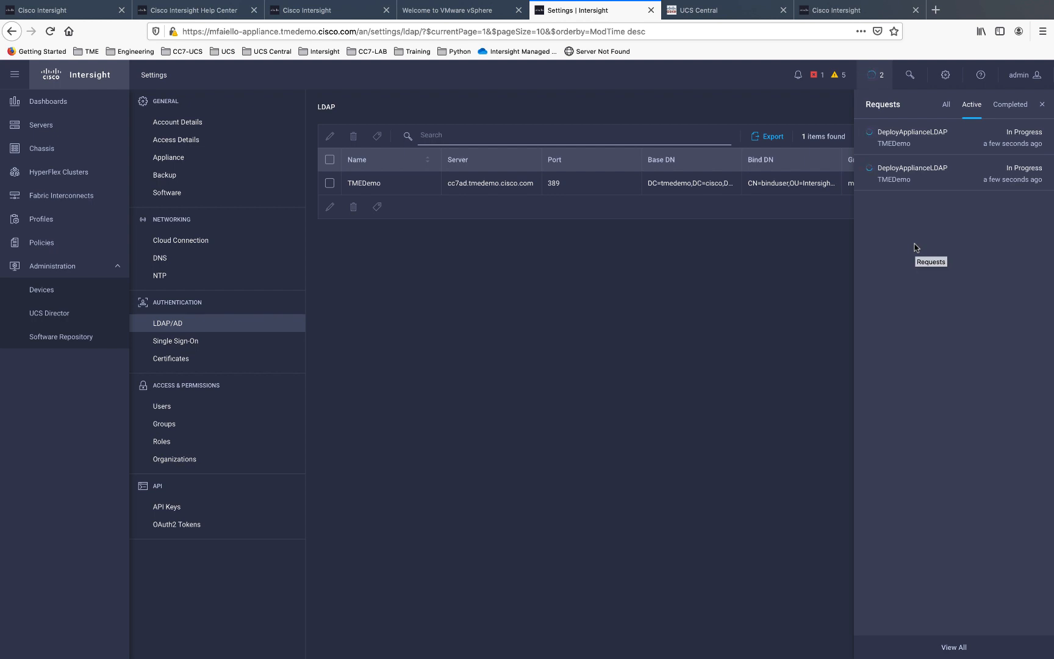
mouse_move(927, 243)
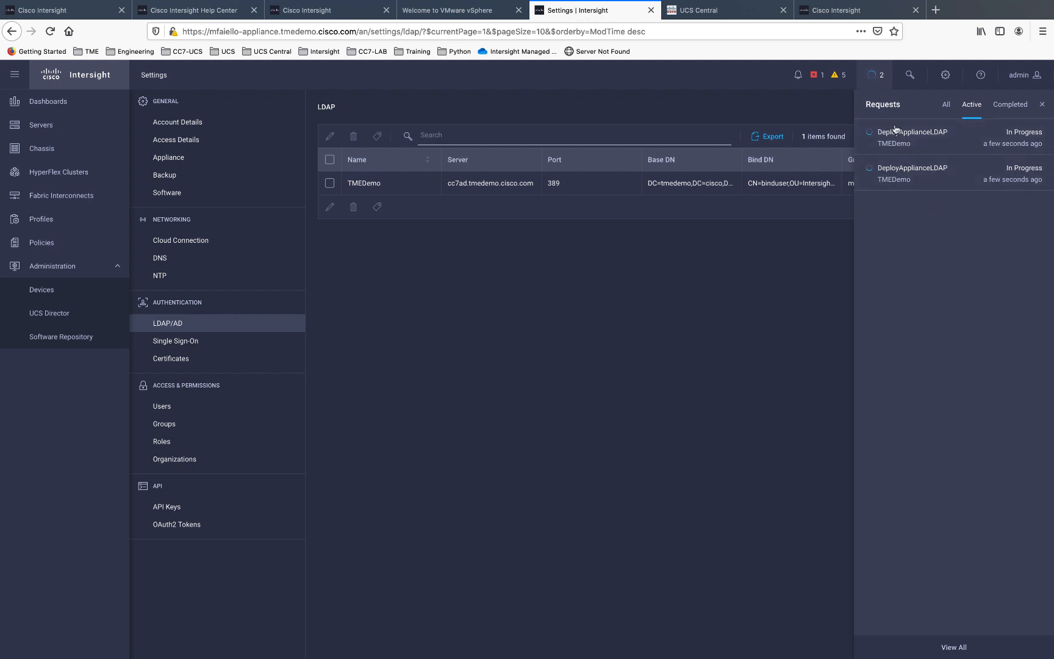
left_click(913, 132)
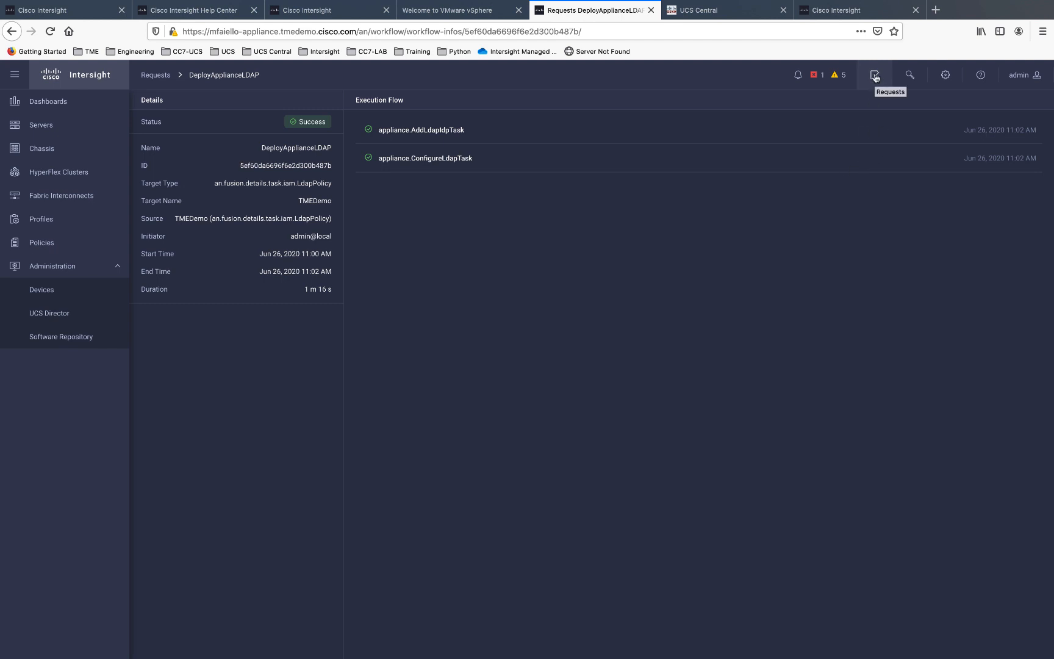
Confirm the requests list is empty, dismiss it, and bring up the system administration menu.
left_click(875, 74)
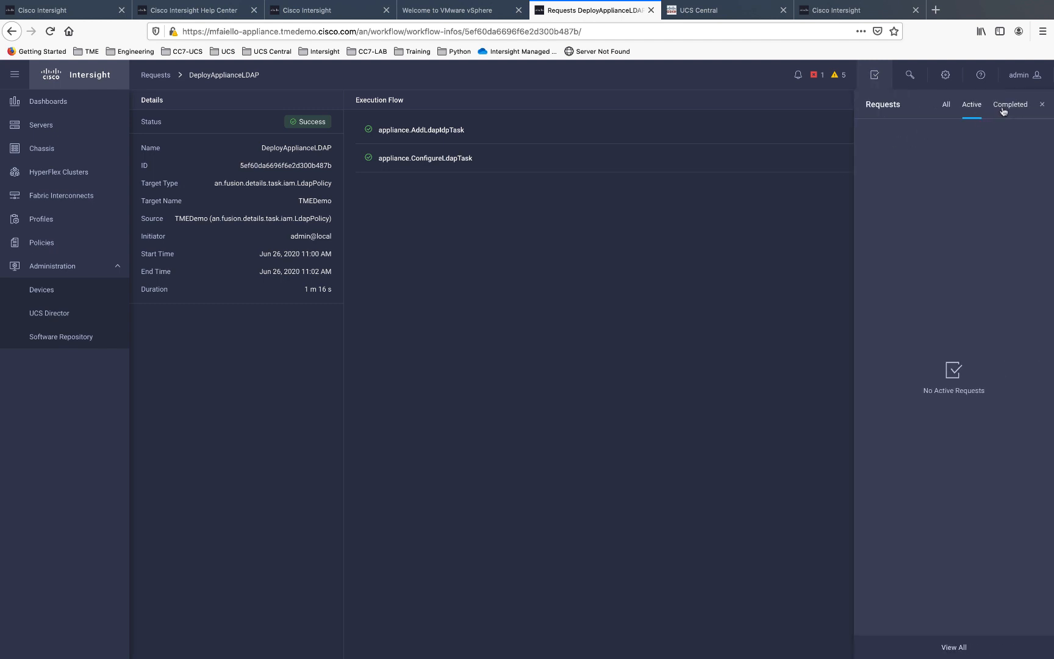
left_click(1010, 105)
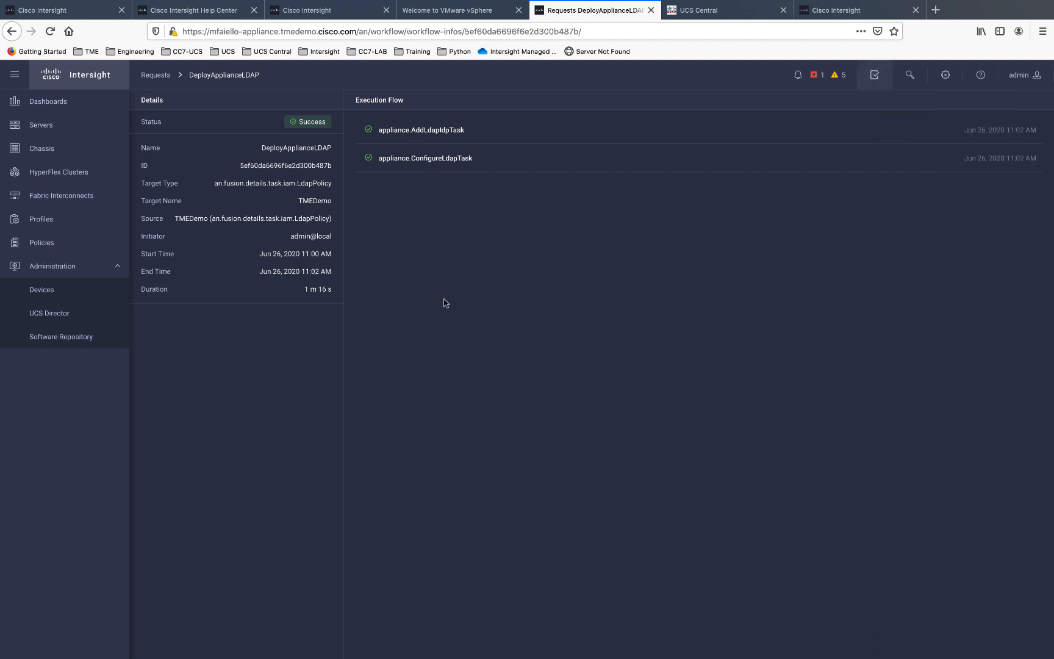
mouse_move(345, 327)
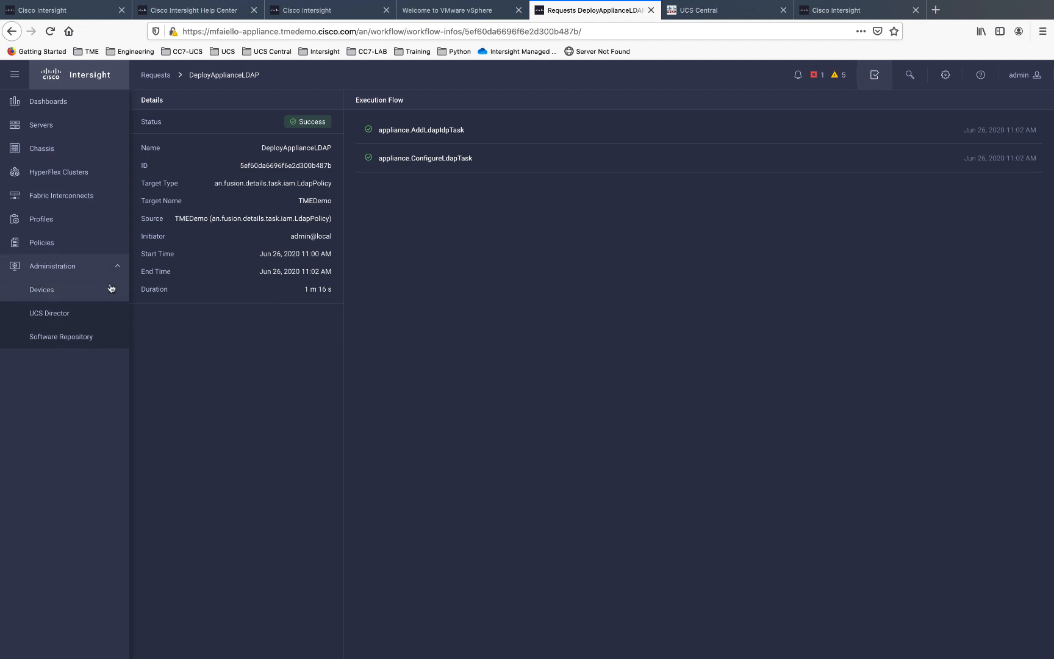
left_click(945, 74)
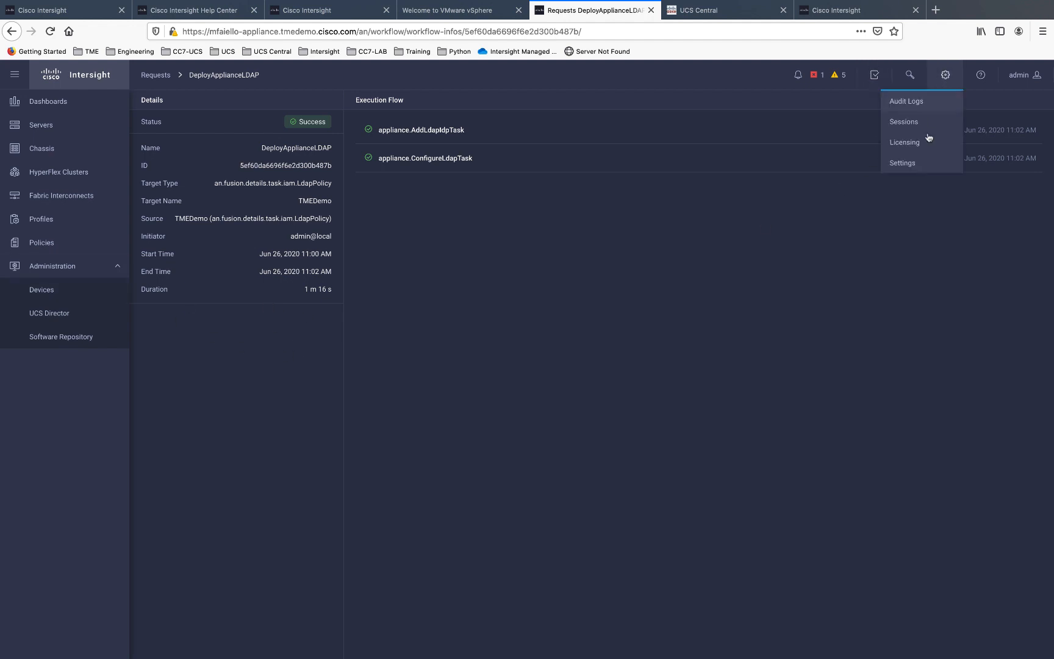
Navigate Settings to LDAP/AD and the empty Groups page, then start an Add Group form.
left_click(902, 163)
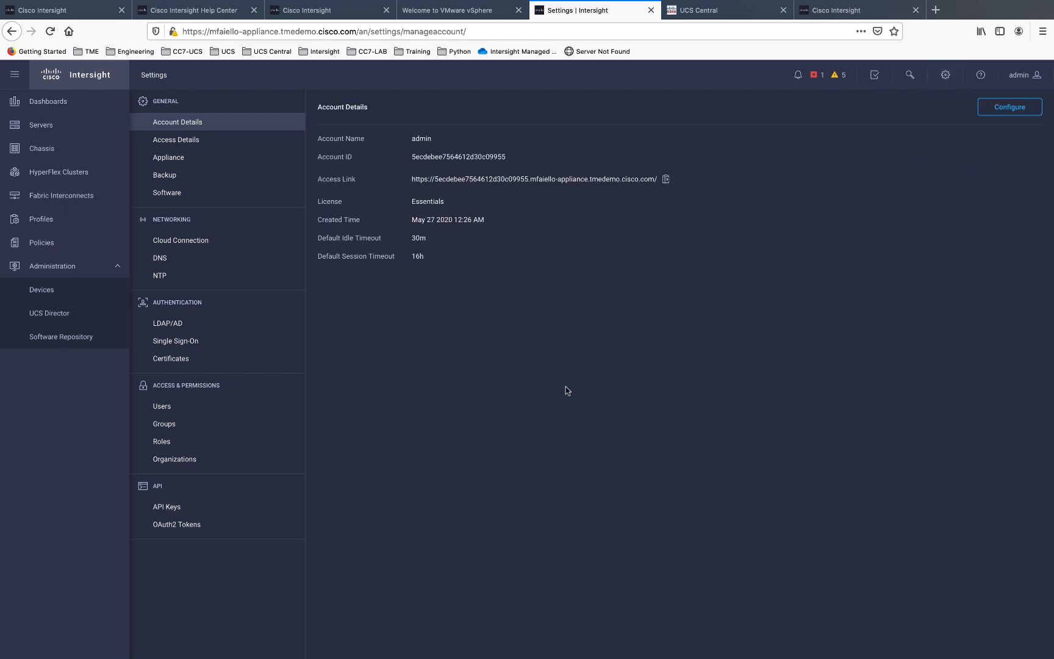
mouse_move(167, 323)
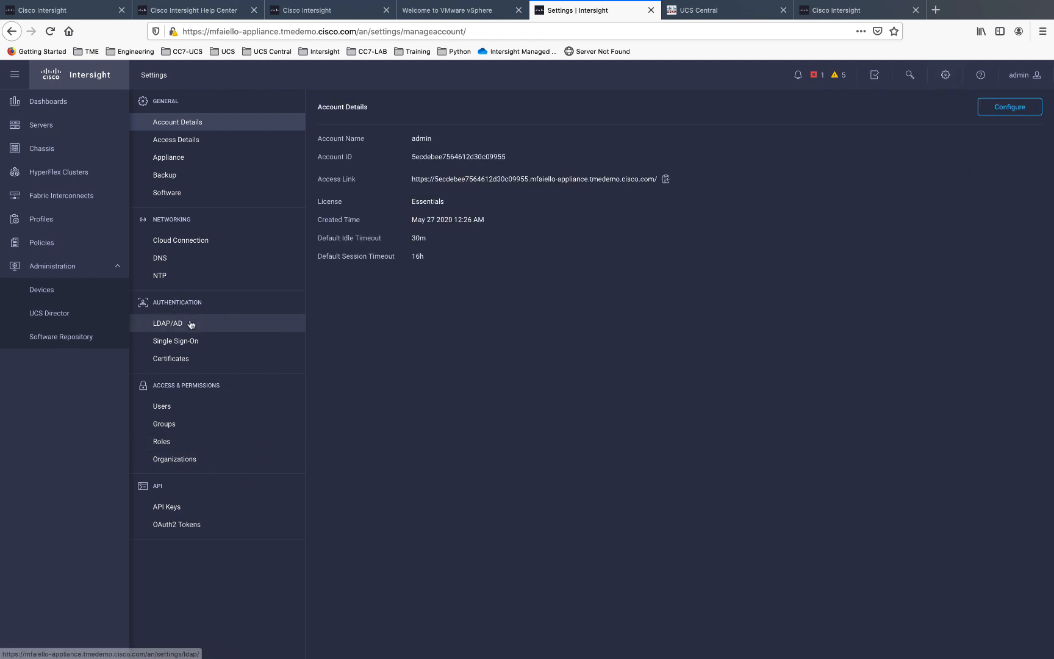
left_click(167, 323)
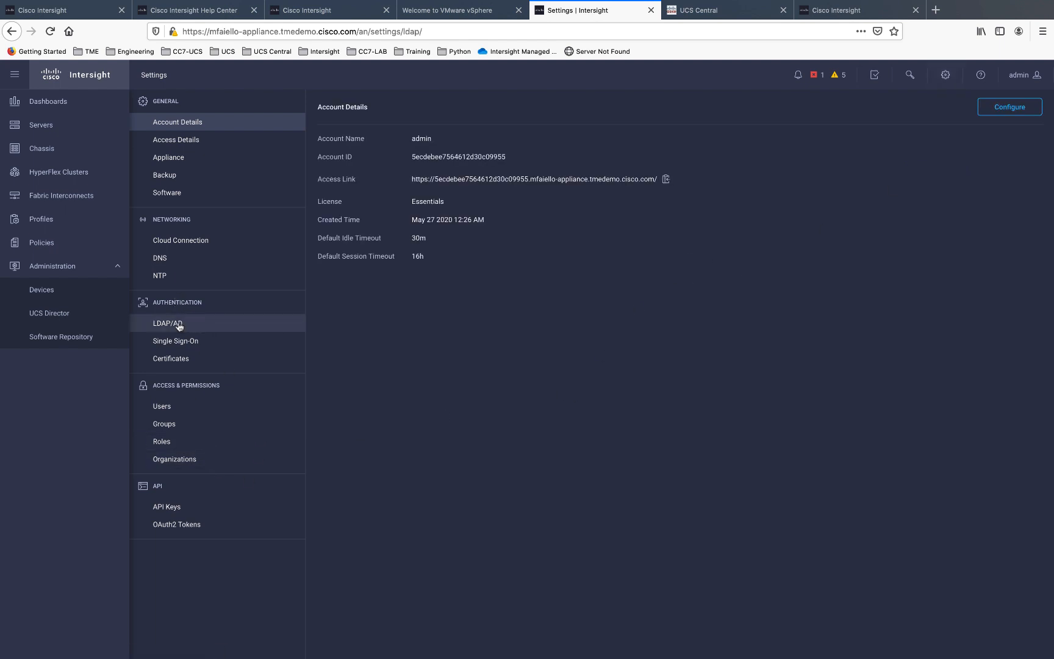
left_click(167, 322)
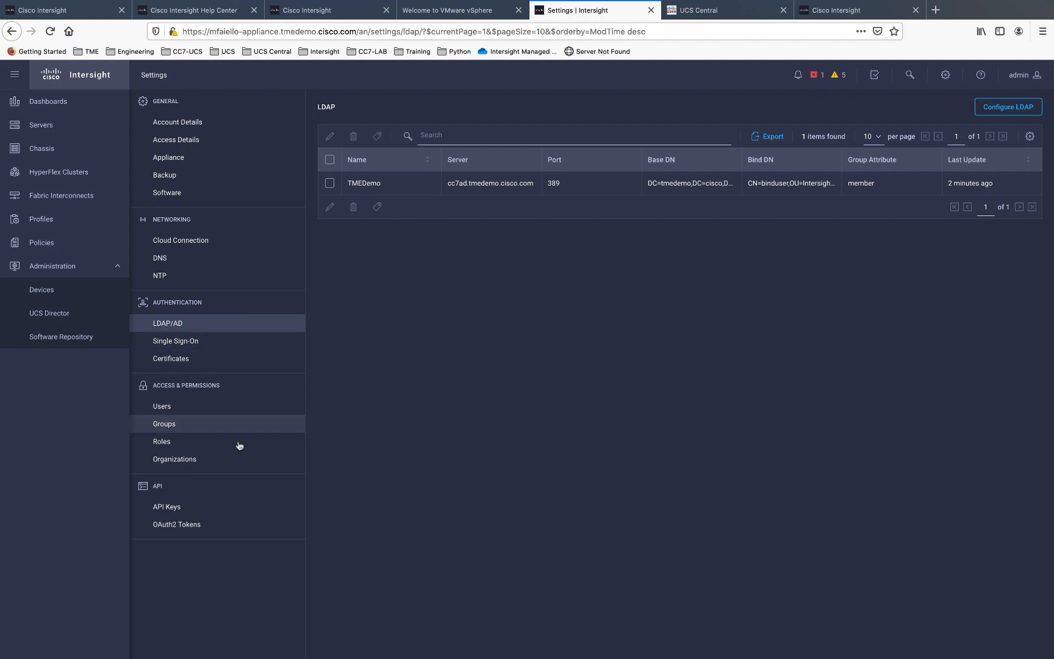
left_click(164, 424)
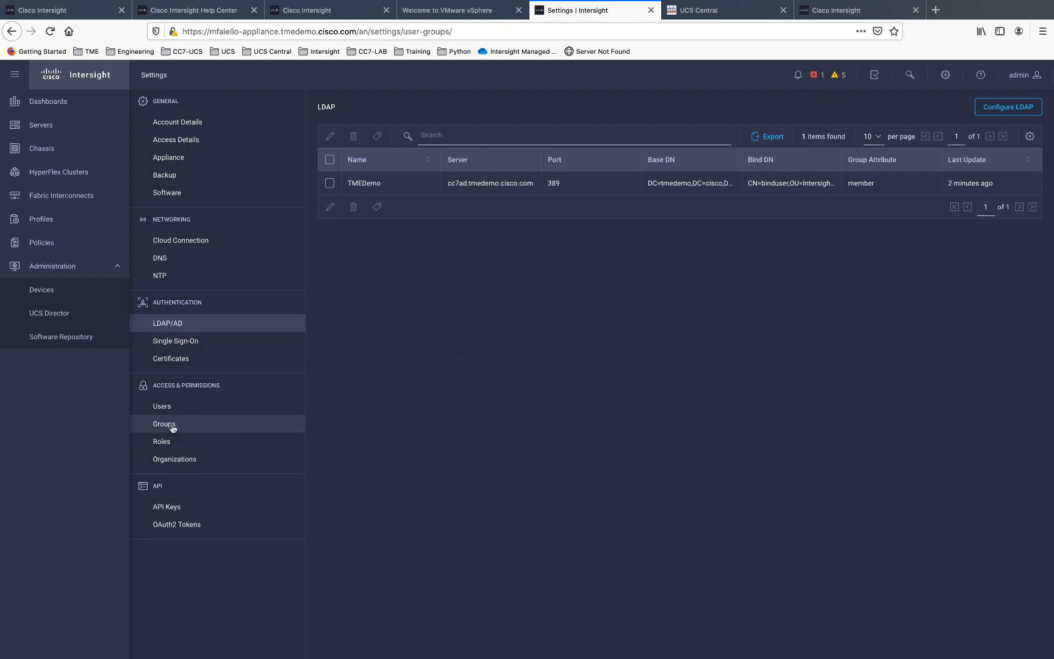
left_click(164, 423)
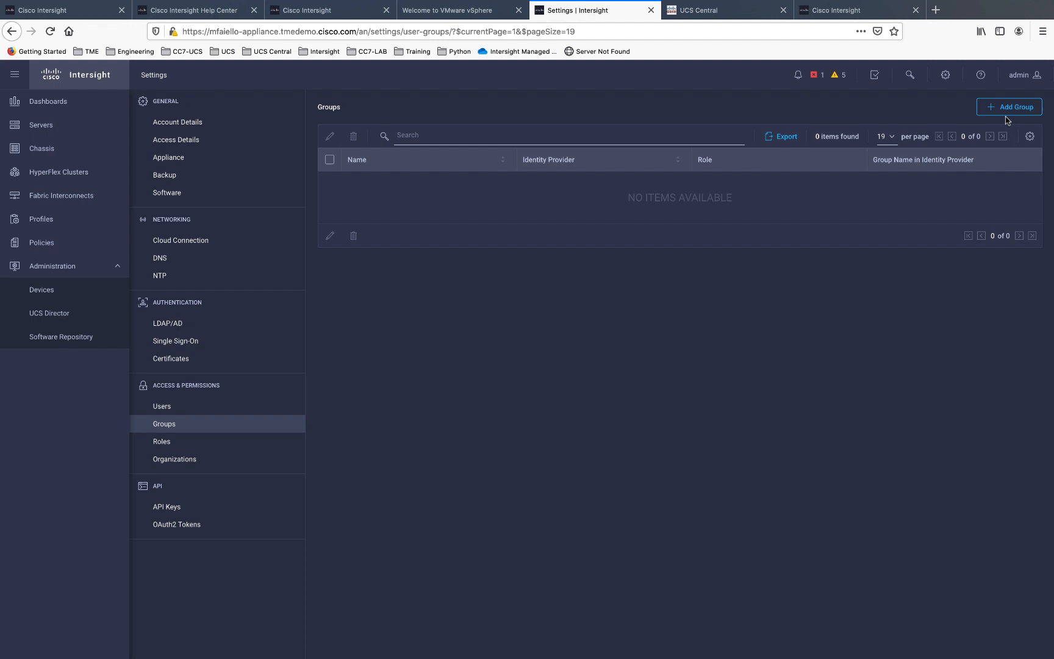
left_click(1009, 106)
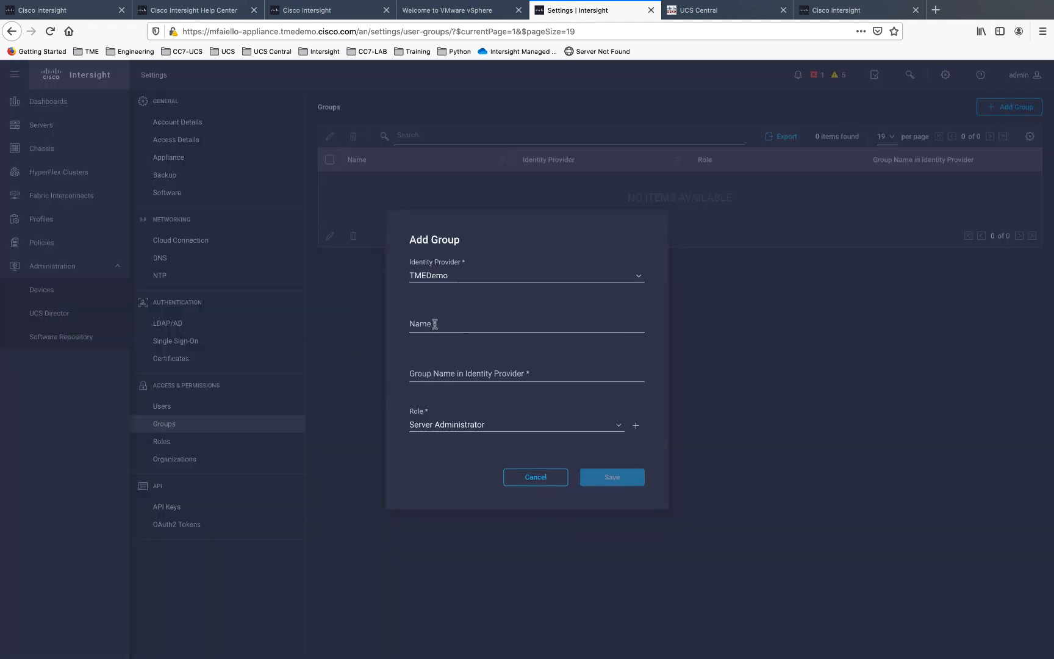
Name the new TMEDemo group AccountAdminGroup and paste its full directory group DN.
left_click(526, 326)
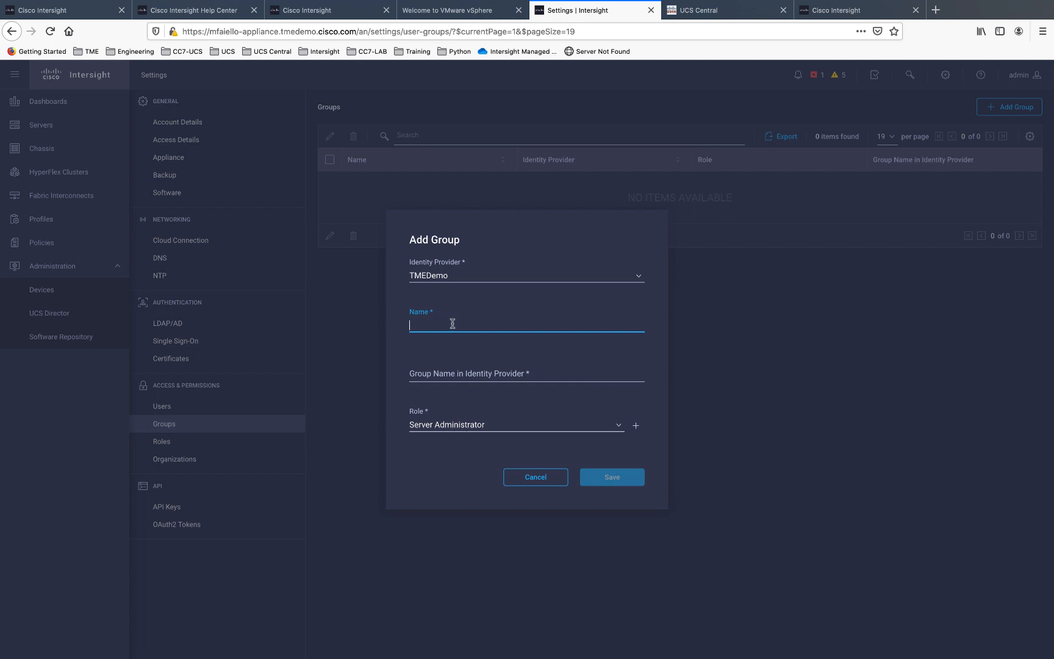
mouse_move(442, 322)
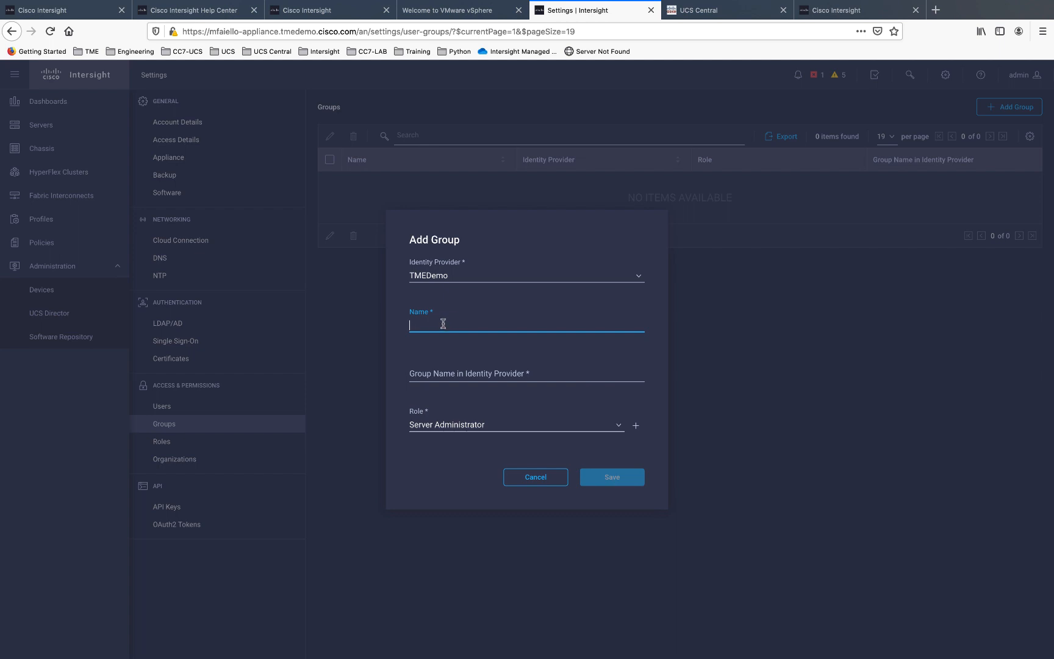
type("AccountAdminGroup")
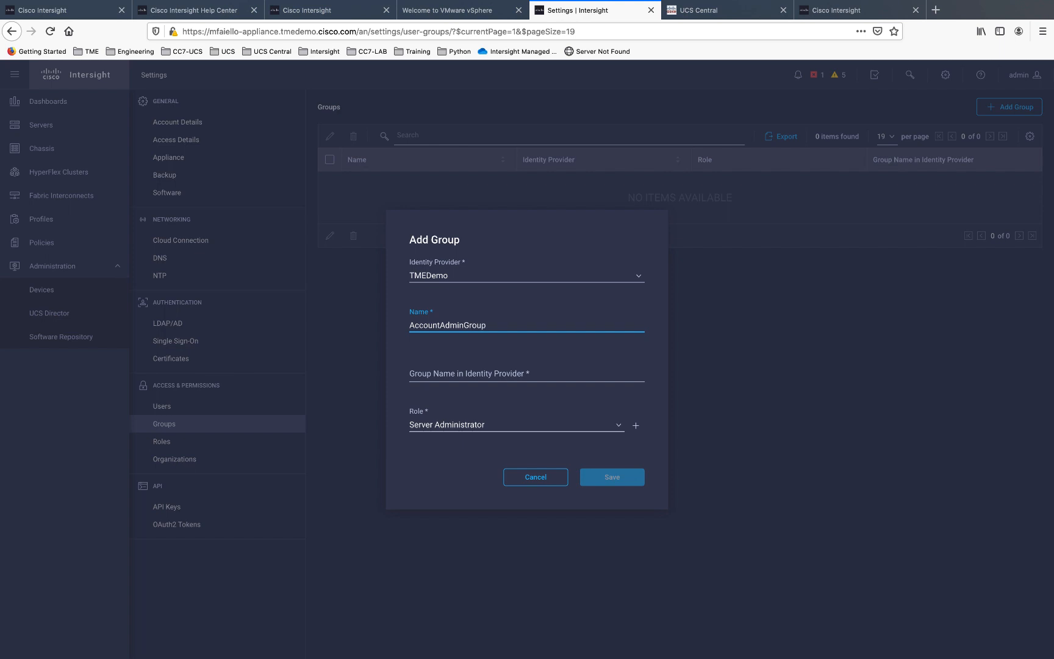
left_click(526, 325)
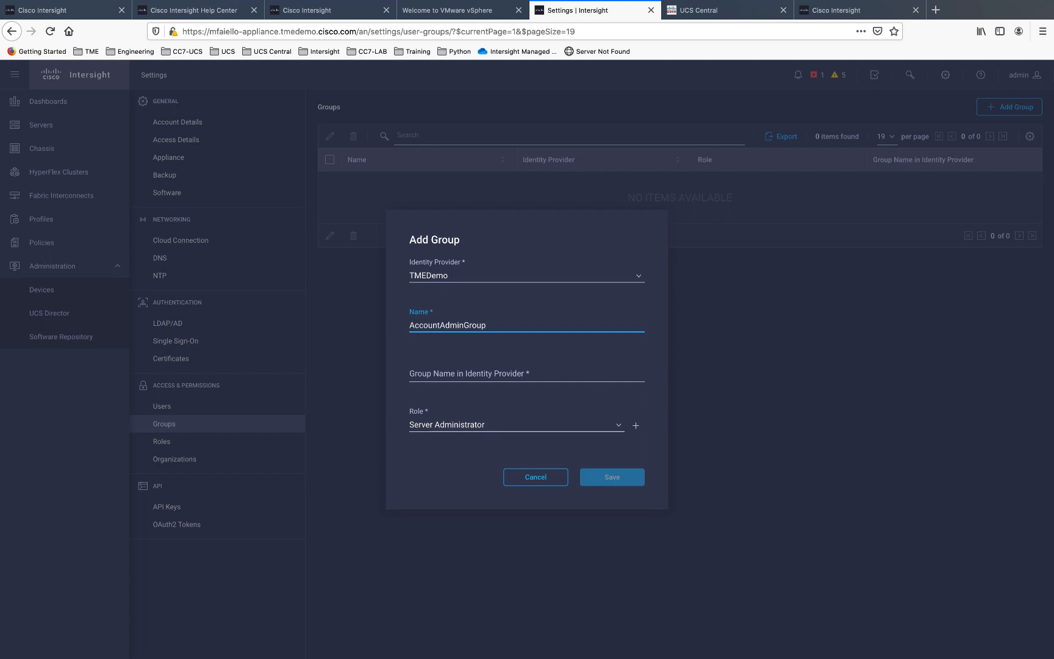
left_click(471, 325)
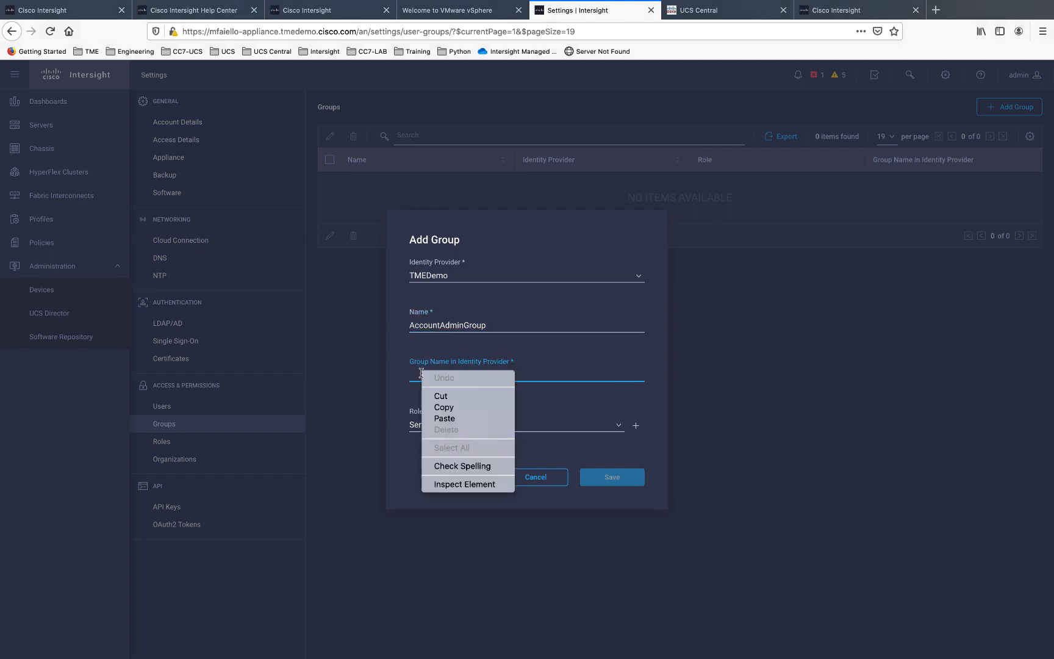
left_click(444, 418)
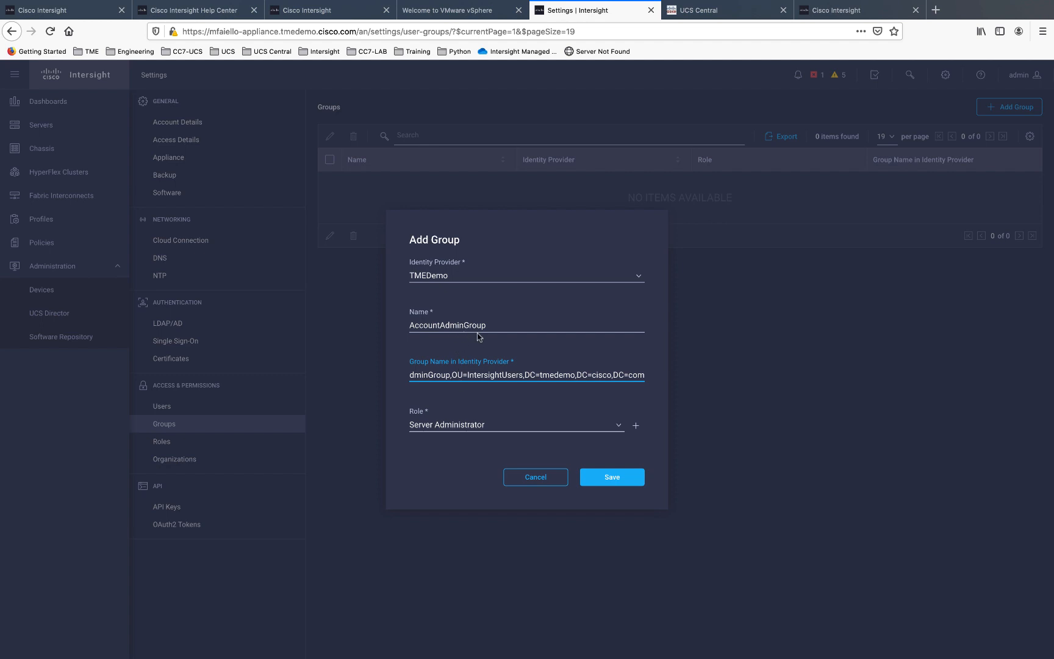
left_click(517, 424)
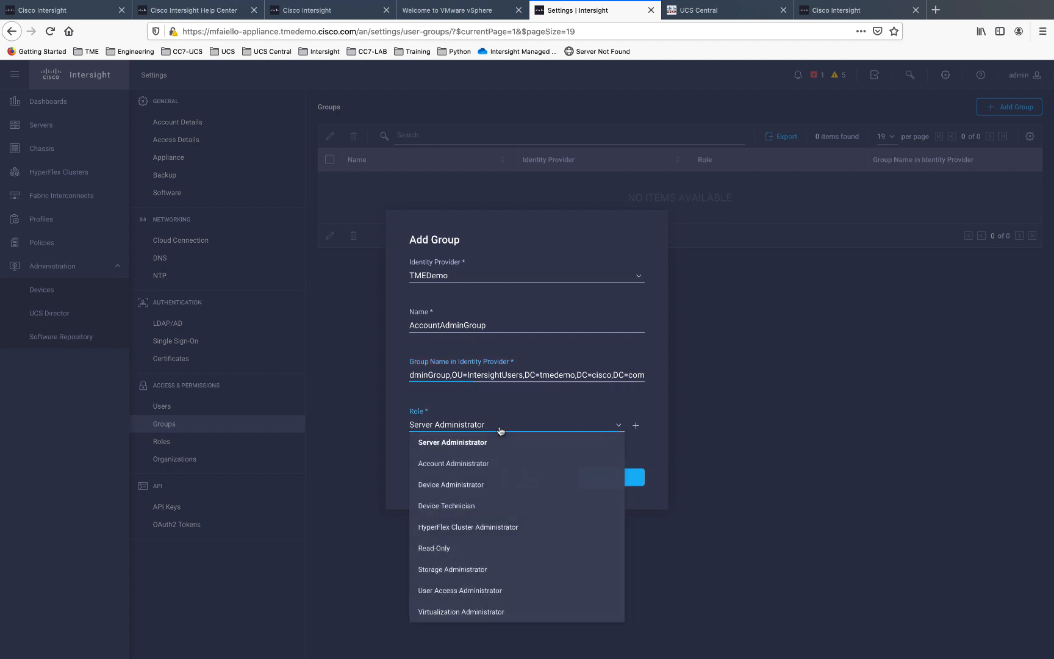
Assign the Account Administrator role to AccountAdminGroup and save the group.
left_click(453, 463)
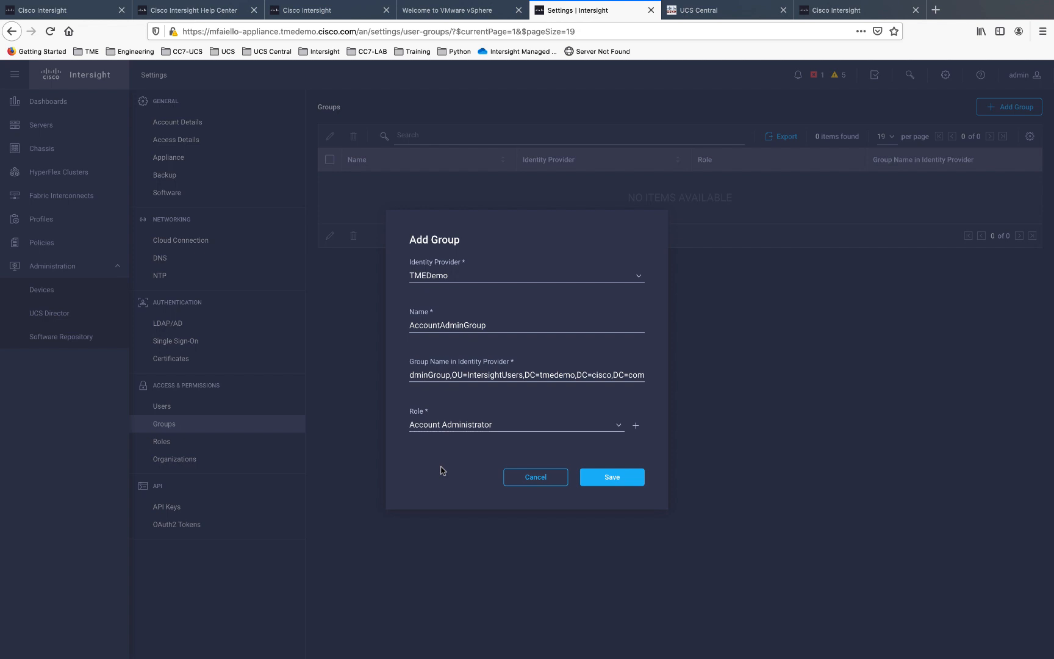
mouse_move(441, 471)
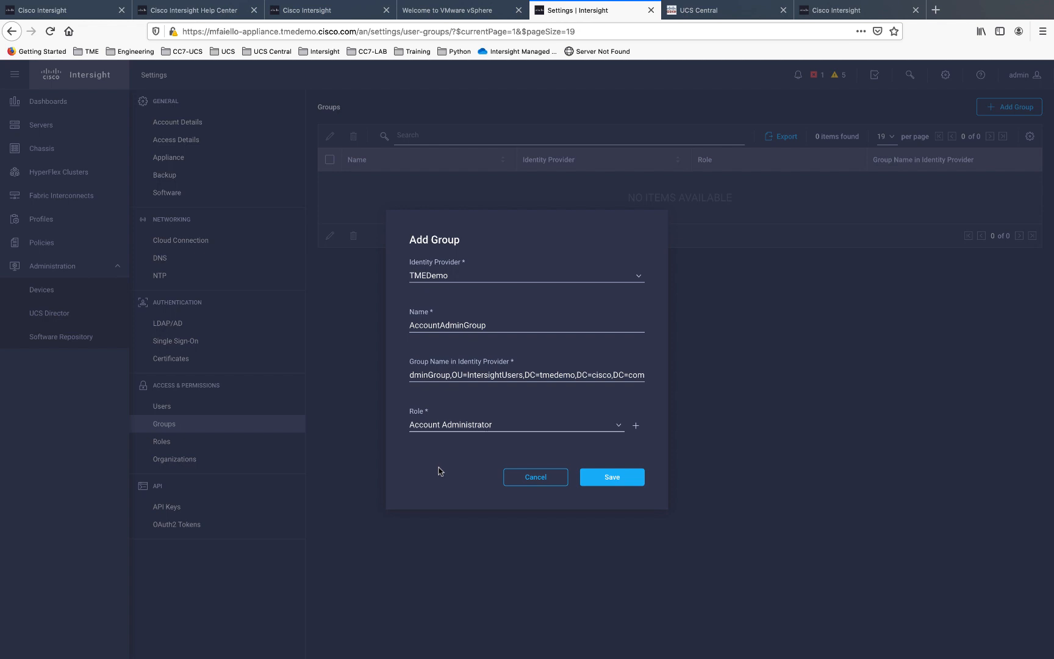
left_click(516, 424)
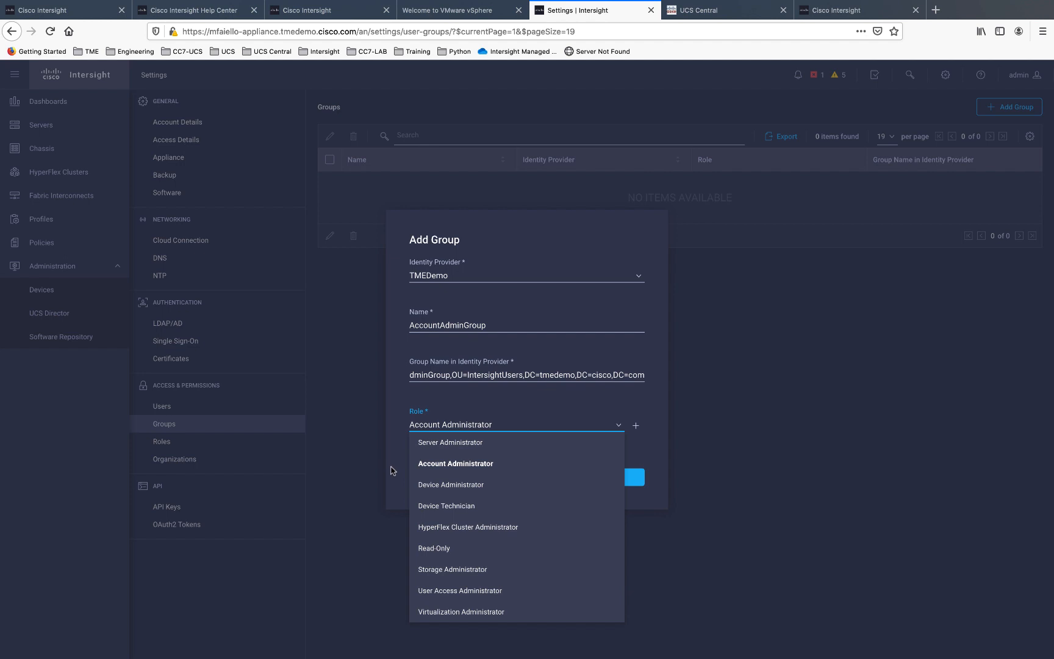
left_click(456, 464)
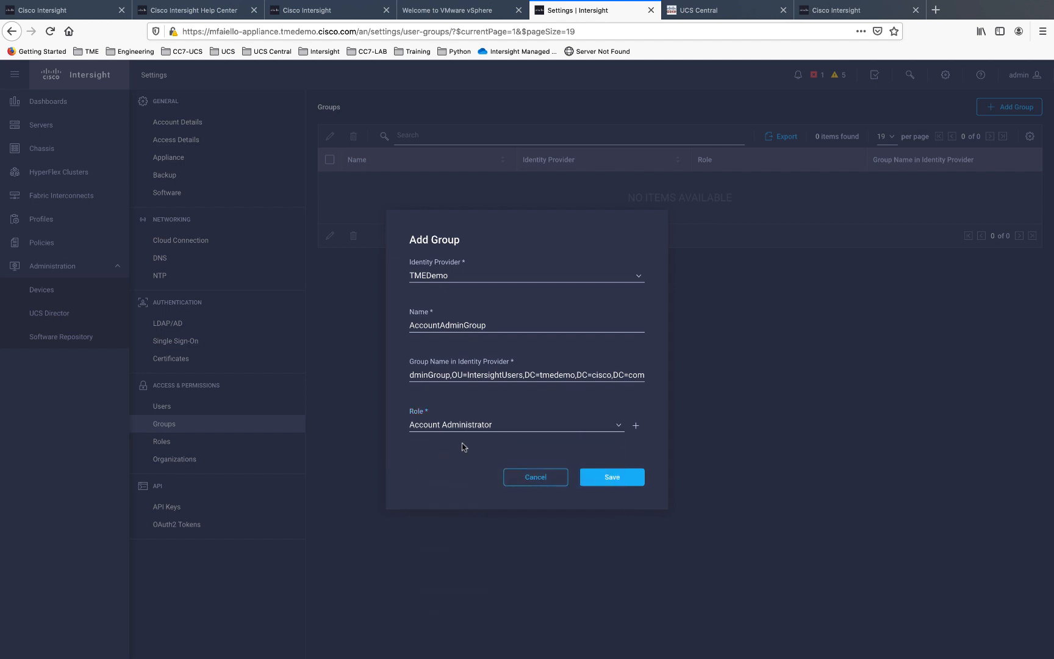
mouse_move(471, 444)
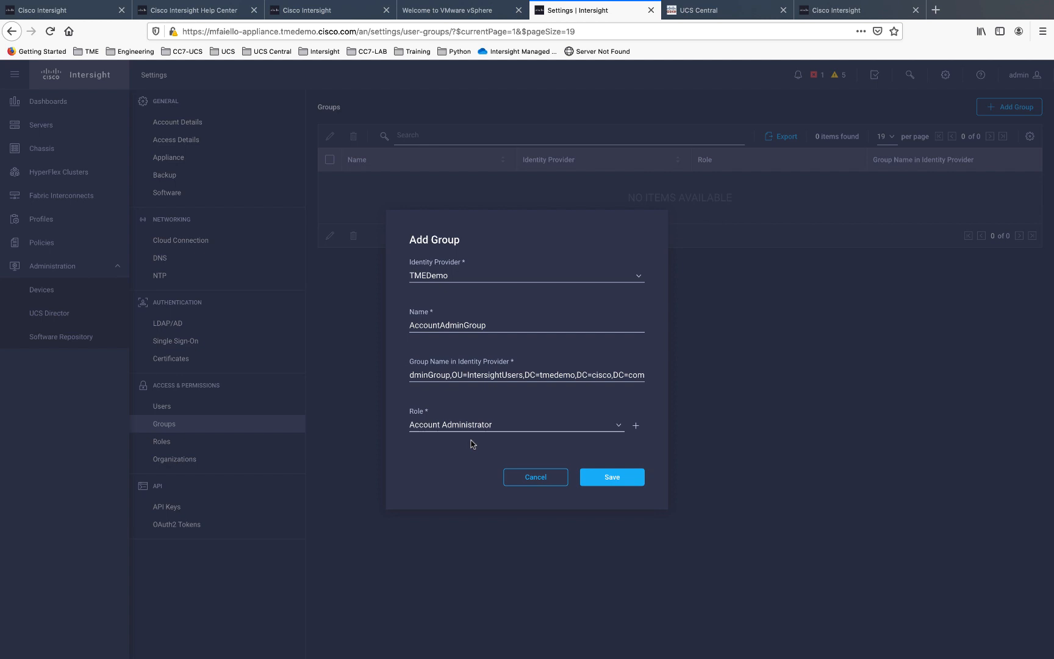
mouse_move(471, 445)
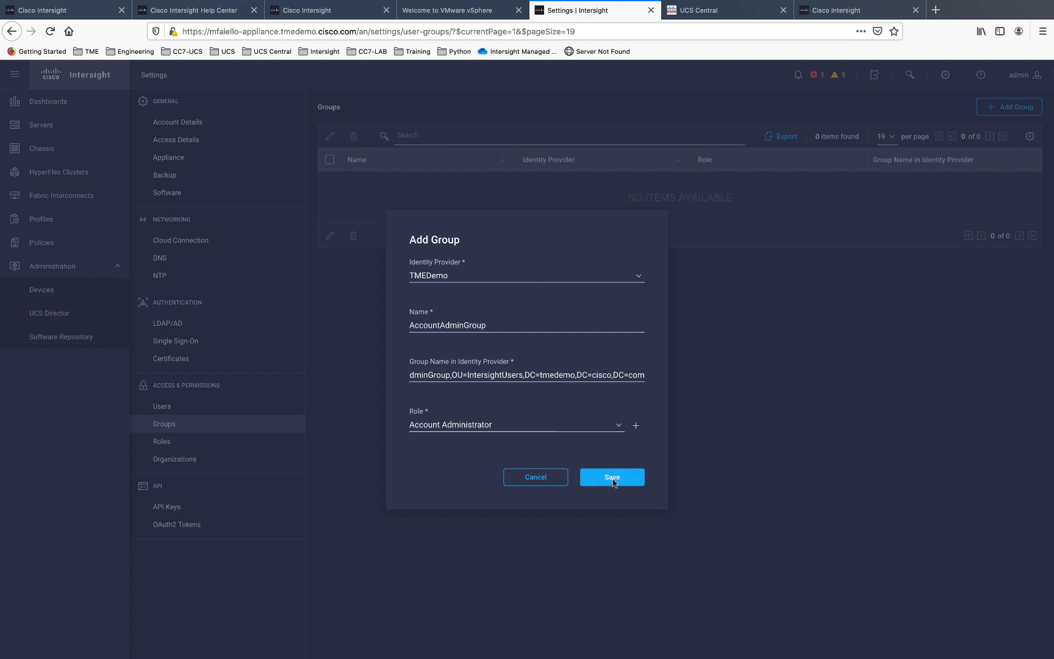
left_click(611, 478)
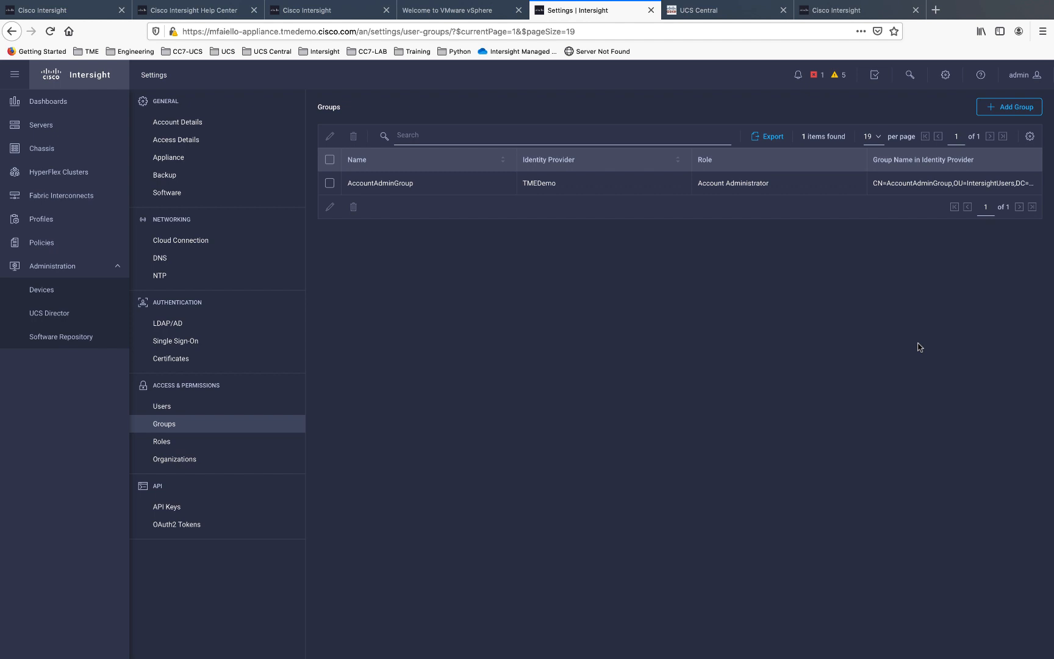
mouse_move(751, 446)
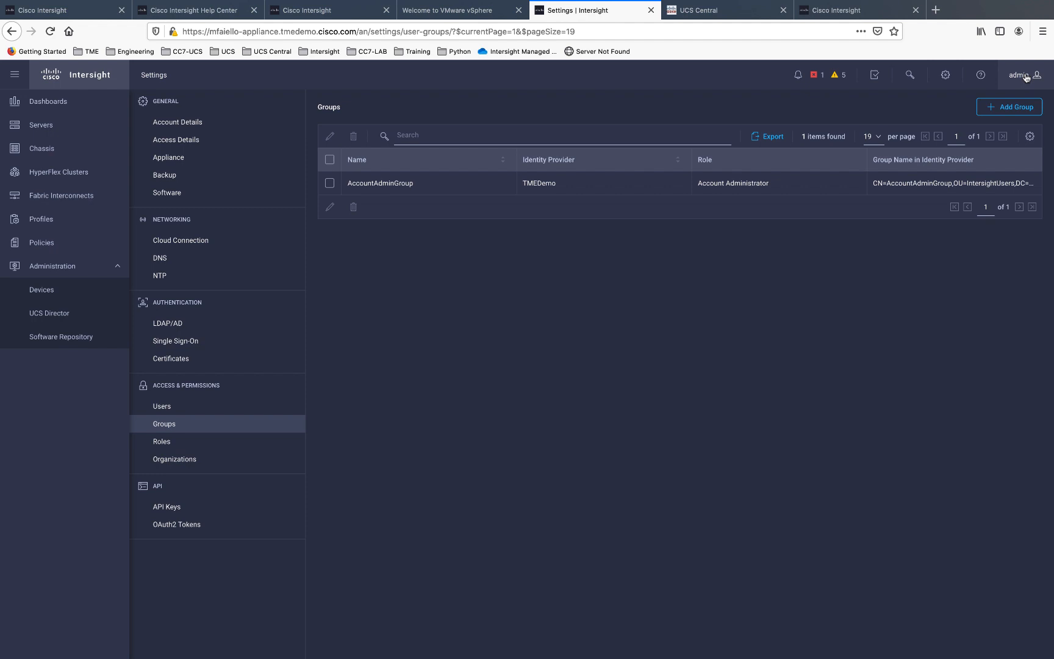
Sign out the local admin account, returning to the sign-in page.
left_click(1021, 75)
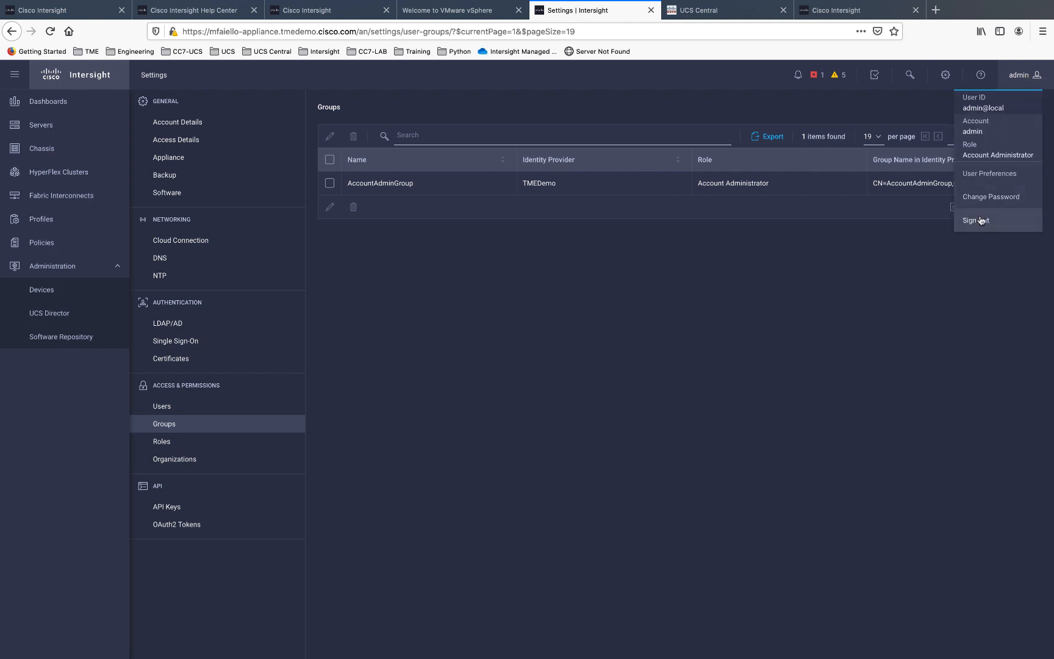
left_click(976, 220)
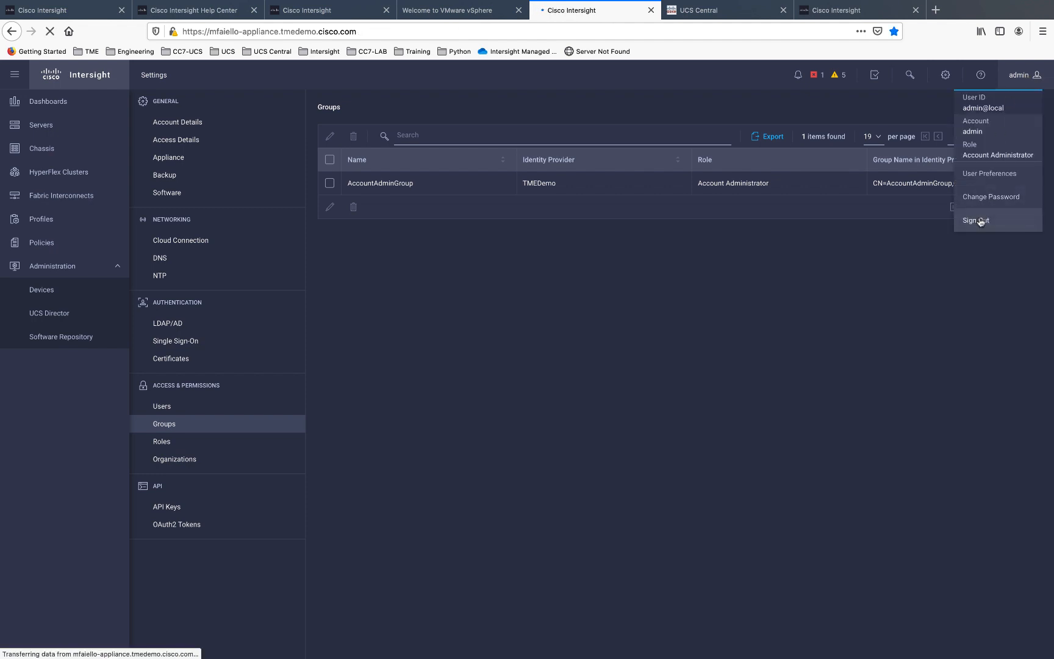
left_click(976, 221)
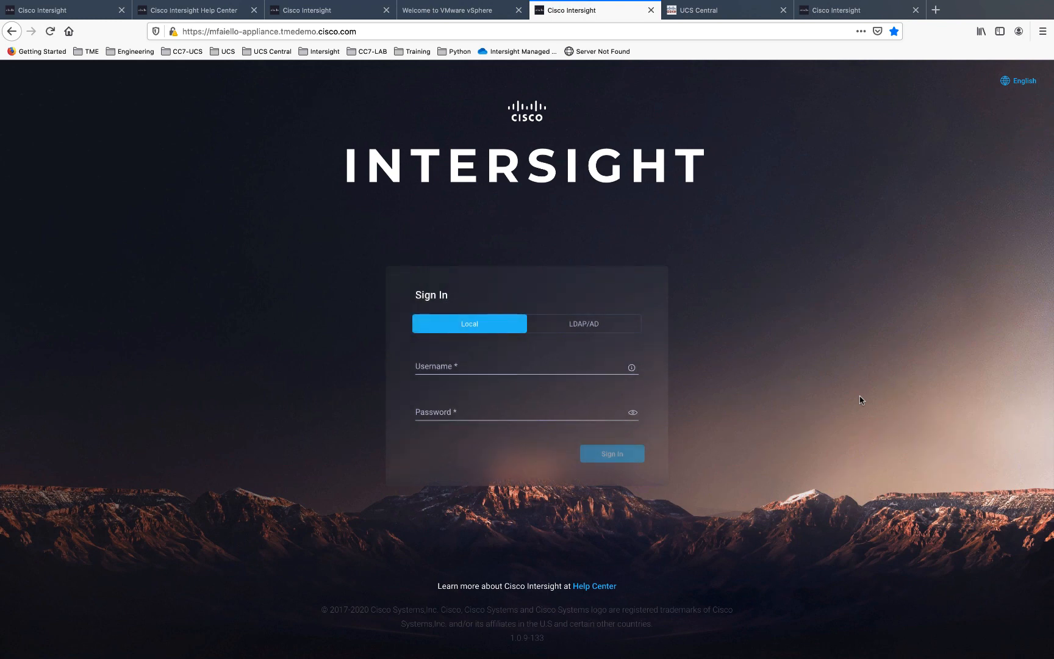
mouse_move(367, 153)
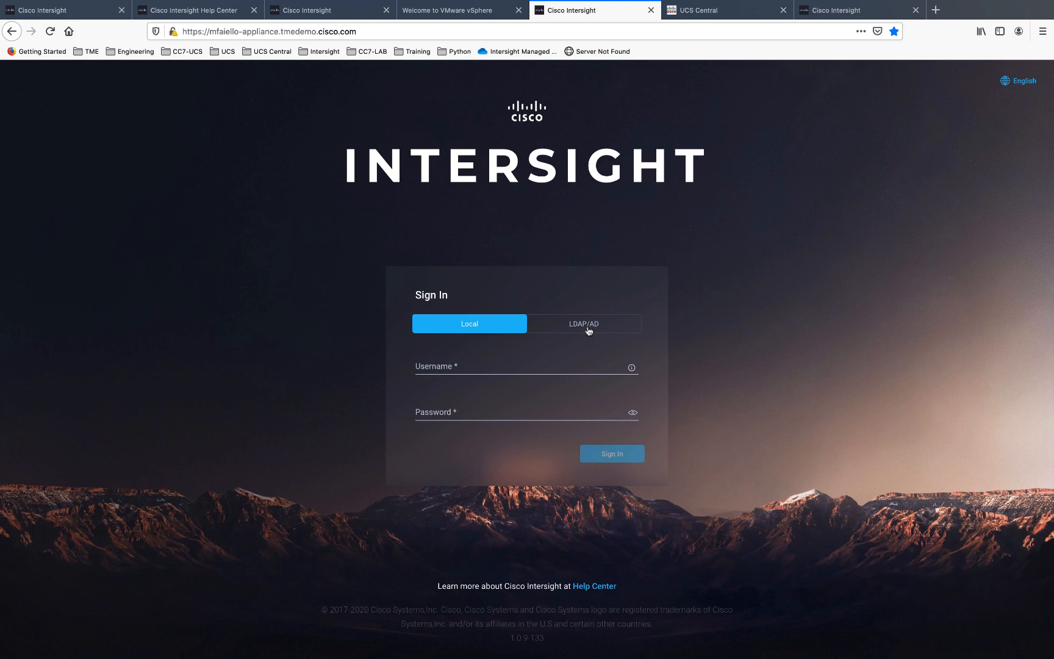
Sign in via LDAP/AD on domain TMEDemo as user AccountAdmin with its password.
left_click(584, 323)
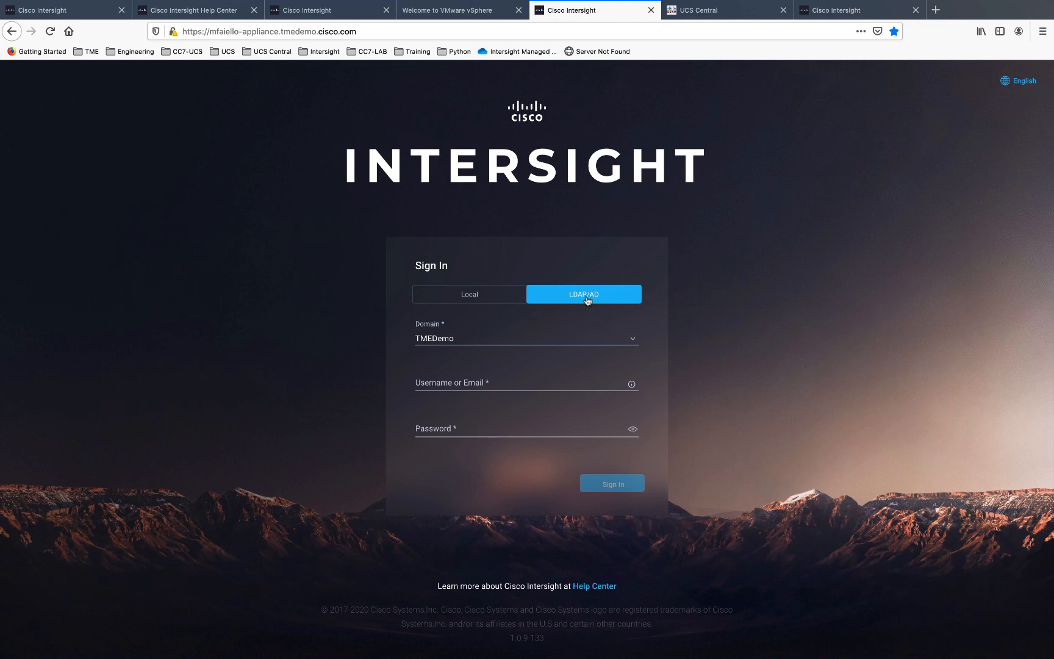
mouse_move(423, 345)
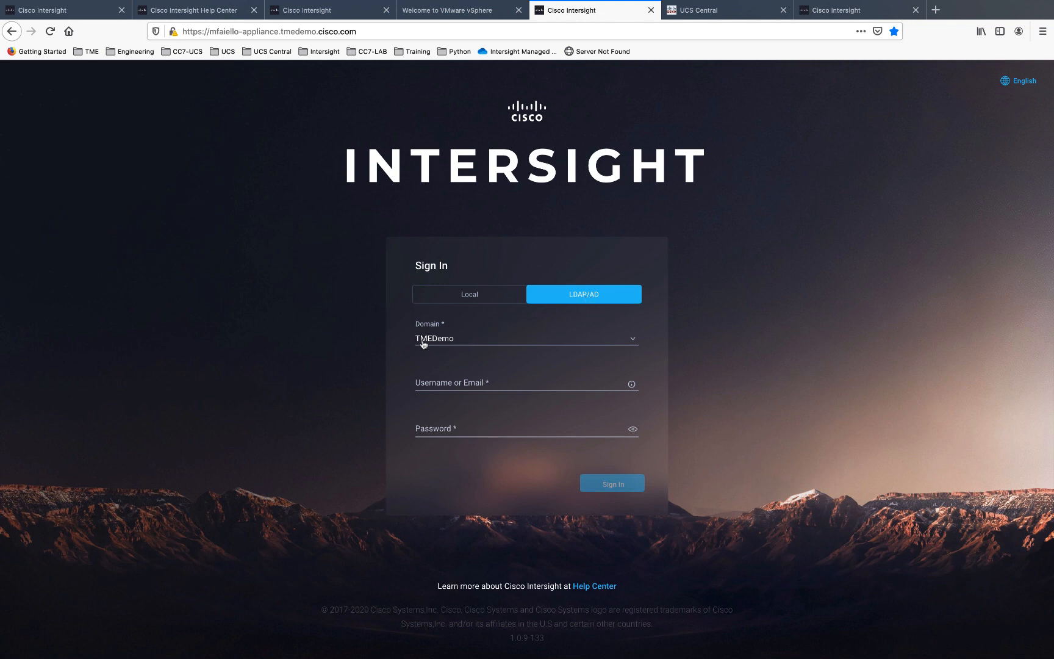
left_click(526, 383)
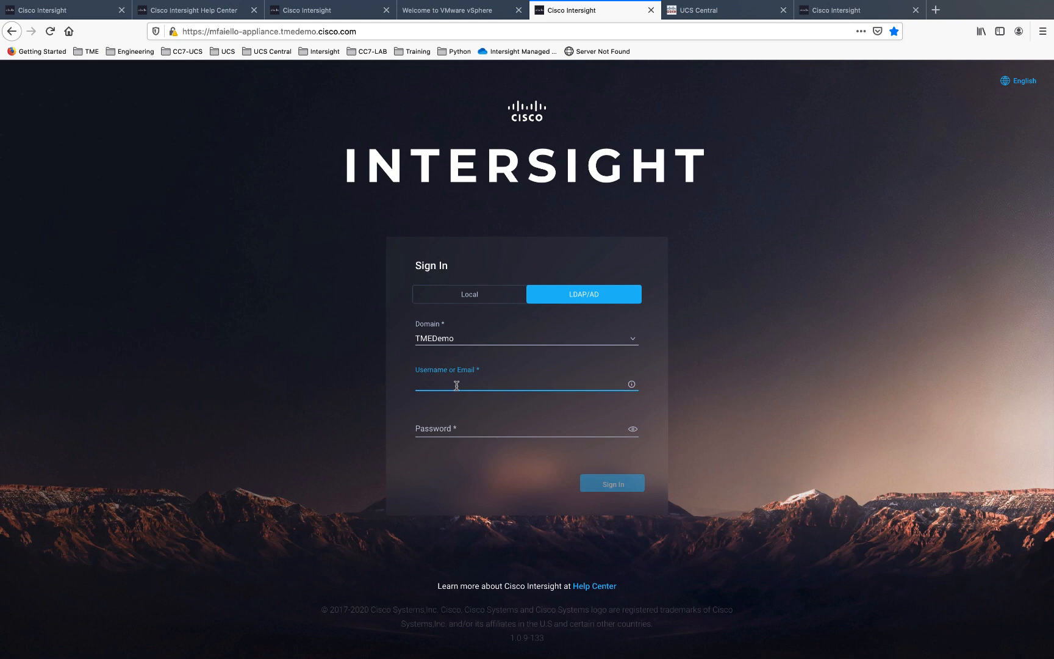
type("AccountAdmon")
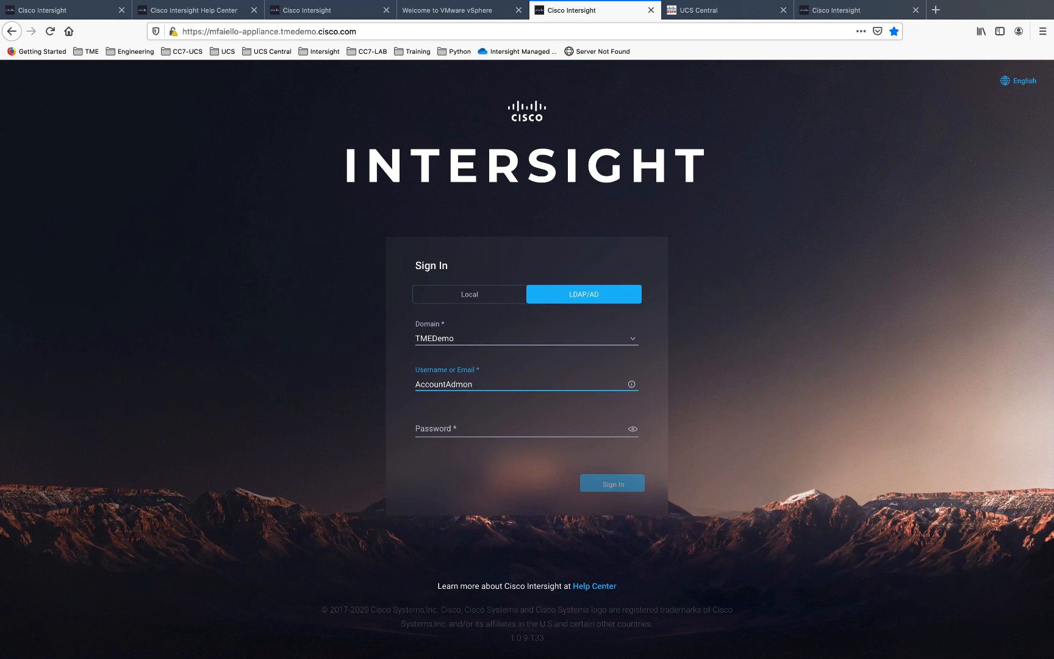
key("Backspace")
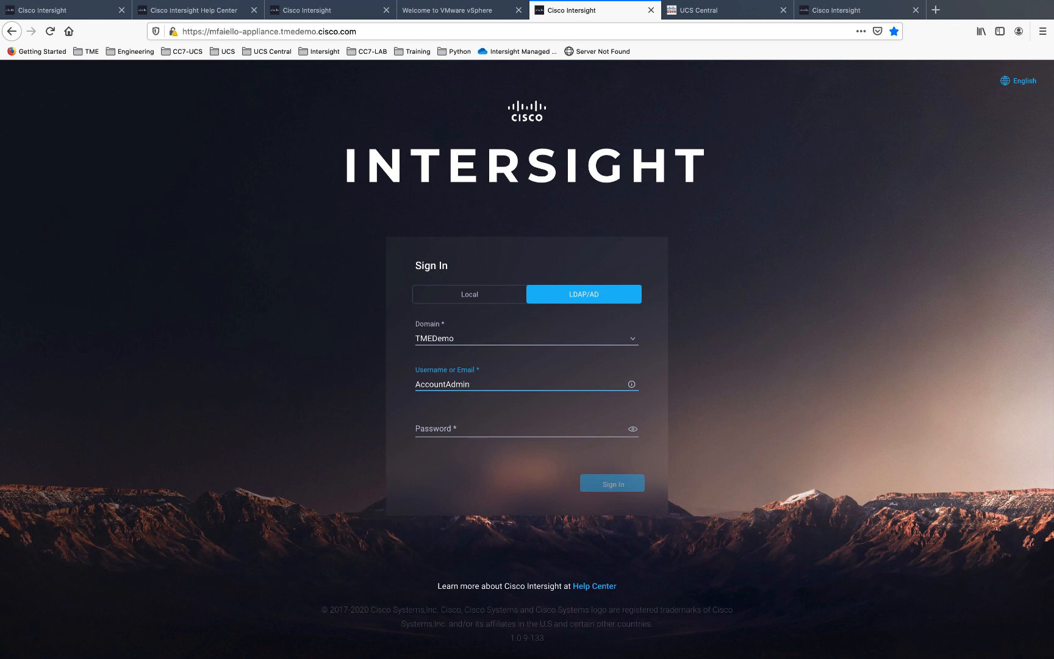
left_click(526, 429)
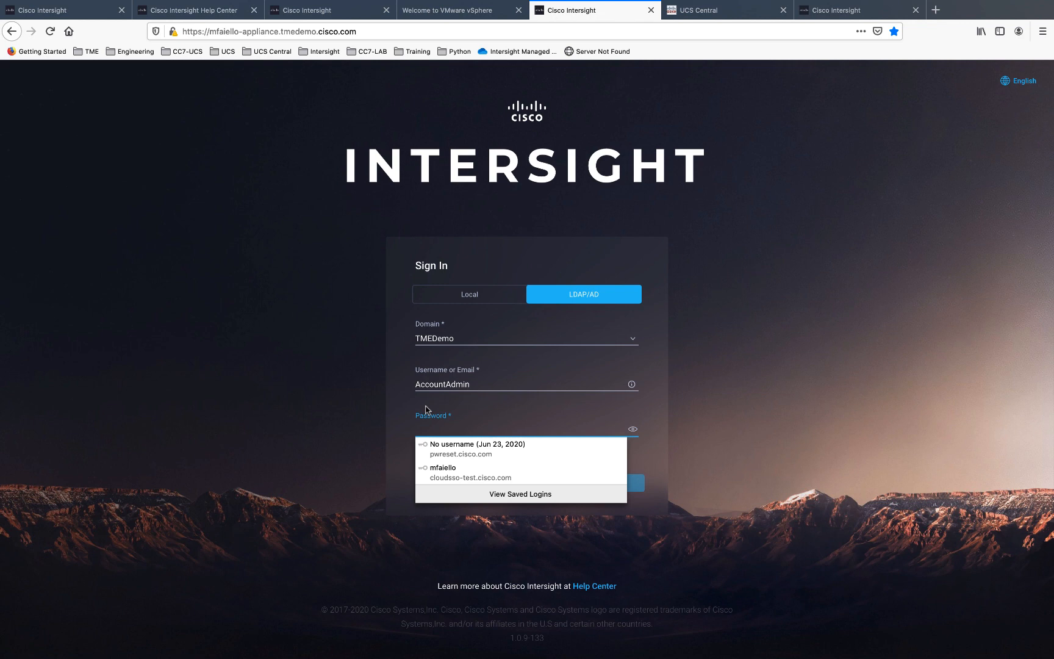
type("••")
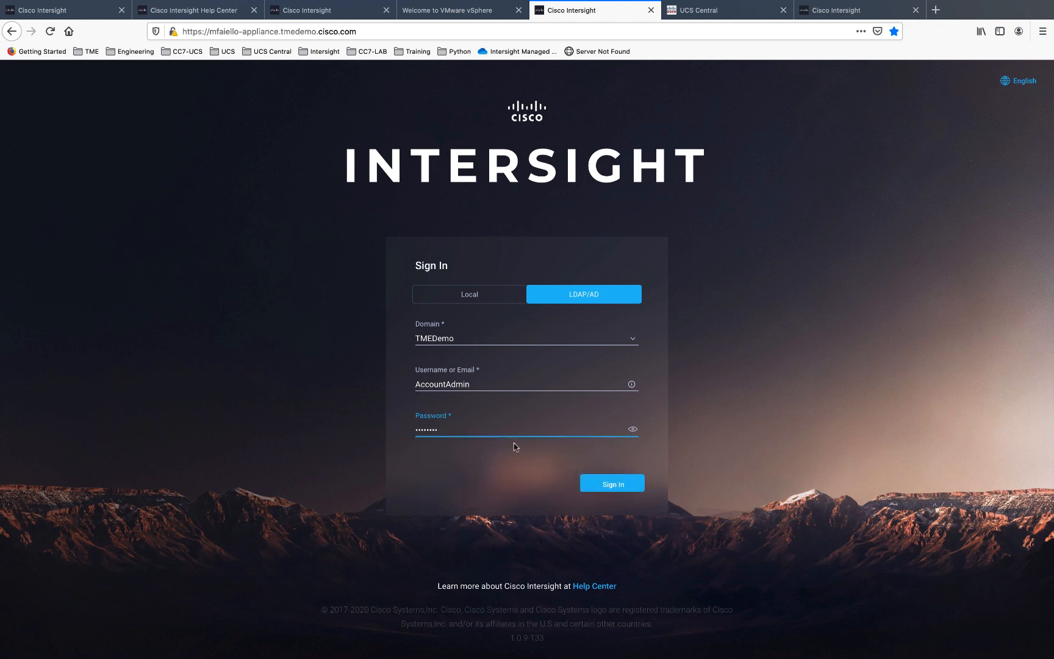
left_click(611, 483)
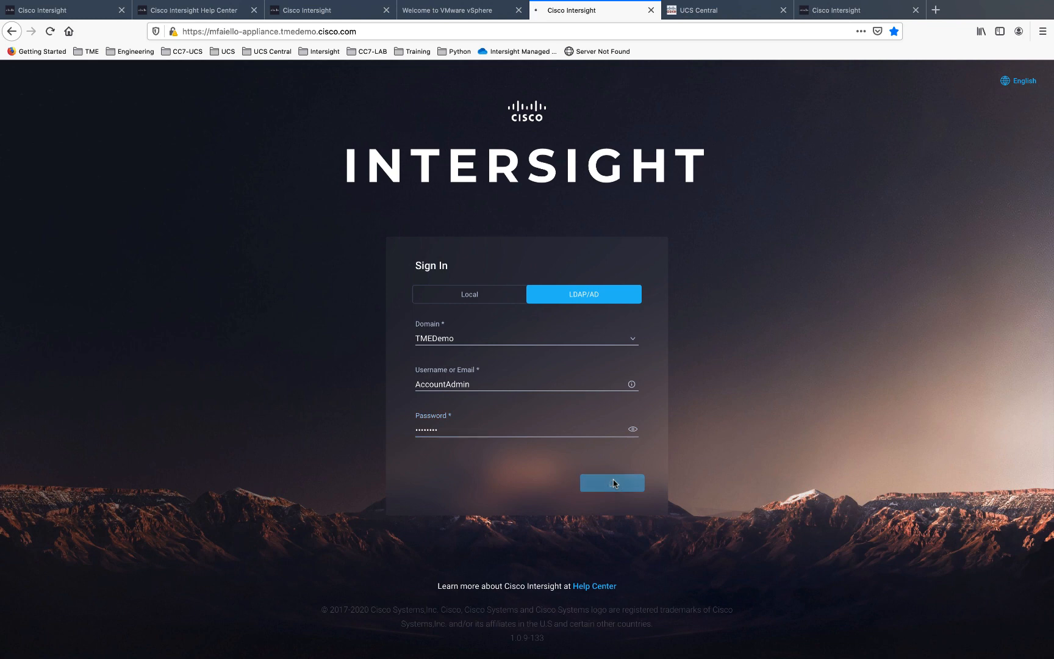
left_click(611, 483)
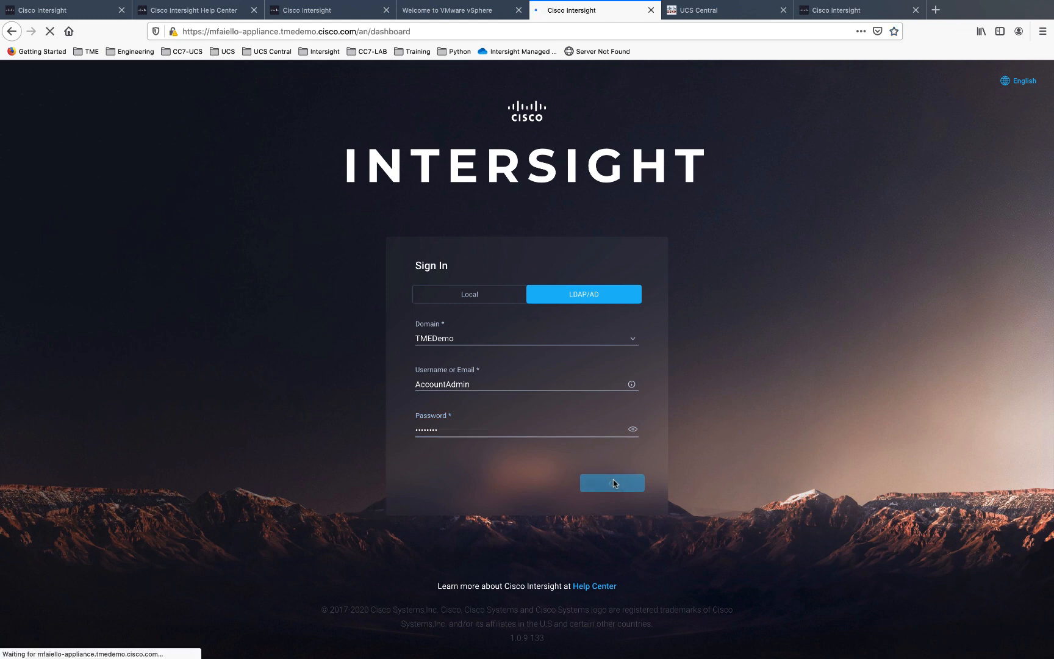
left_click(611, 483)
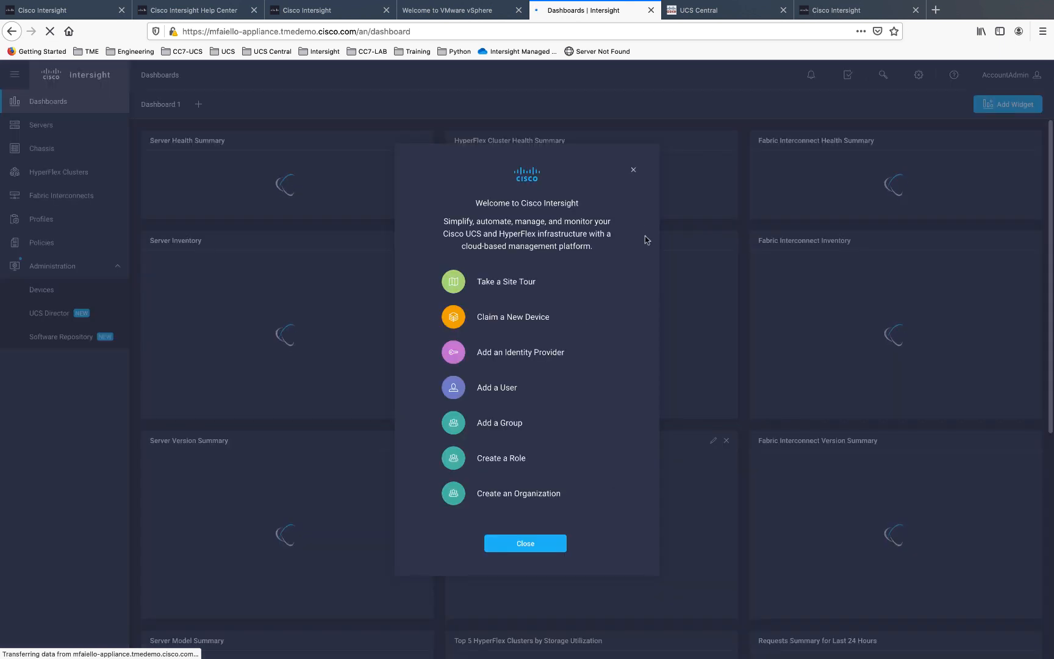
mouse_move(636, 173)
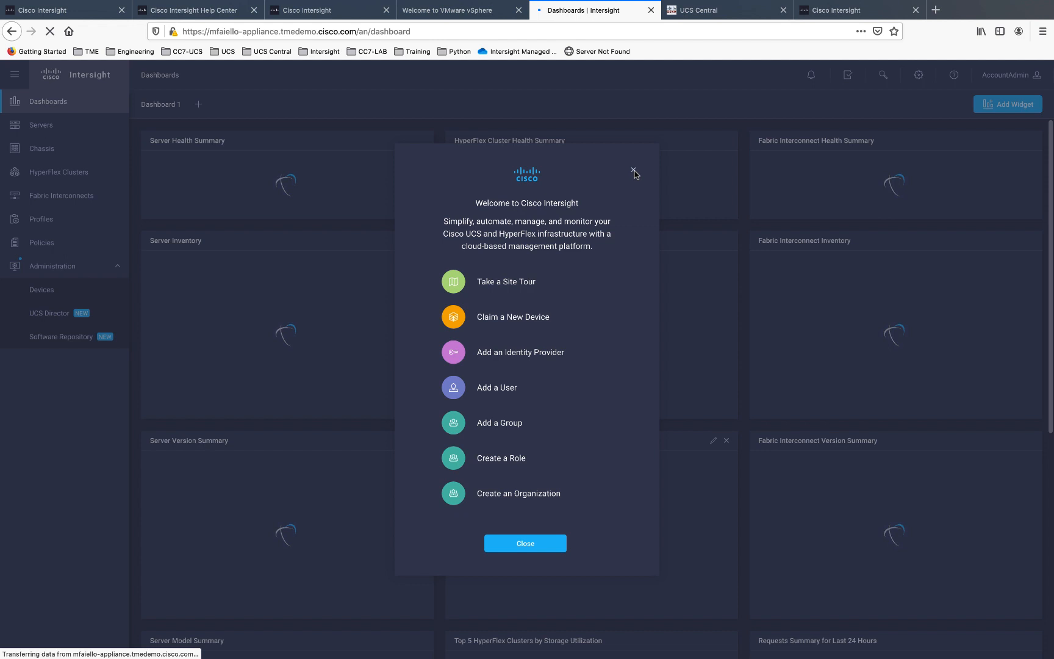
Close the Welcome to Cisco Intersight dialog to reveal the dashboard summaries.
left_click(631, 172)
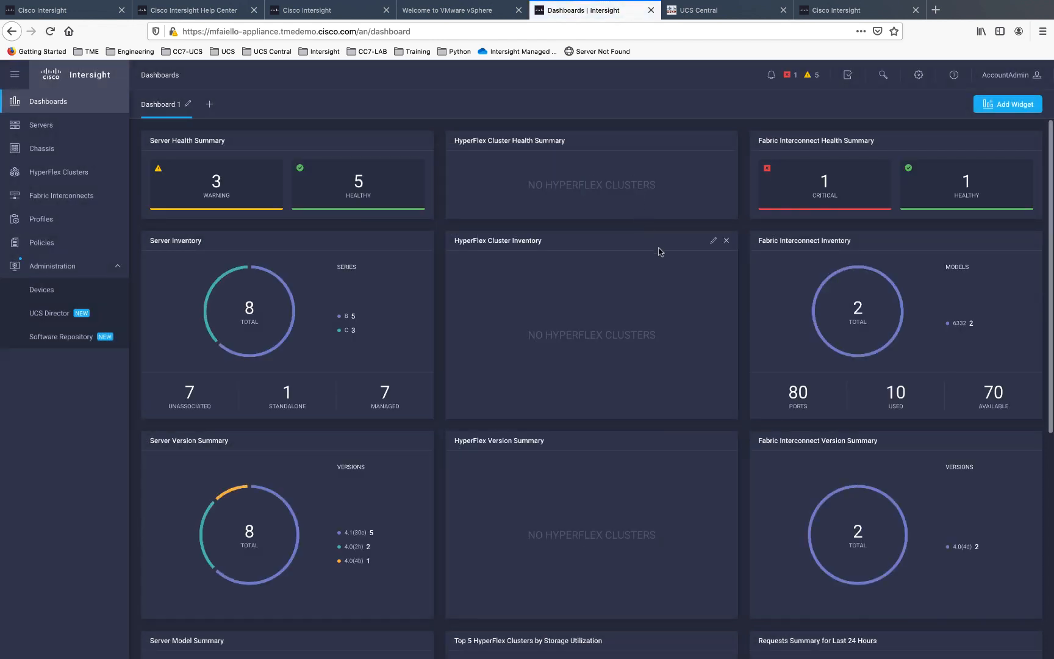